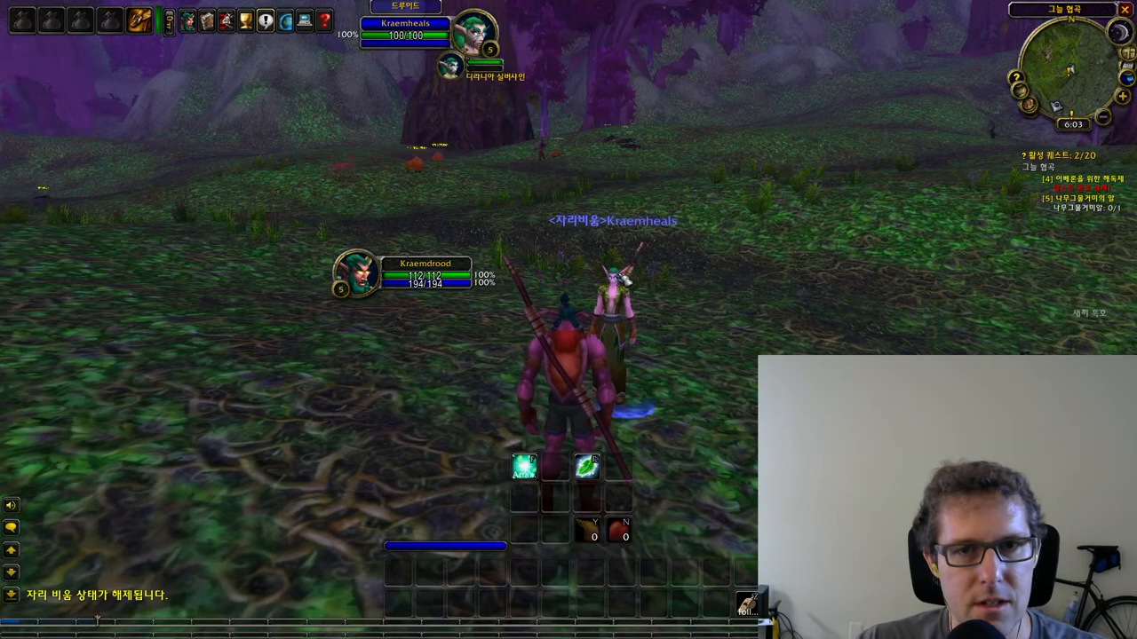
- Use the party portrait's context menu so one character follows the other, then reopen the menu
right_click(475, 31)
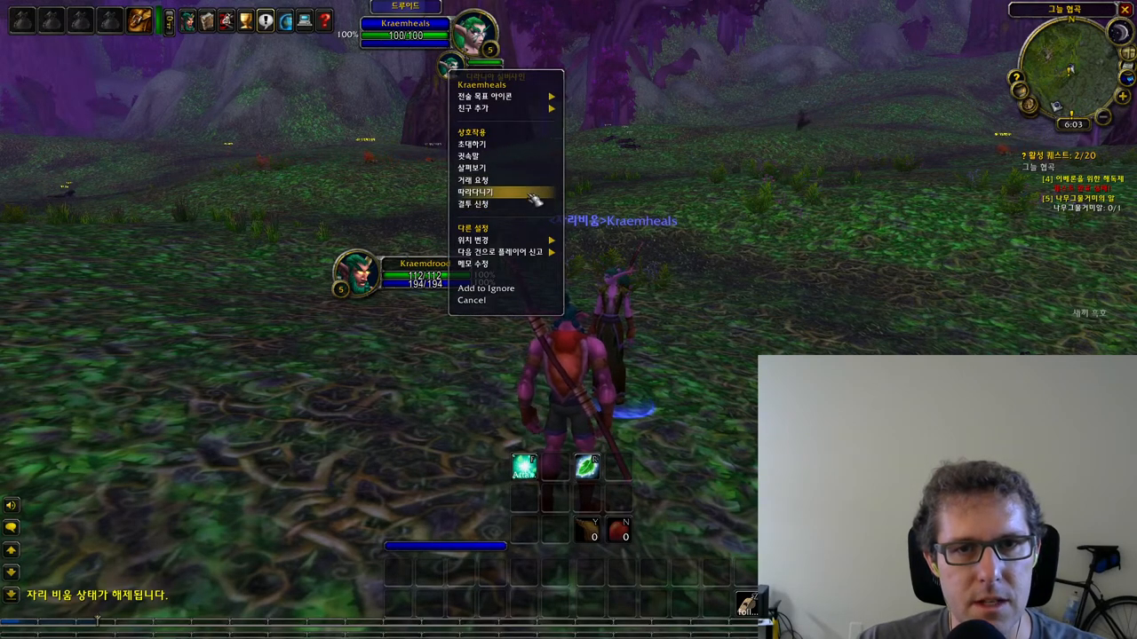
left_click(469, 192)
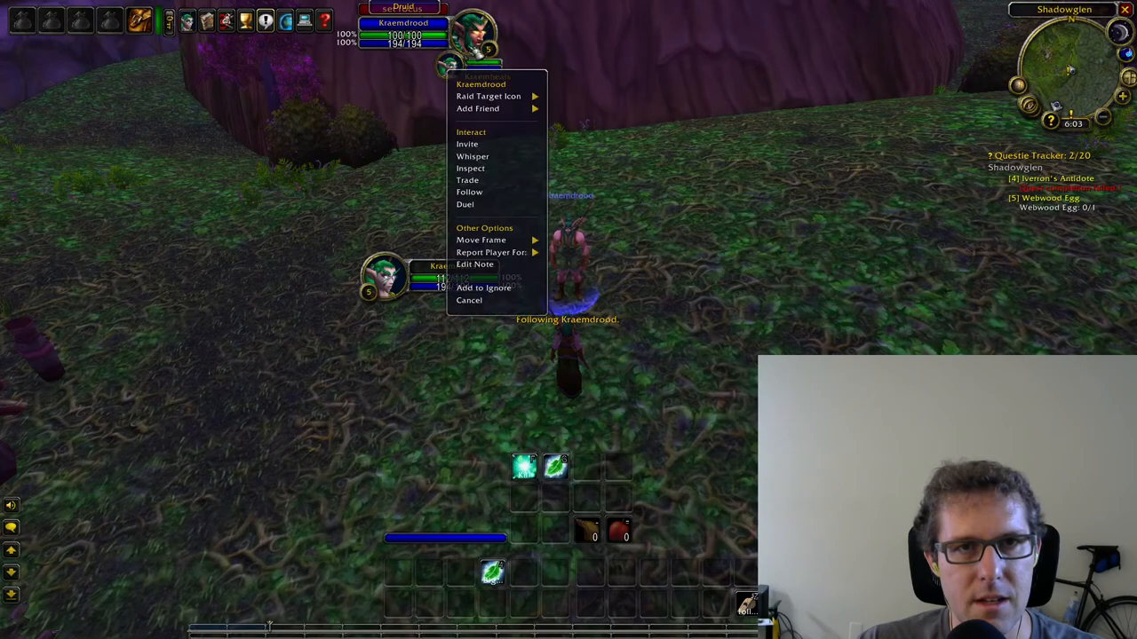
mouse_move(466, 144)
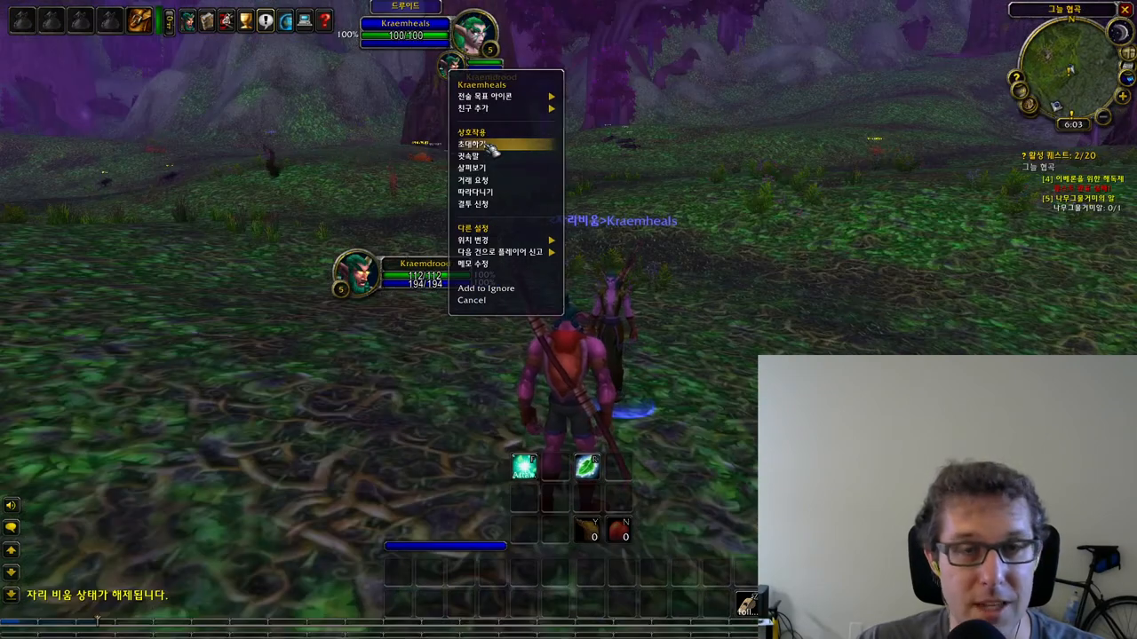
mouse_move(479, 157)
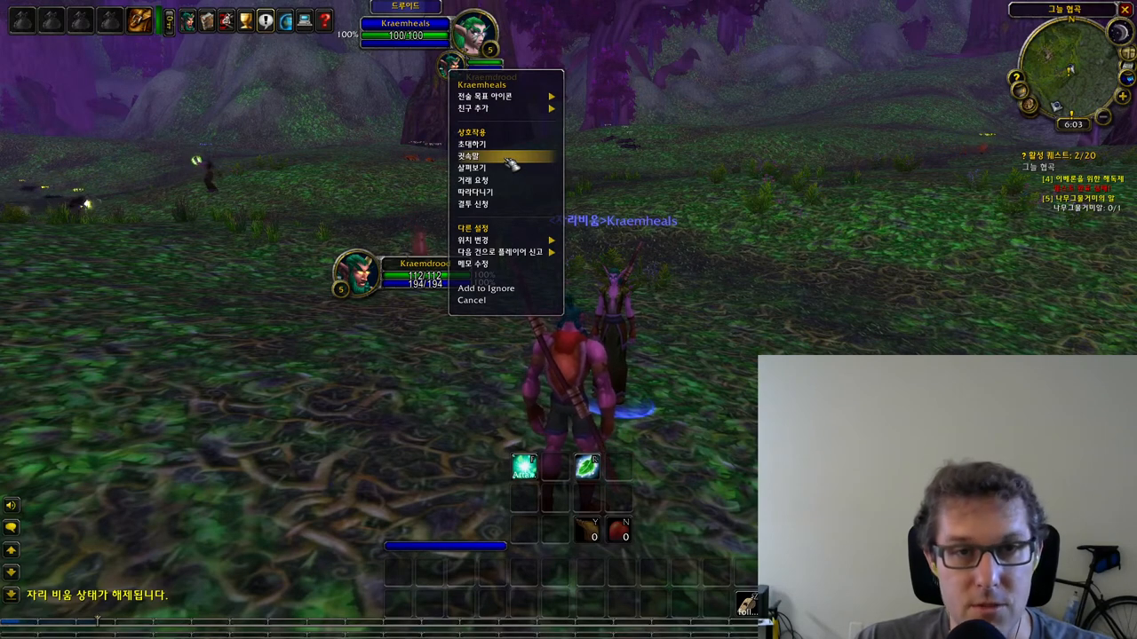
mouse_move(484, 180)
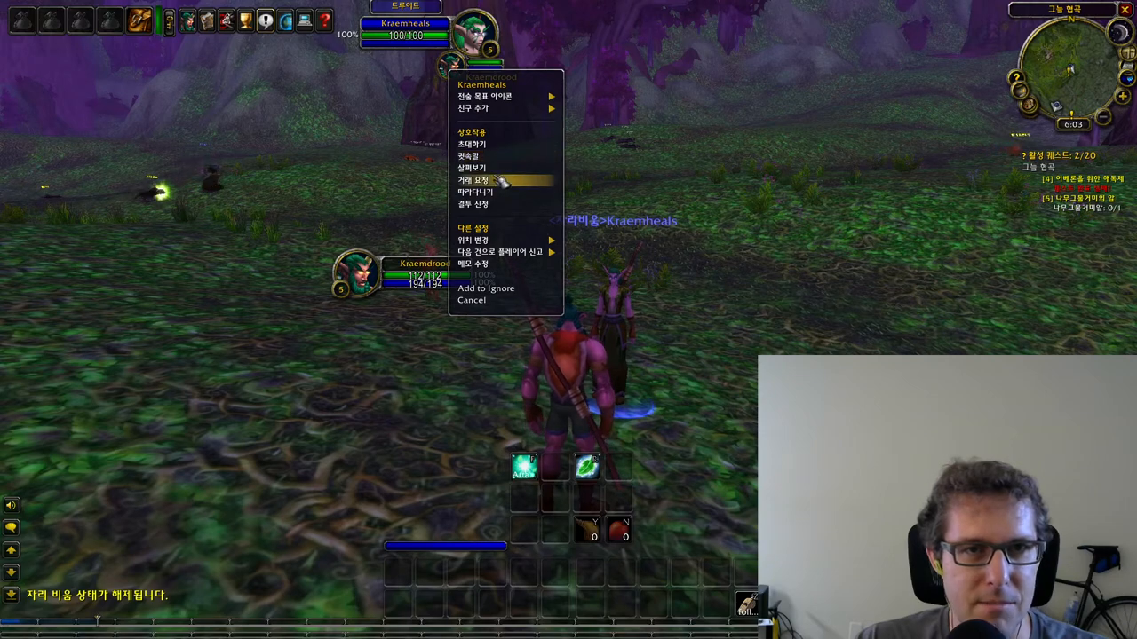
mouse_move(502, 156)
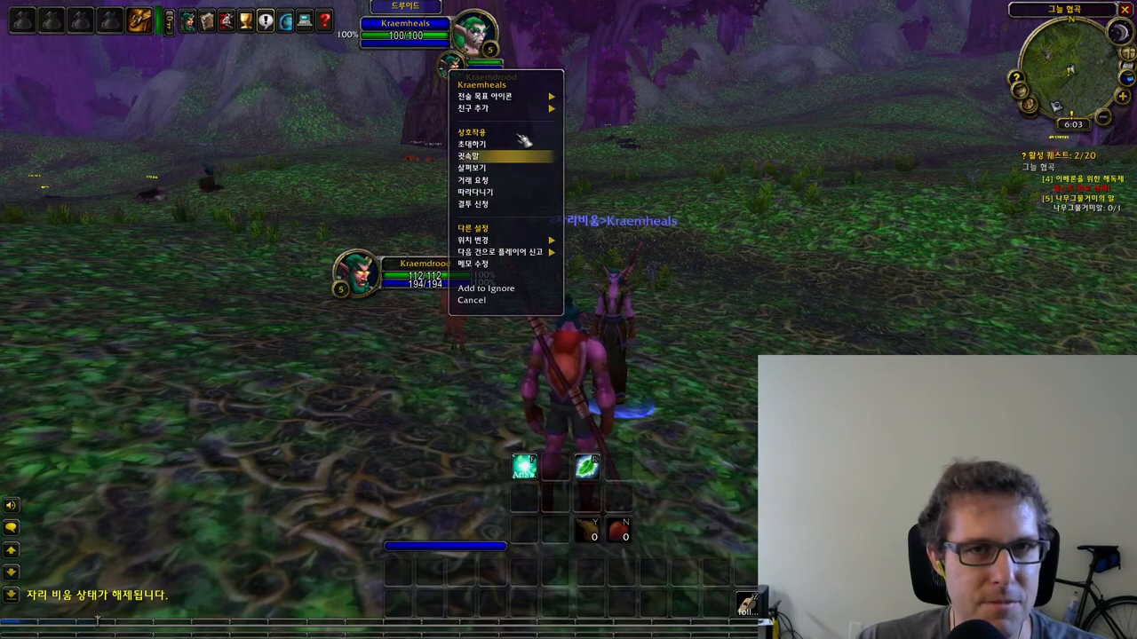
mouse_move(470, 144)
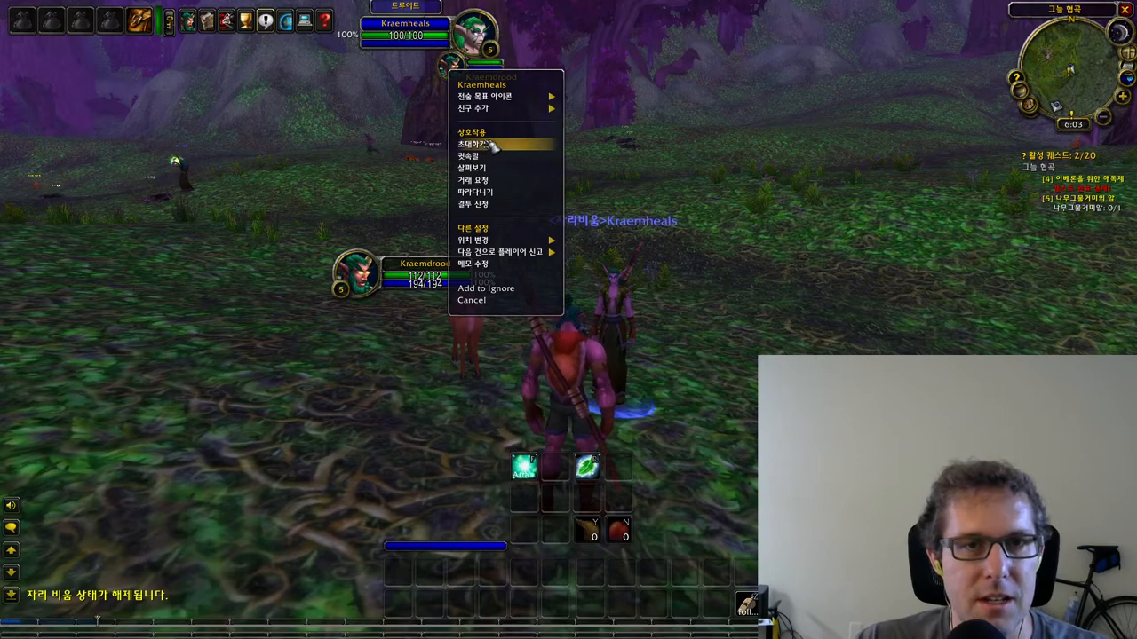
left_click(472, 192)
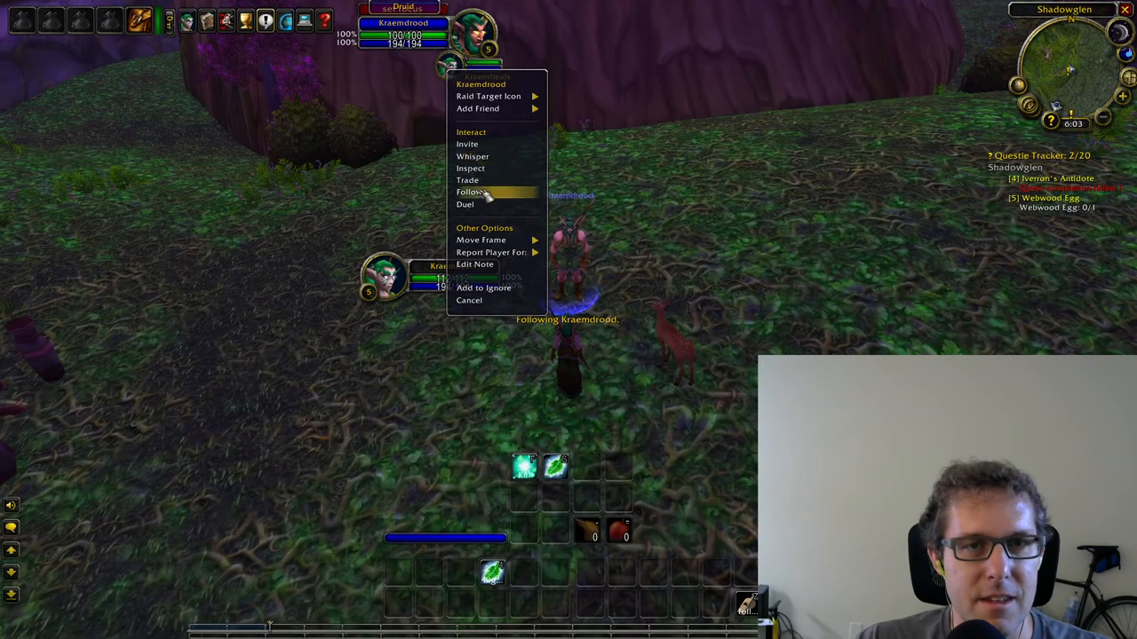
mouse_move(470, 167)
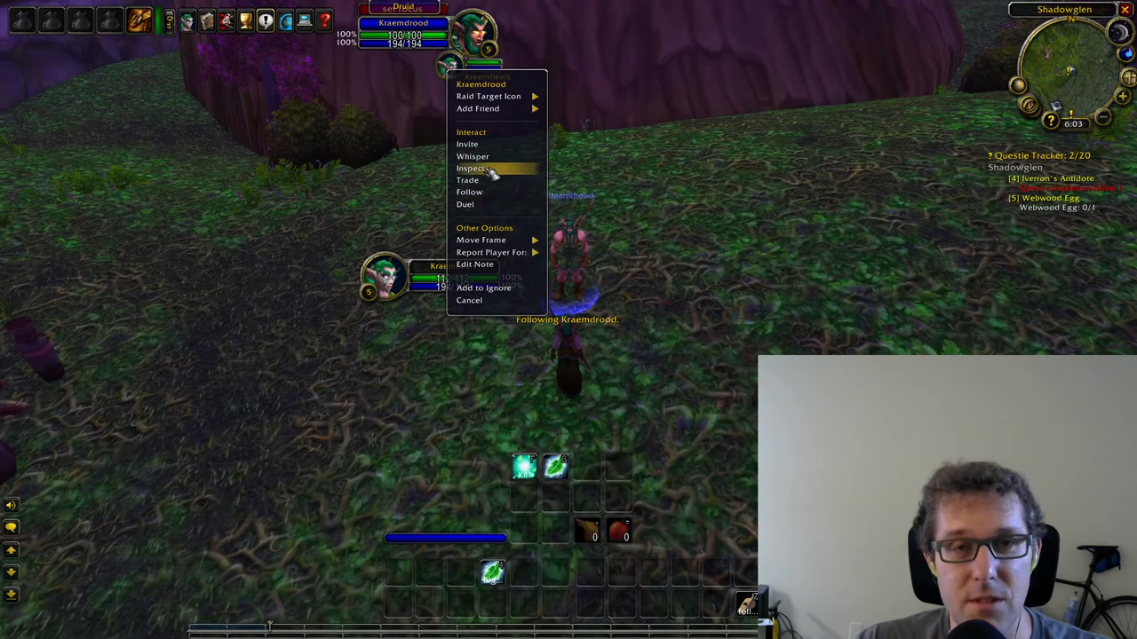
mouse_move(469, 192)
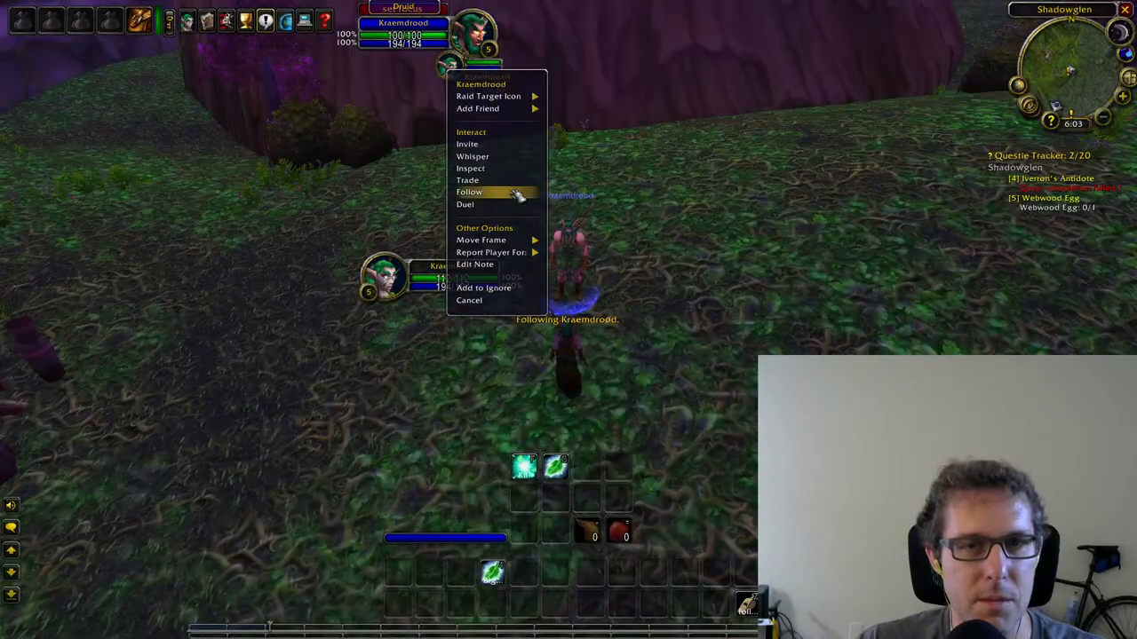
mouse_move(467, 179)
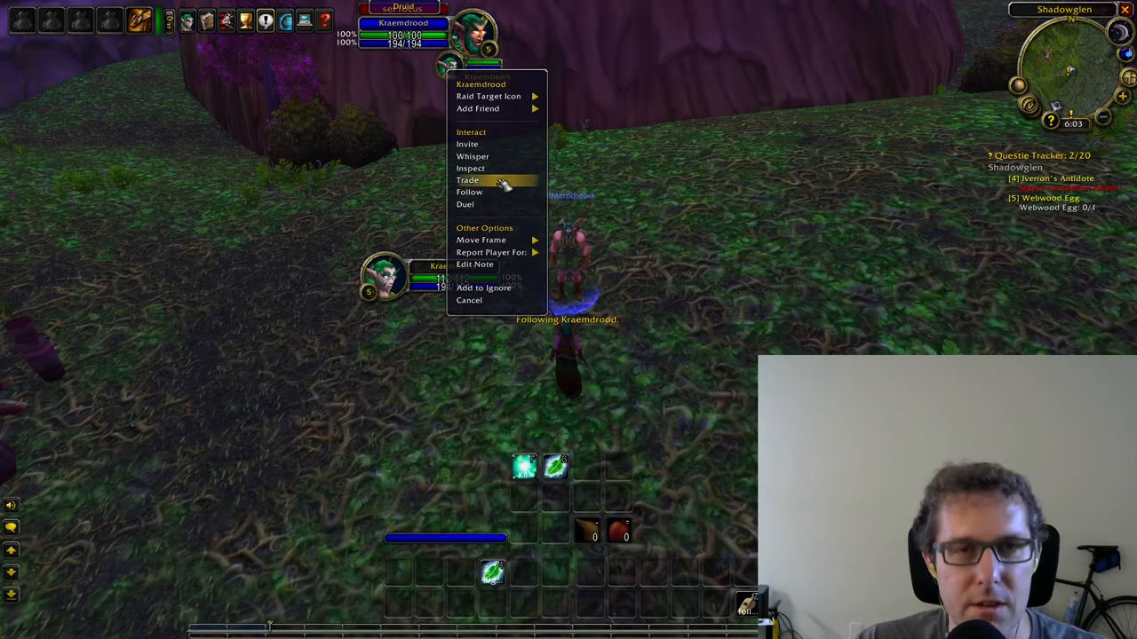
mouse_move(475, 192)
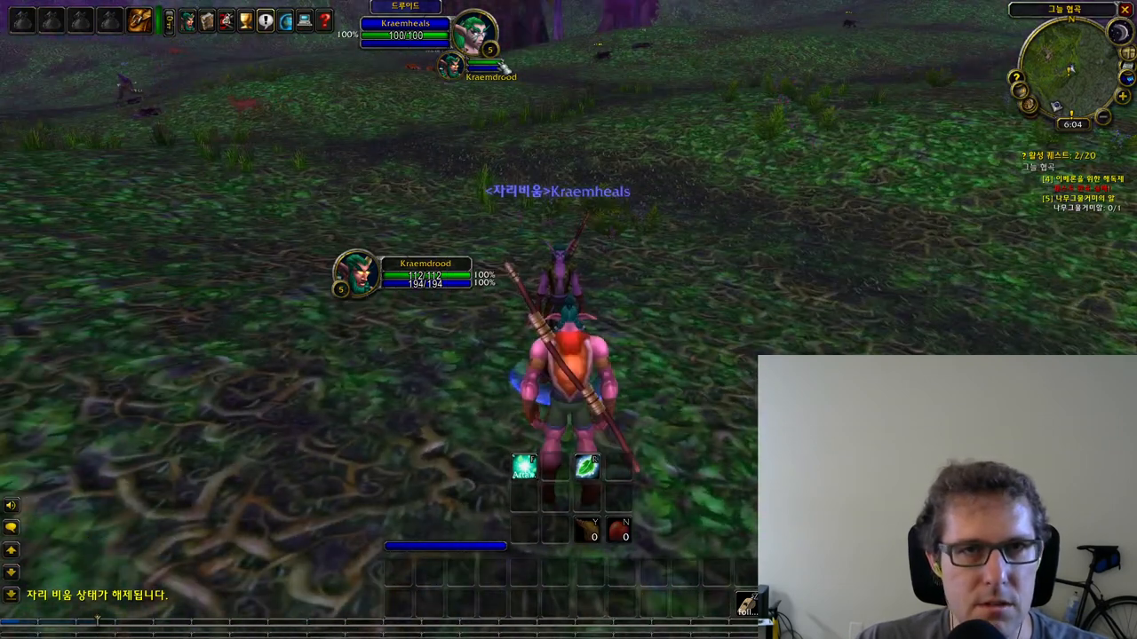
right_click(476, 31)
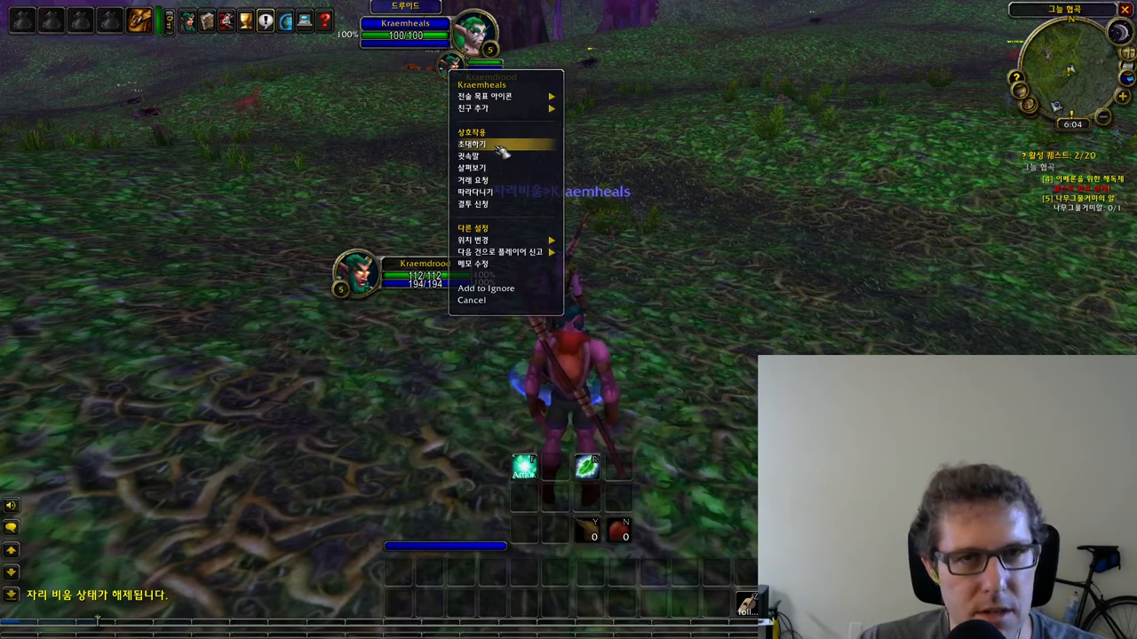
- Invite the other character (초대하기) and accept the group invitation on the second client
left_click(472, 144)
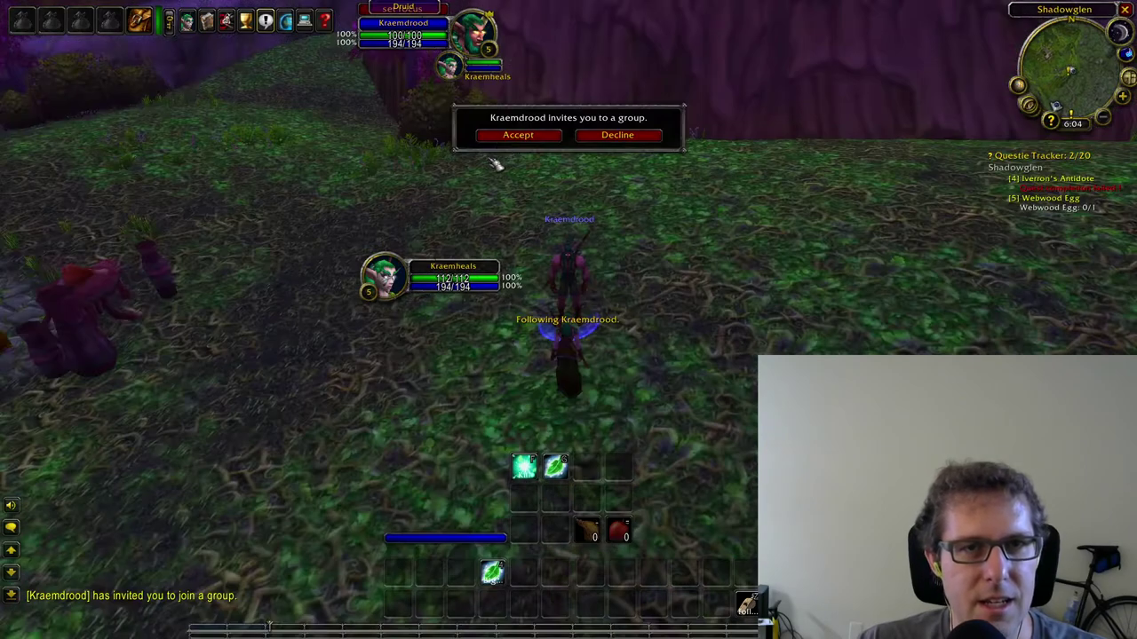
left_click(518, 134)
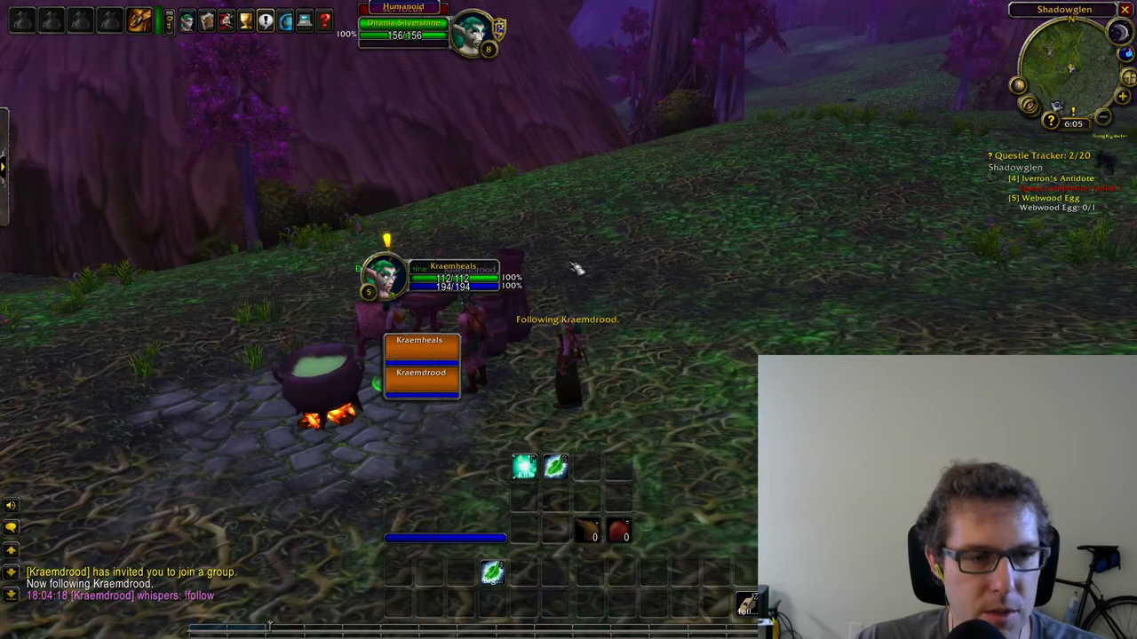
mouse_move(622, 231)
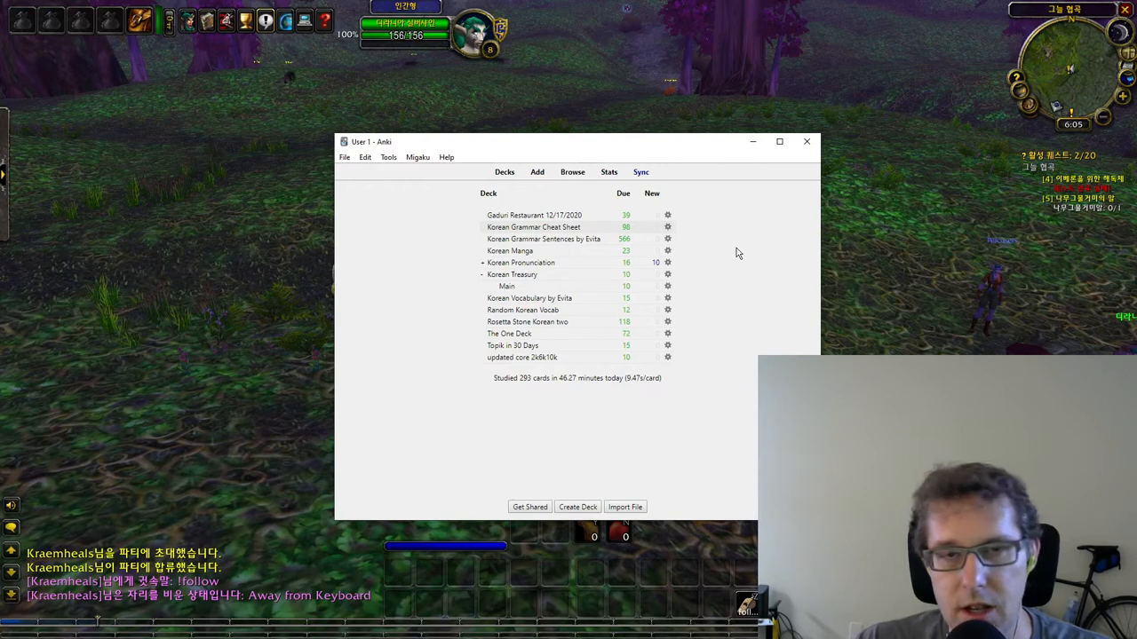
mouse_move(718, 314)
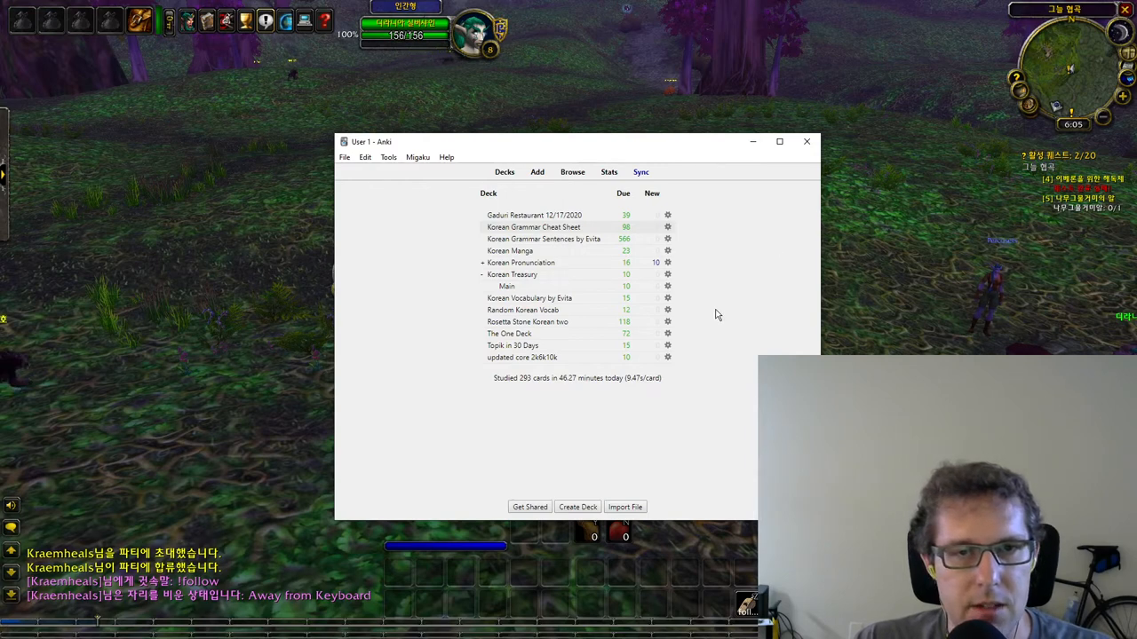
mouse_move(508, 298)
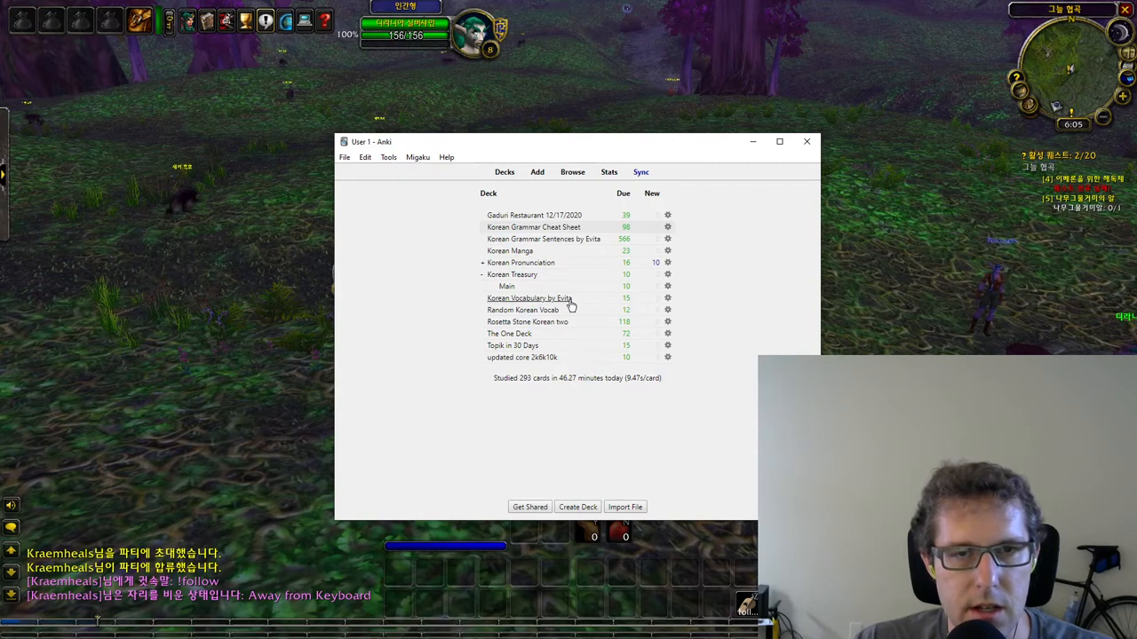
mouse_move(533, 304)
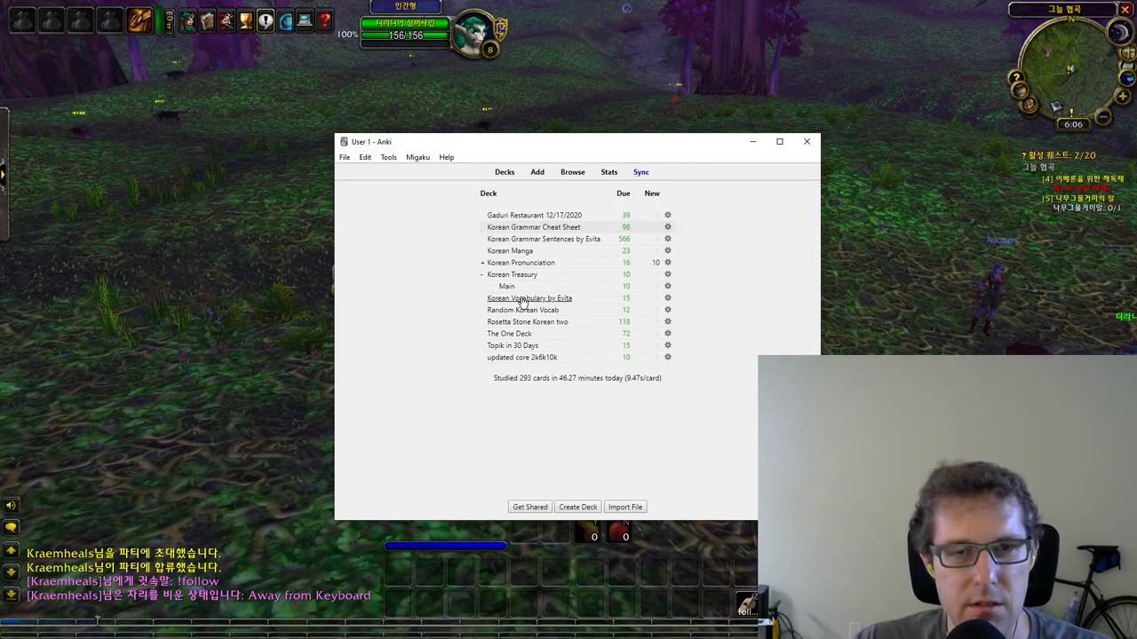
- Study the Korean Vocabulary by Evita deck and reveal the 환경 card's answer 'environment'
left_click(529, 298)
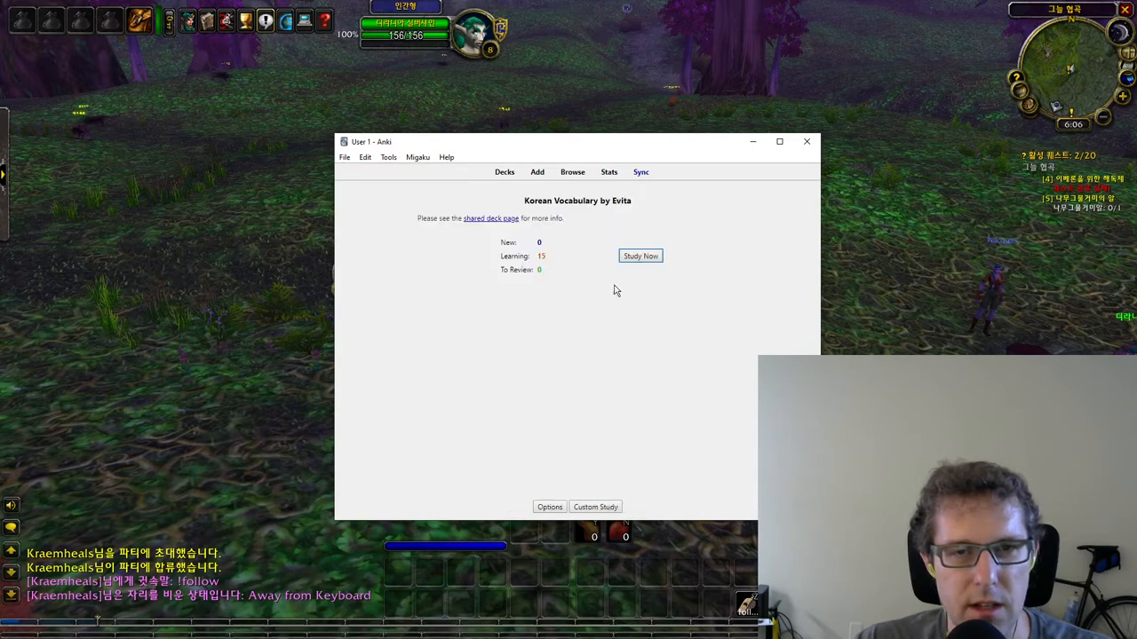
left_click(640, 255)
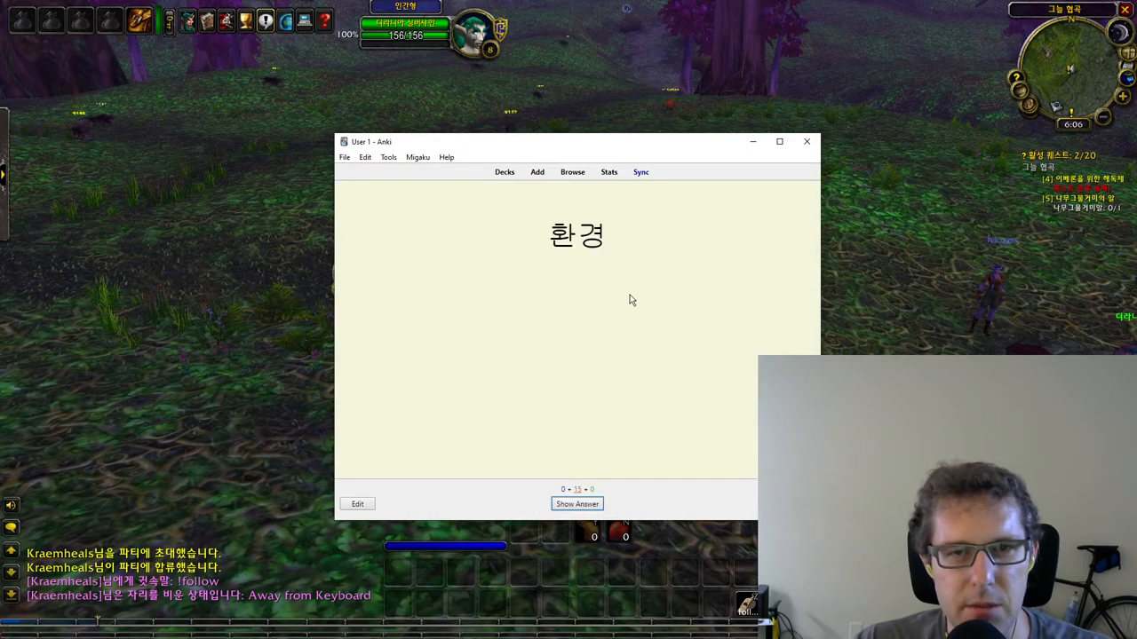
mouse_move(756, 310)
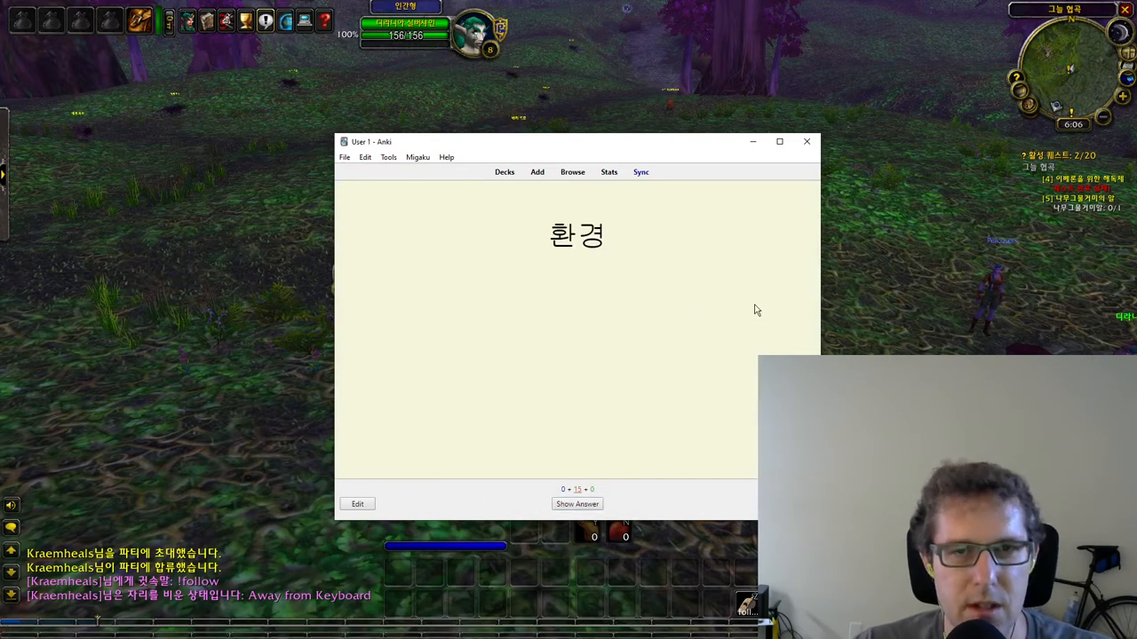
left_click(576, 504)
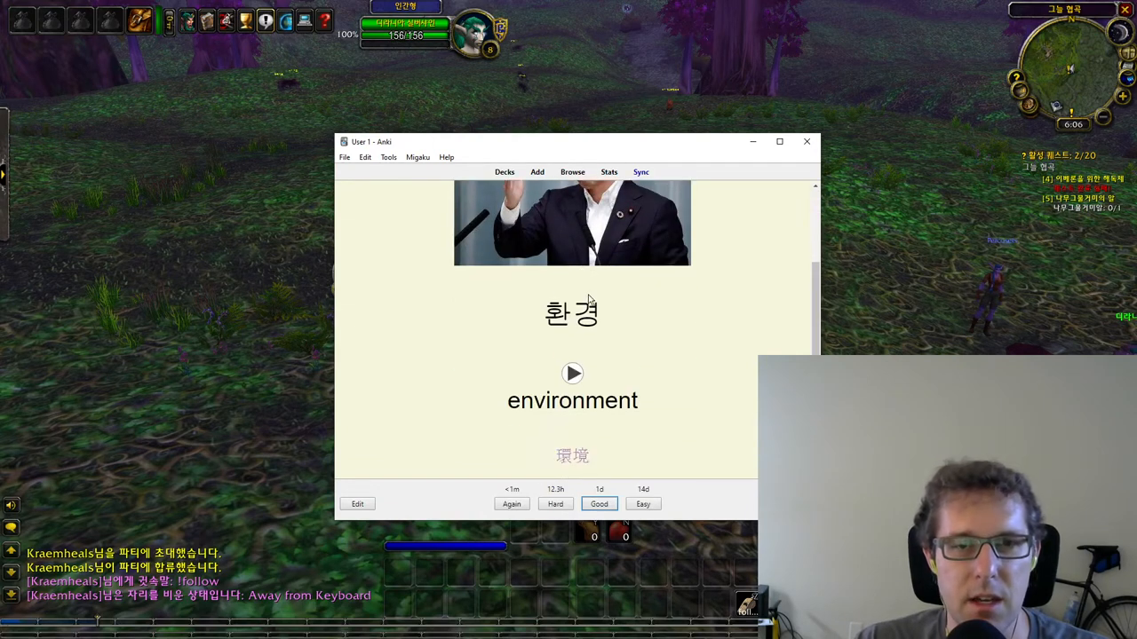
mouse_move(573, 435)
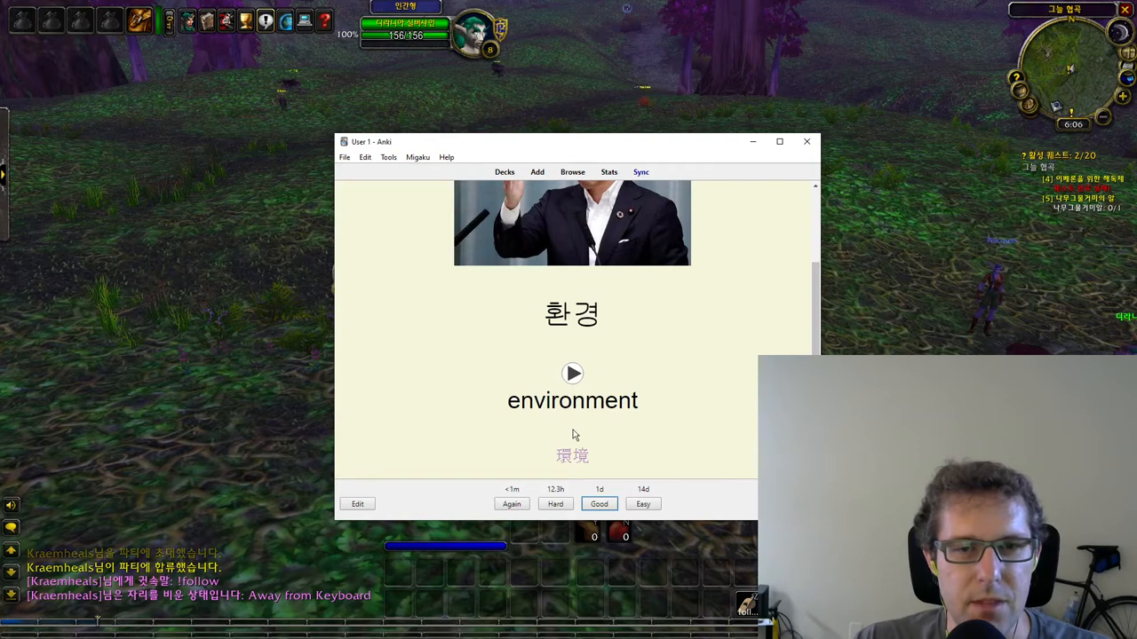
mouse_move(655, 362)
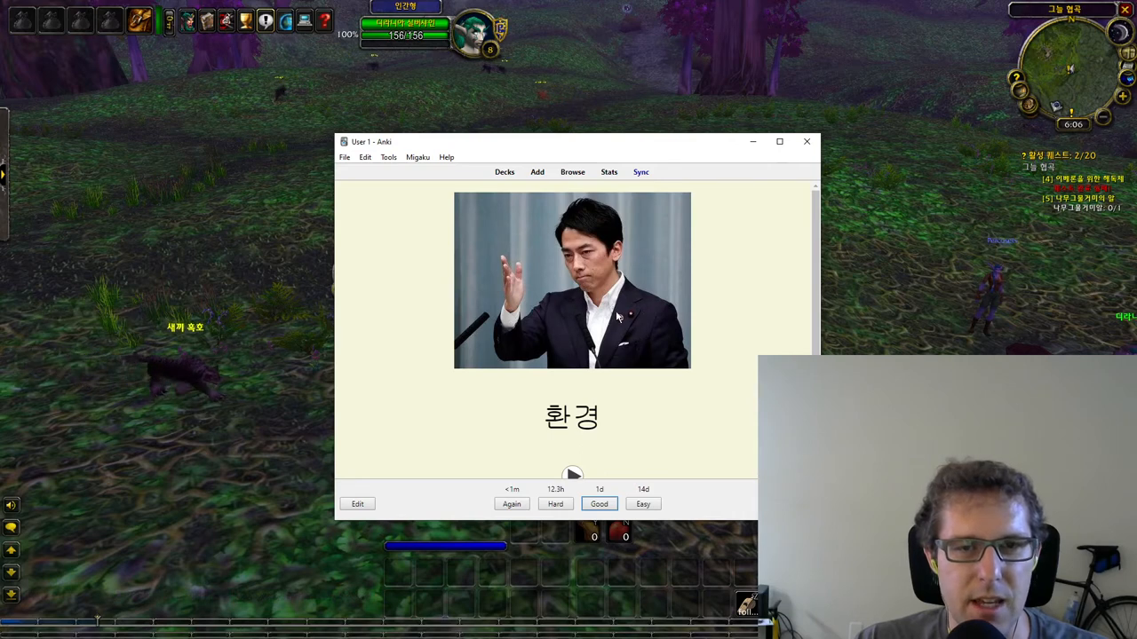
mouse_move(635, 271)
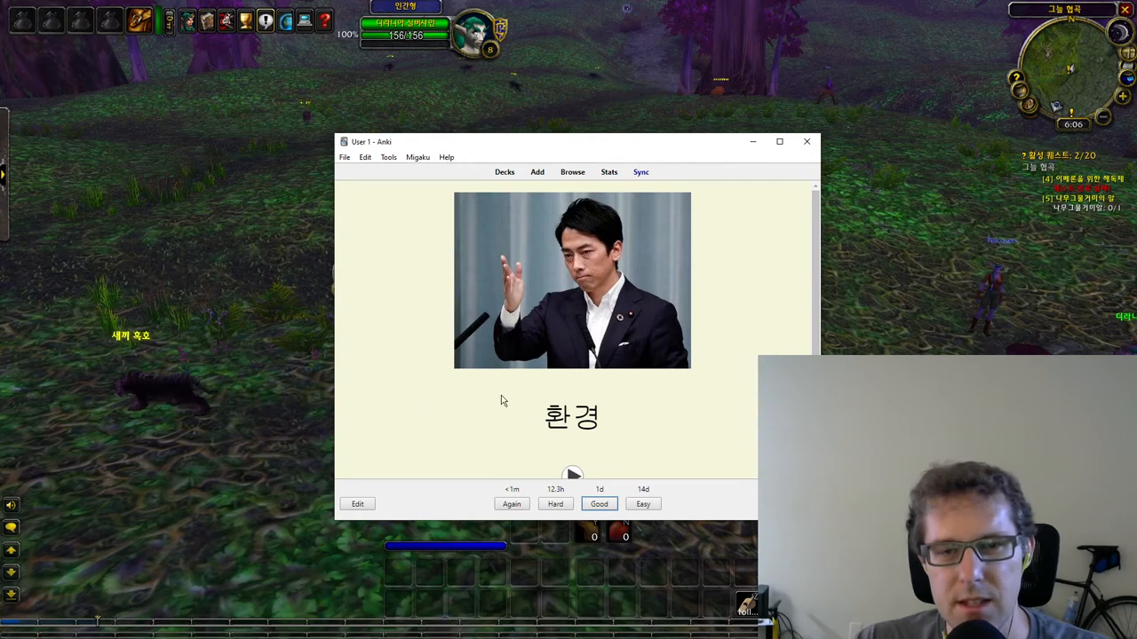
mouse_move(622, 372)
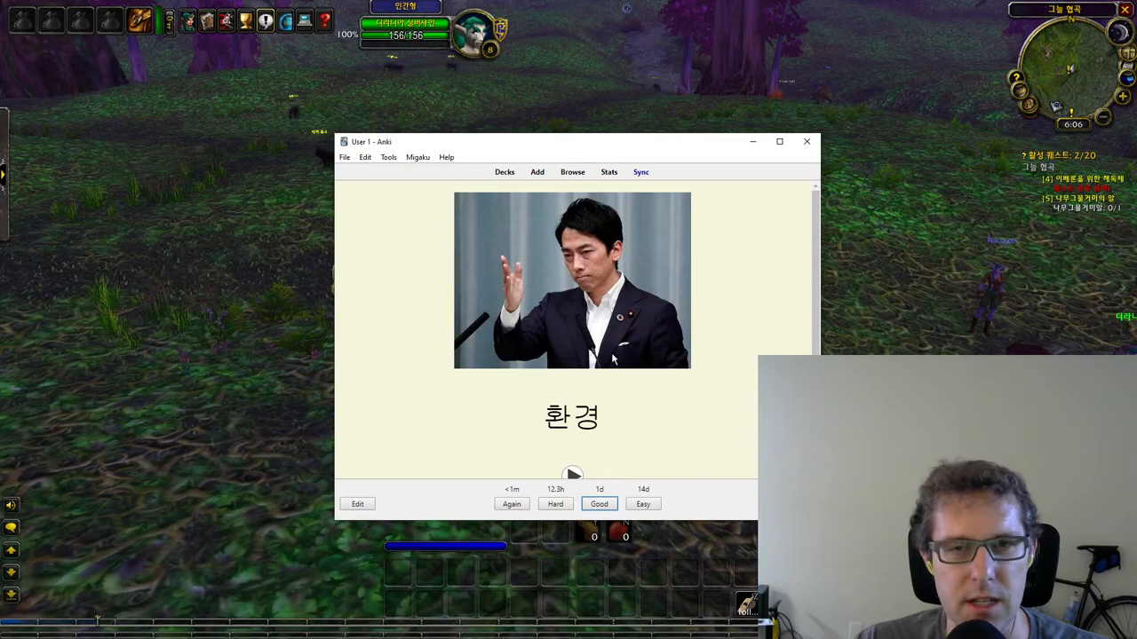
mouse_move(691, 371)
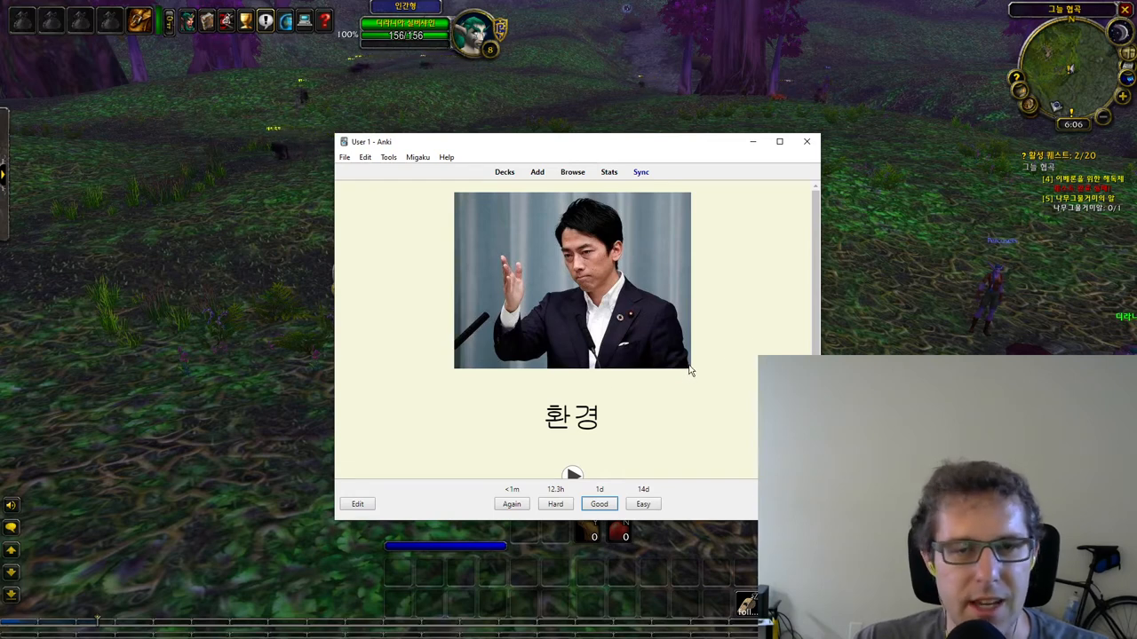
mouse_move(730, 368)
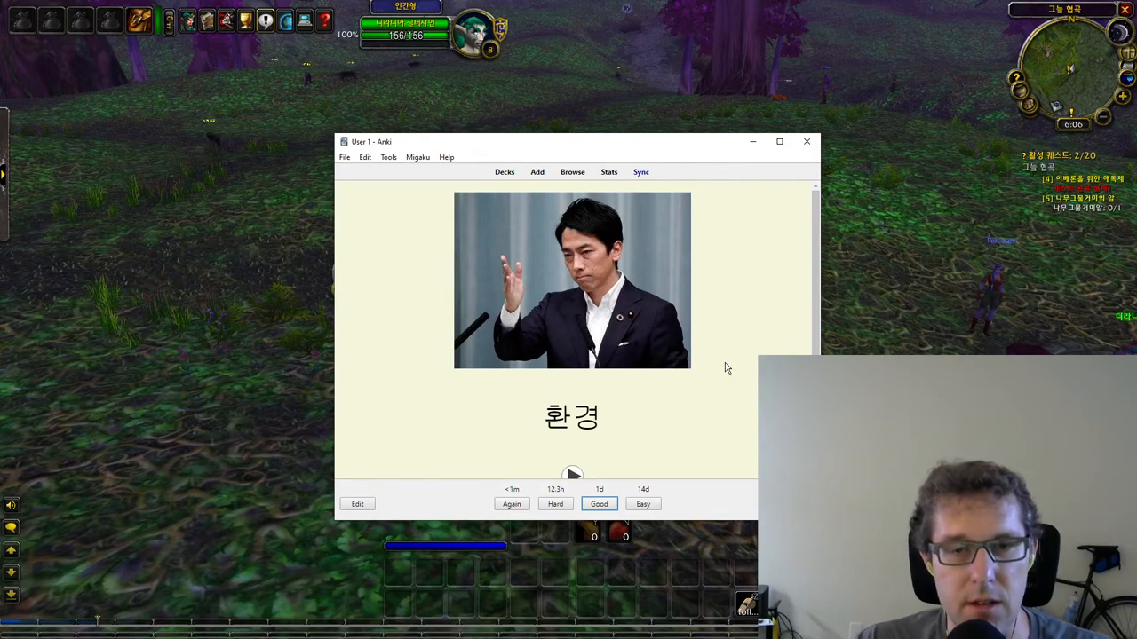
mouse_move(643, 358)
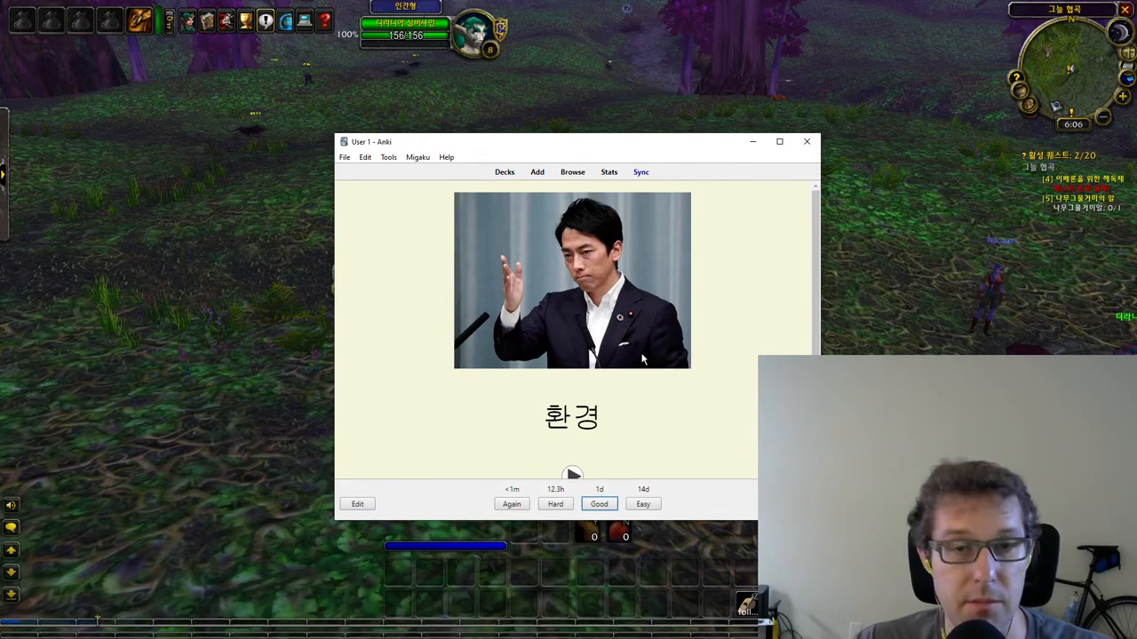
mouse_move(683, 342)
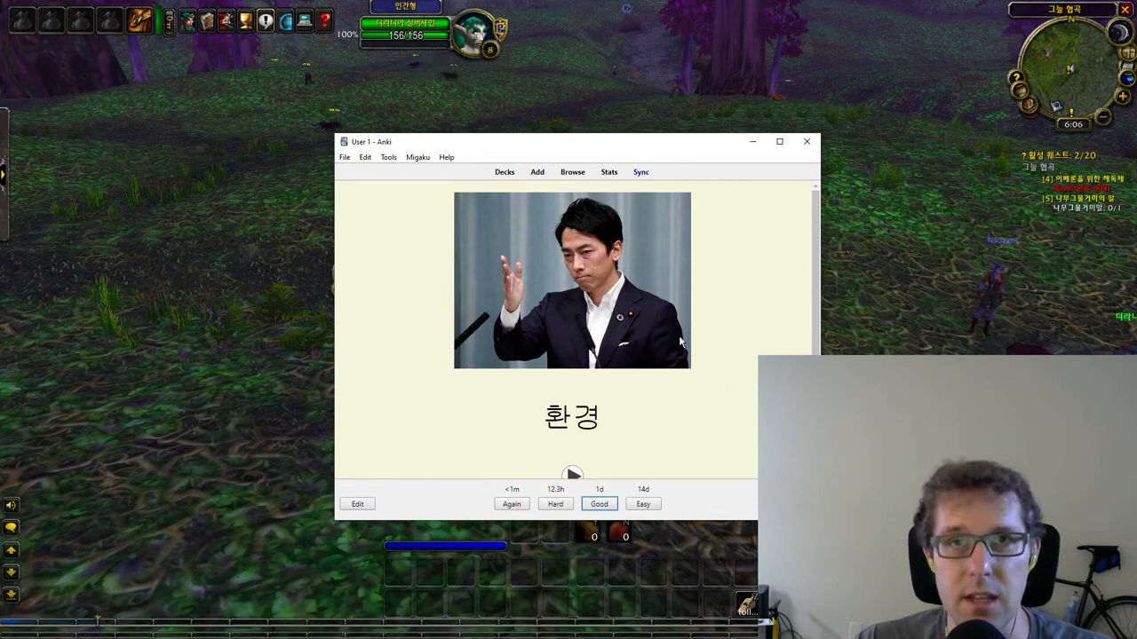
mouse_move(651, 349)
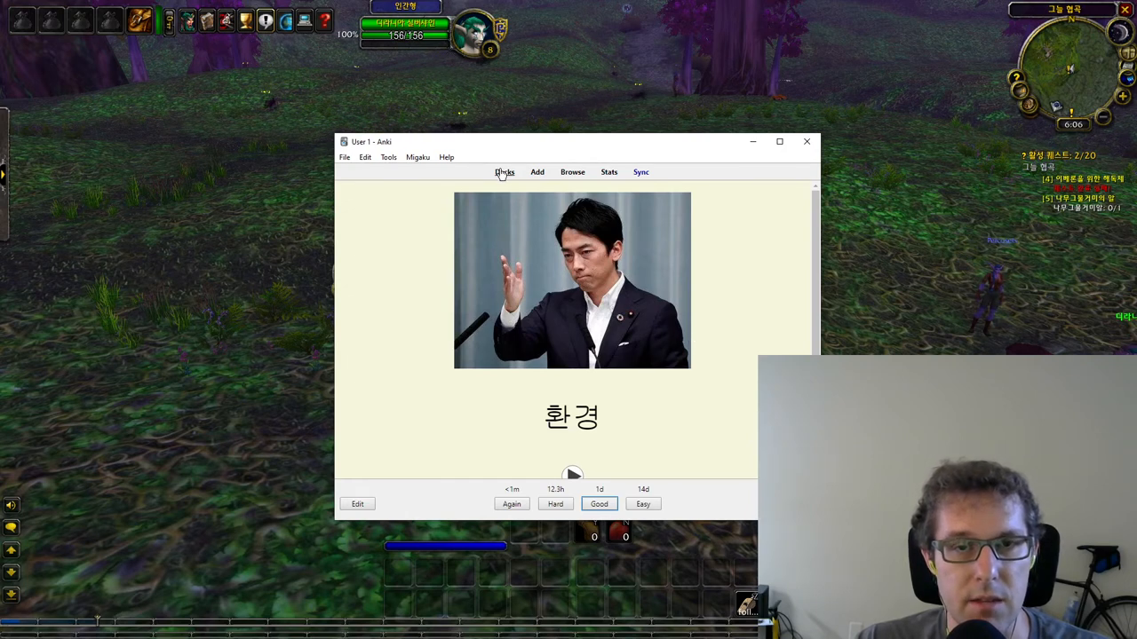
- Return to the deck list showing Korean deck due counts and 293 cards studied today
left_click(505, 171)
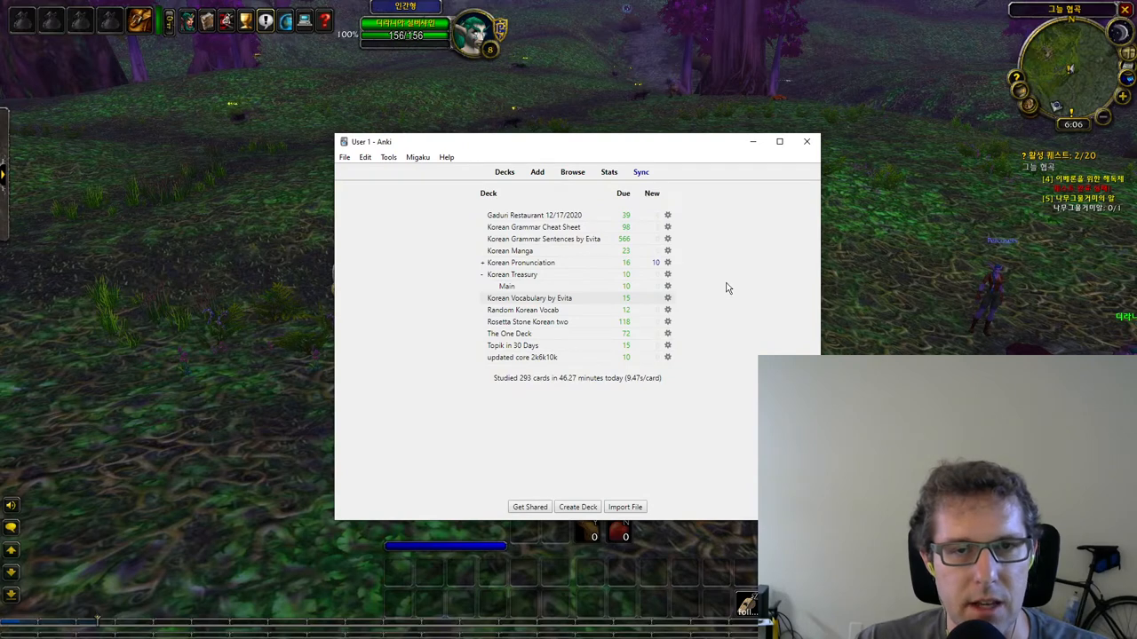
mouse_move(657, 321)
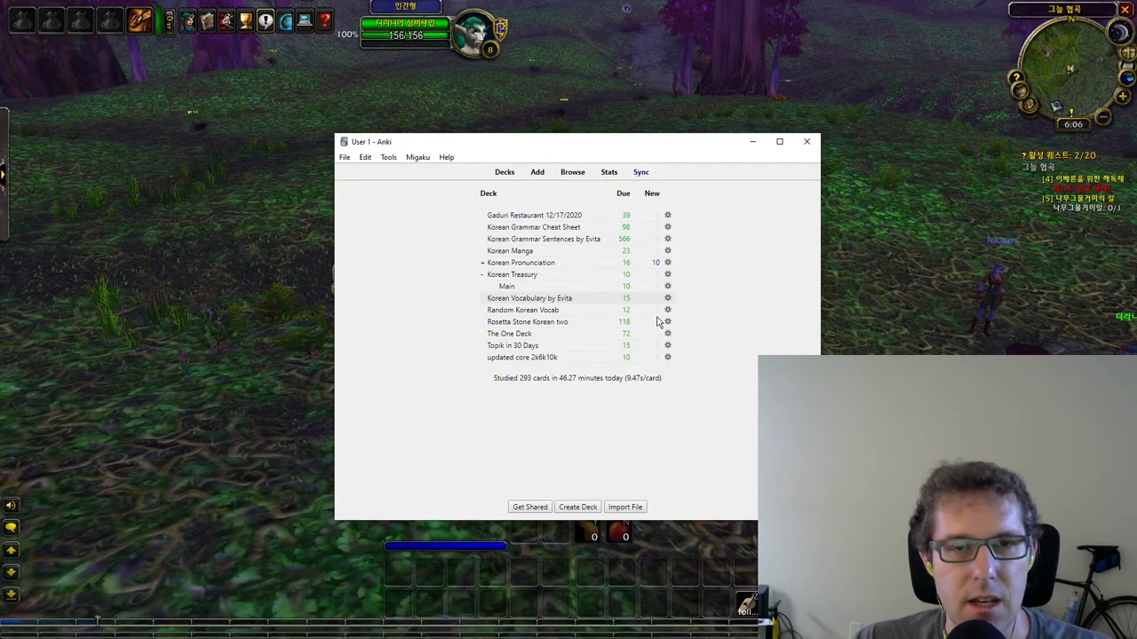
mouse_move(655, 326)
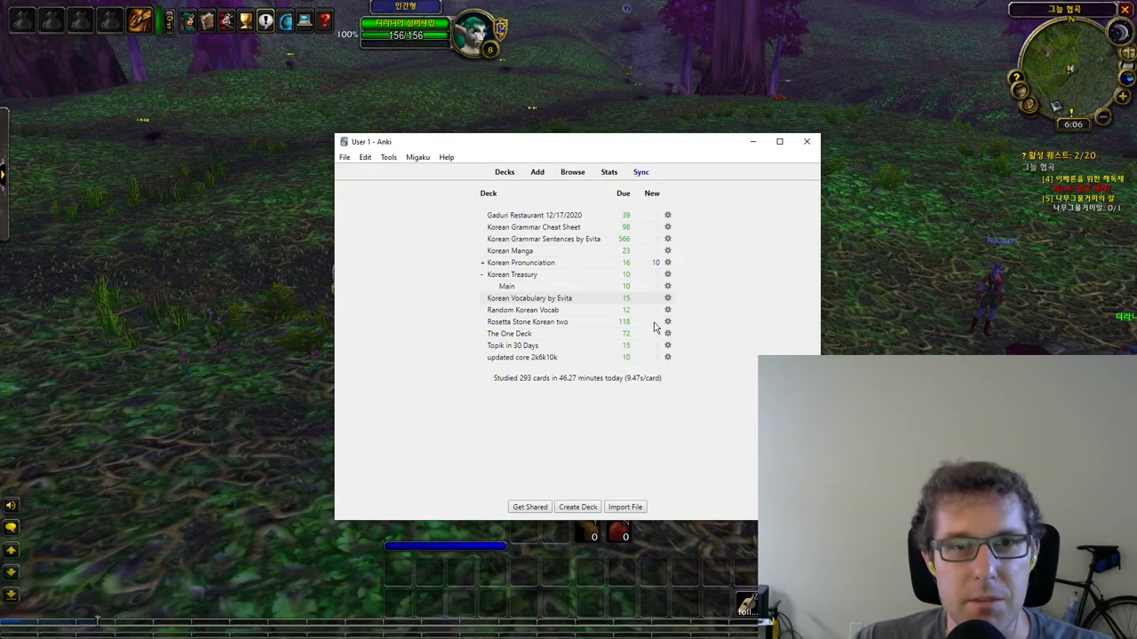
mouse_move(802, 327)
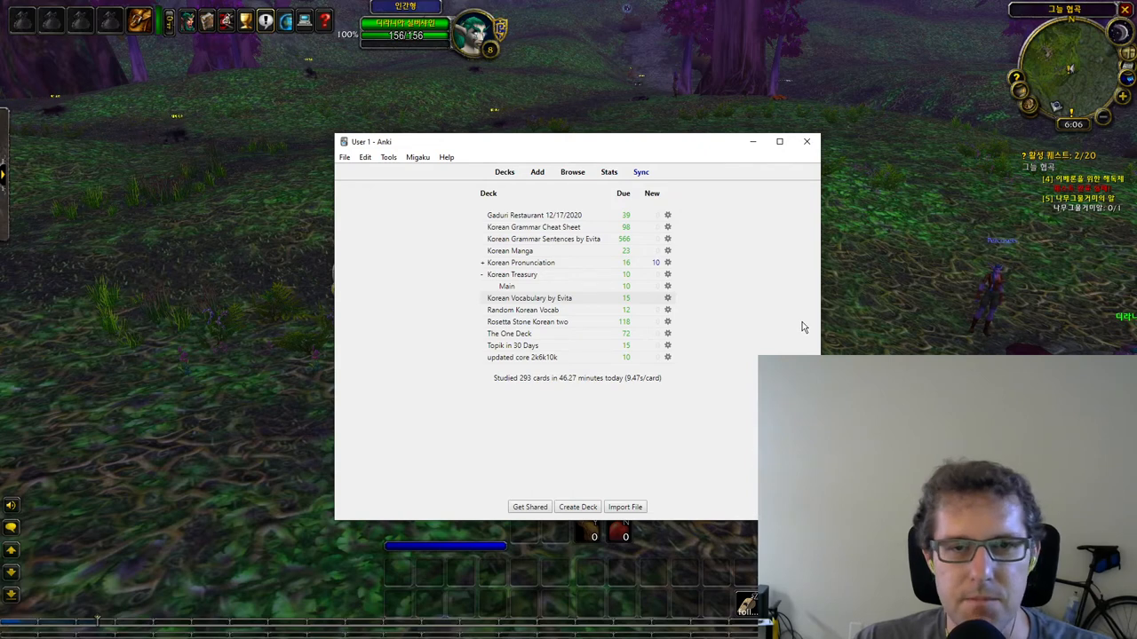
mouse_move(786, 329)
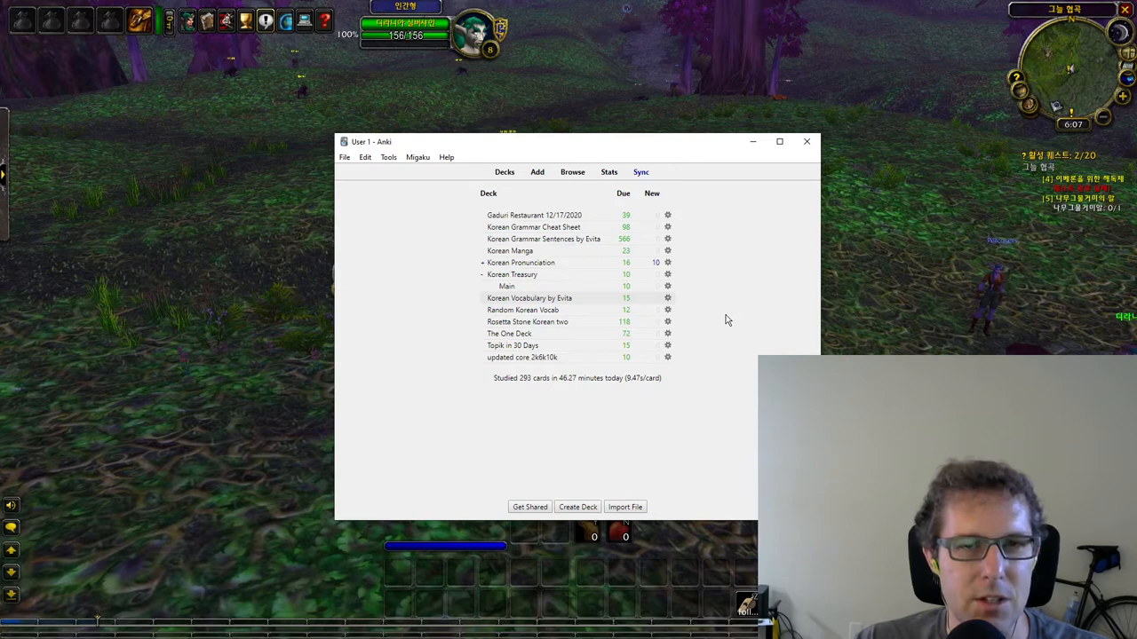
mouse_move(700, 300)
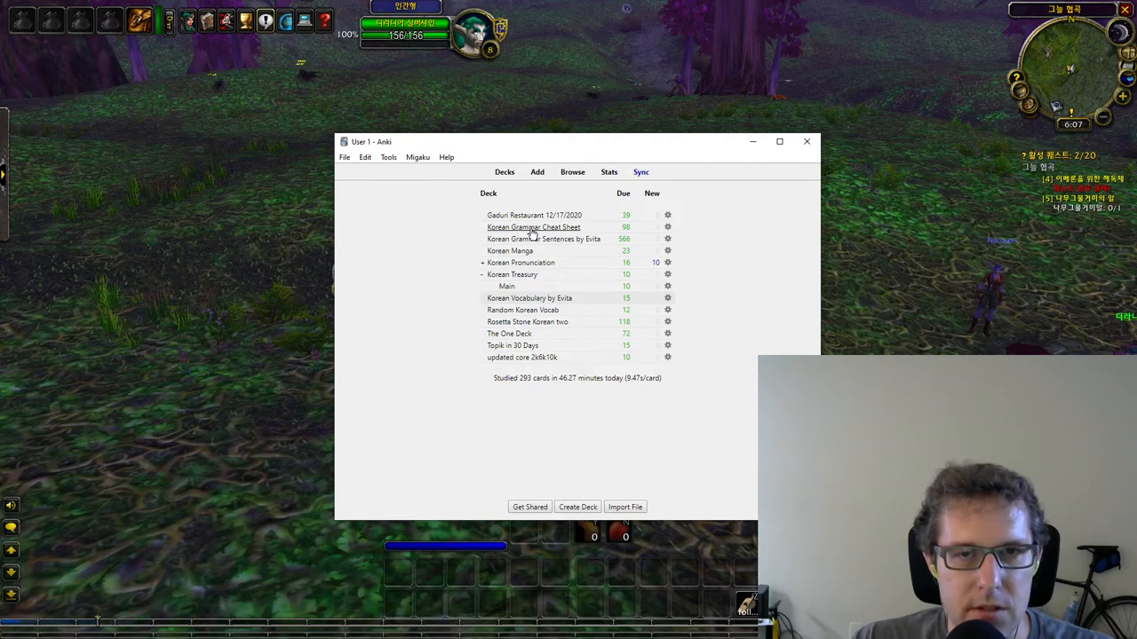
mouse_move(564, 229)
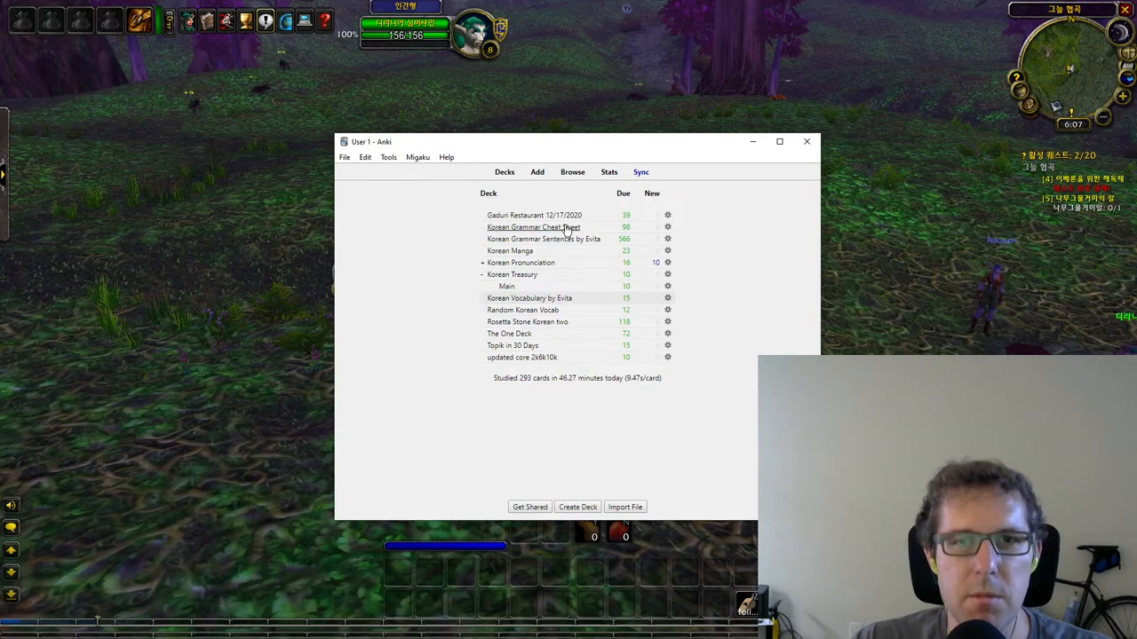
mouse_move(577, 258)
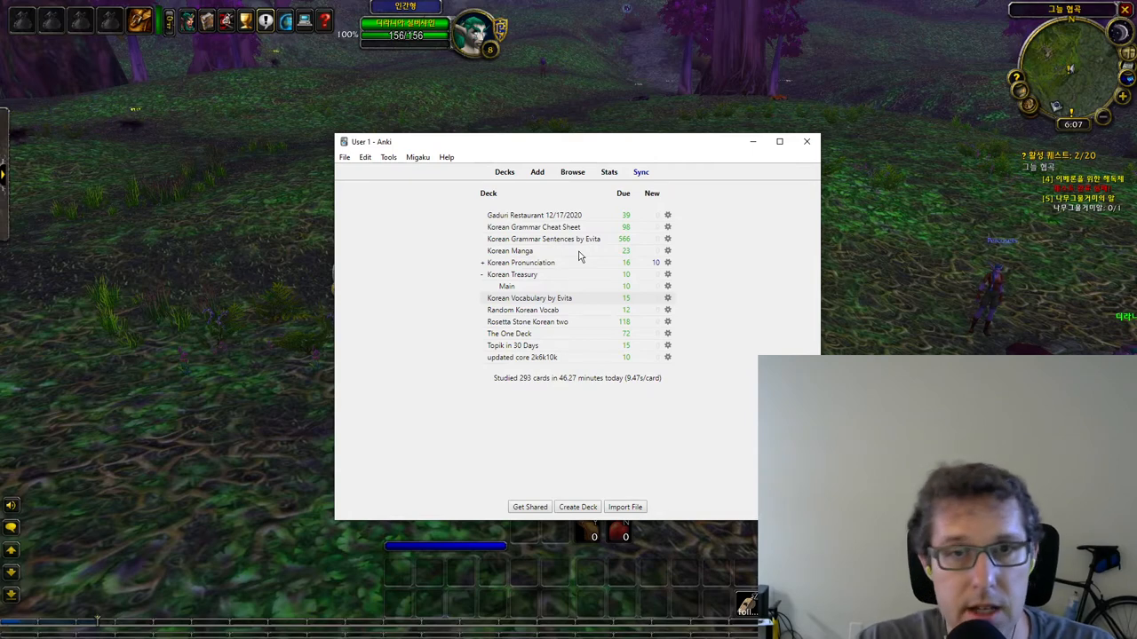
mouse_move(666, 224)
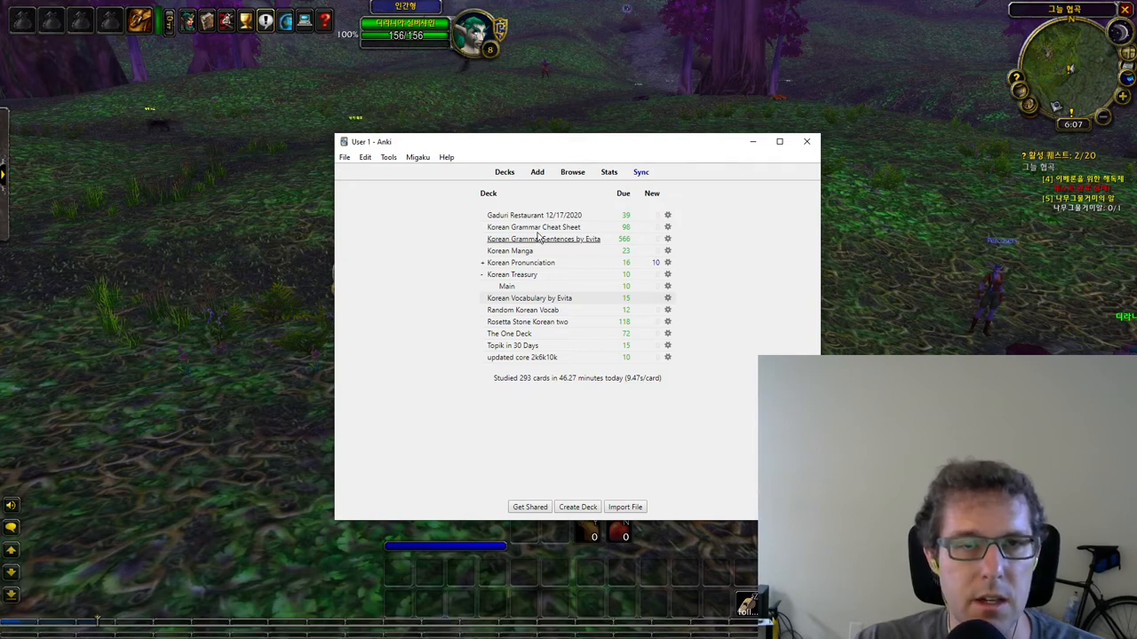
mouse_move(533, 227)
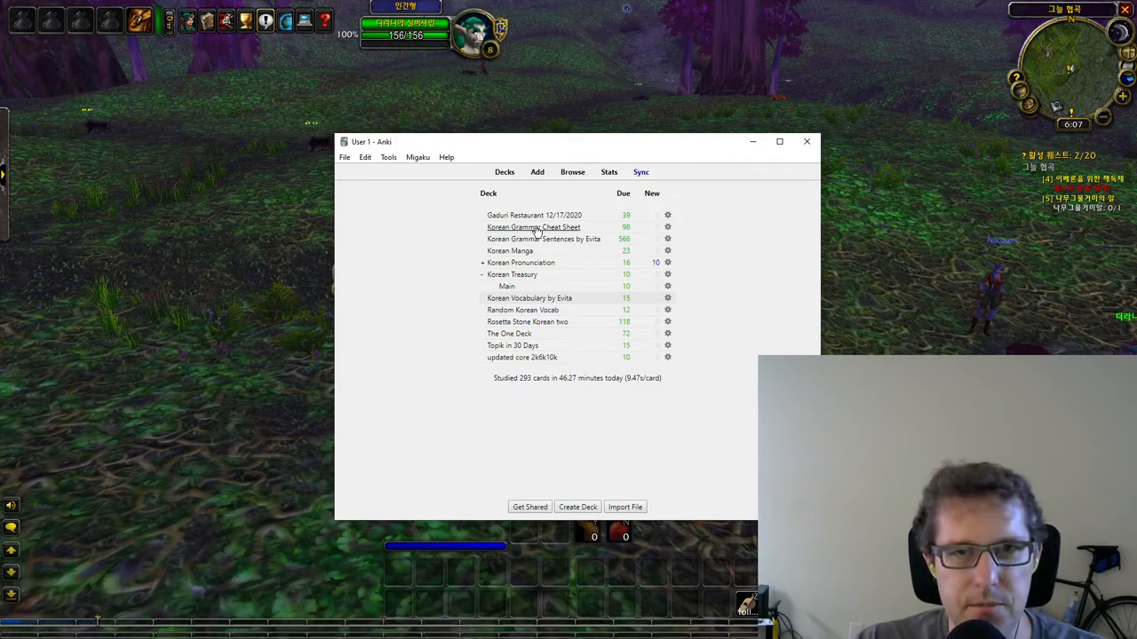
mouse_move(772, 247)
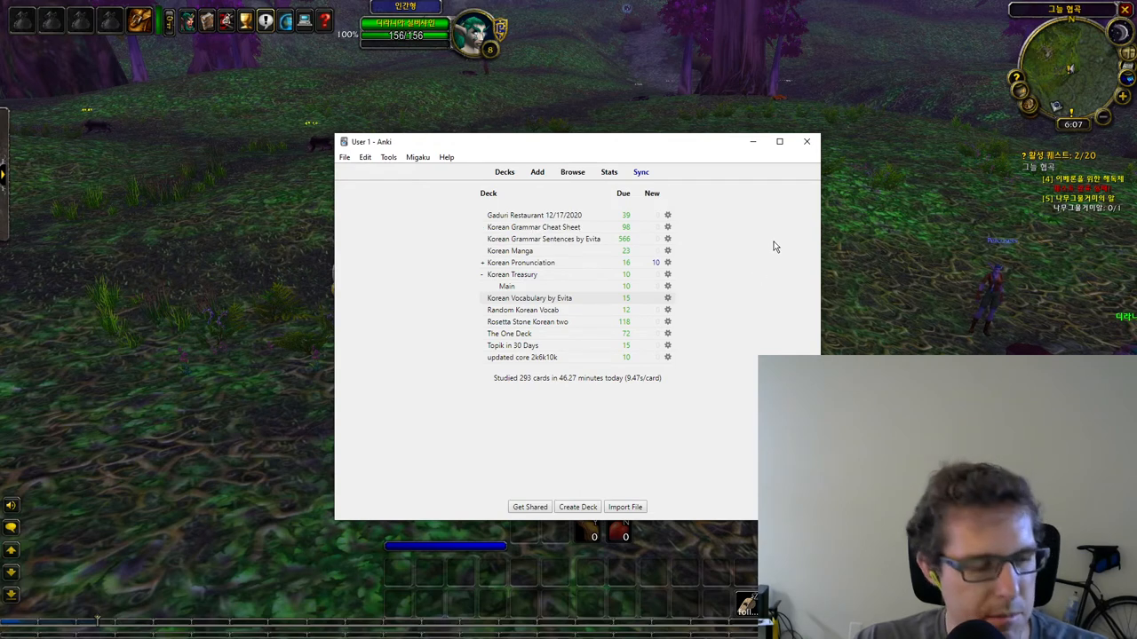
mouse_move(770, 238)
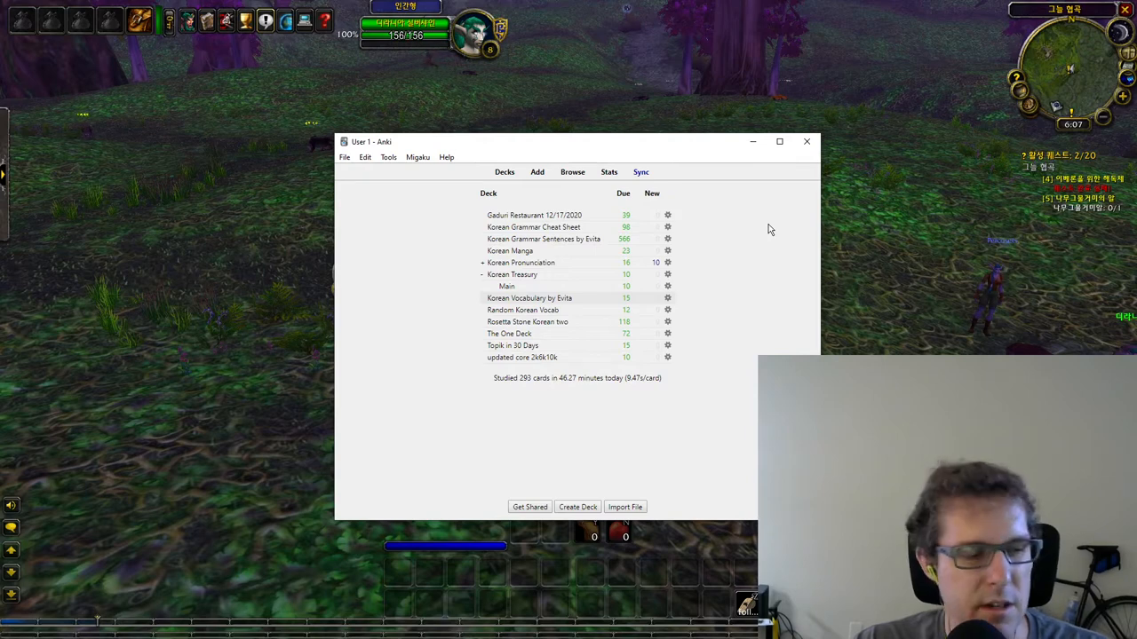
mouse_move(756, 241)
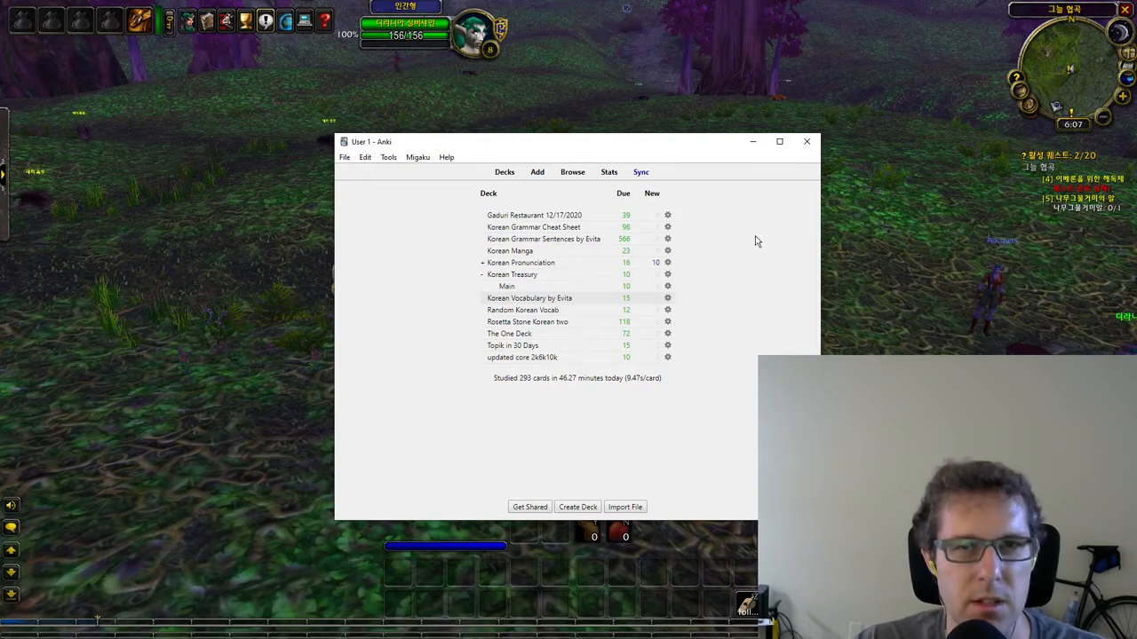
mouse_move(762, 231)
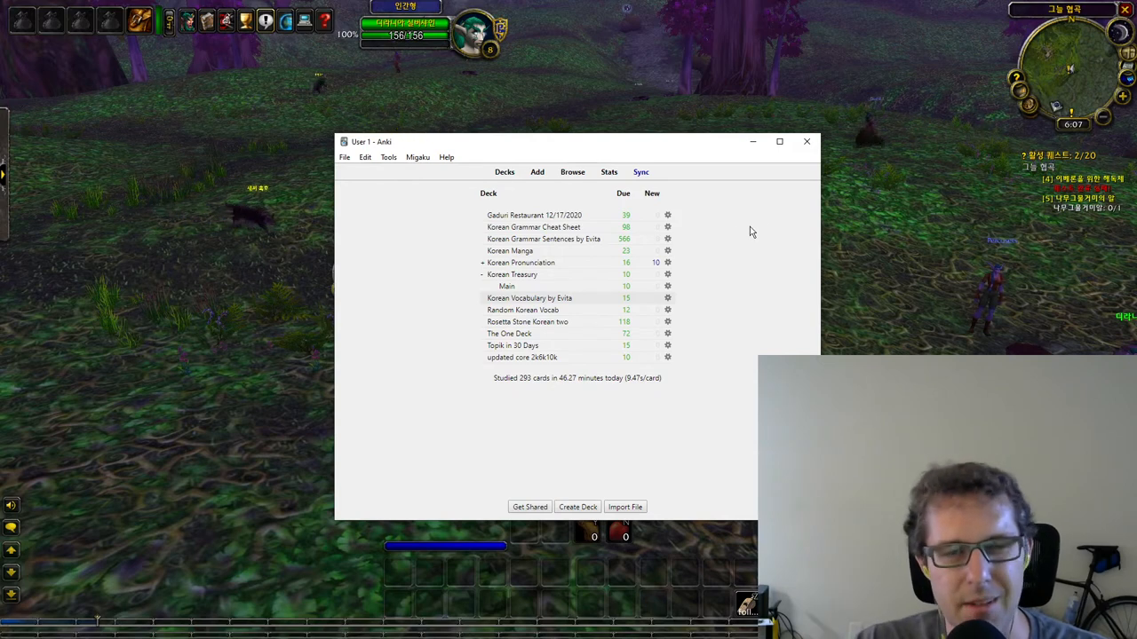
- Study the Korean Grammar Cheat Sheet deck and reveal the -거든요 card's answer and translation
left_click(533, 226)
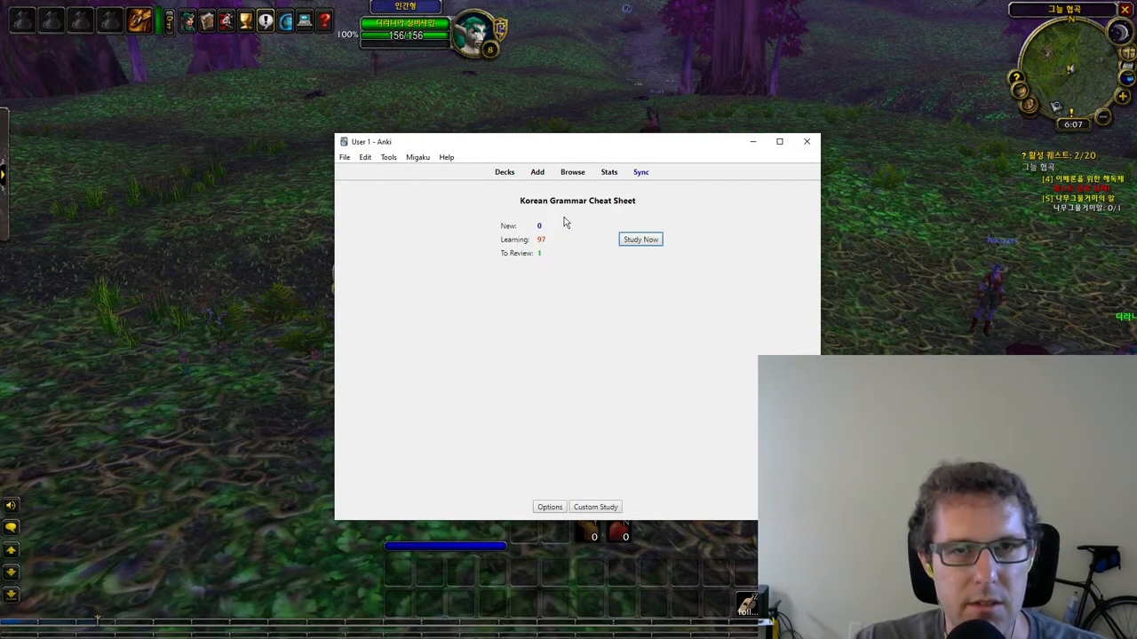
left_click(639, 239)
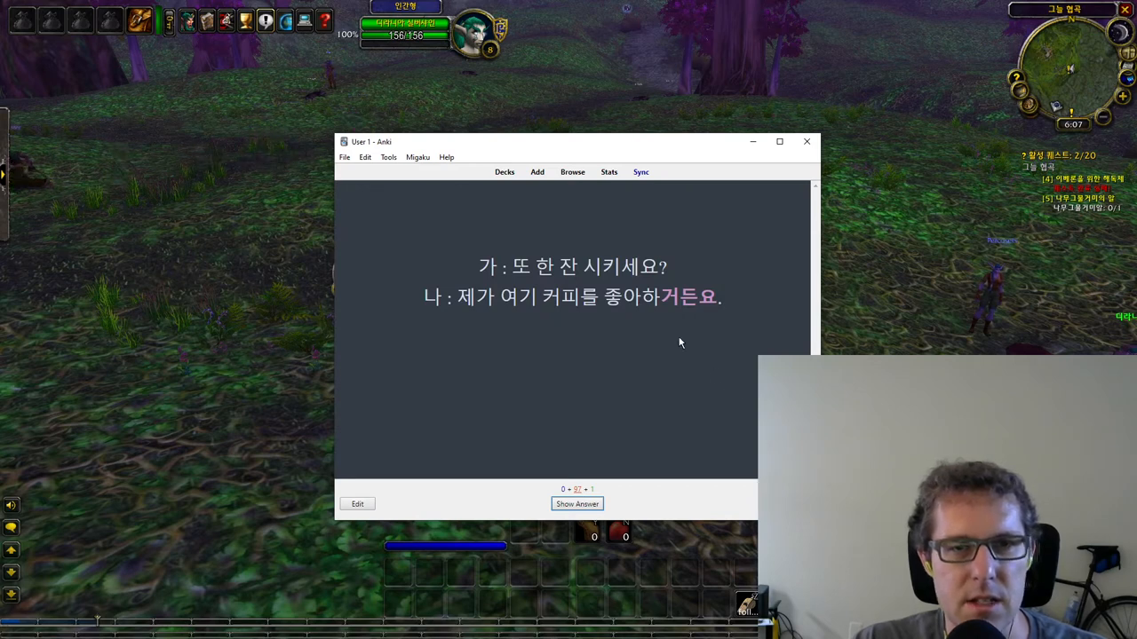
mouse_move(718, 353)
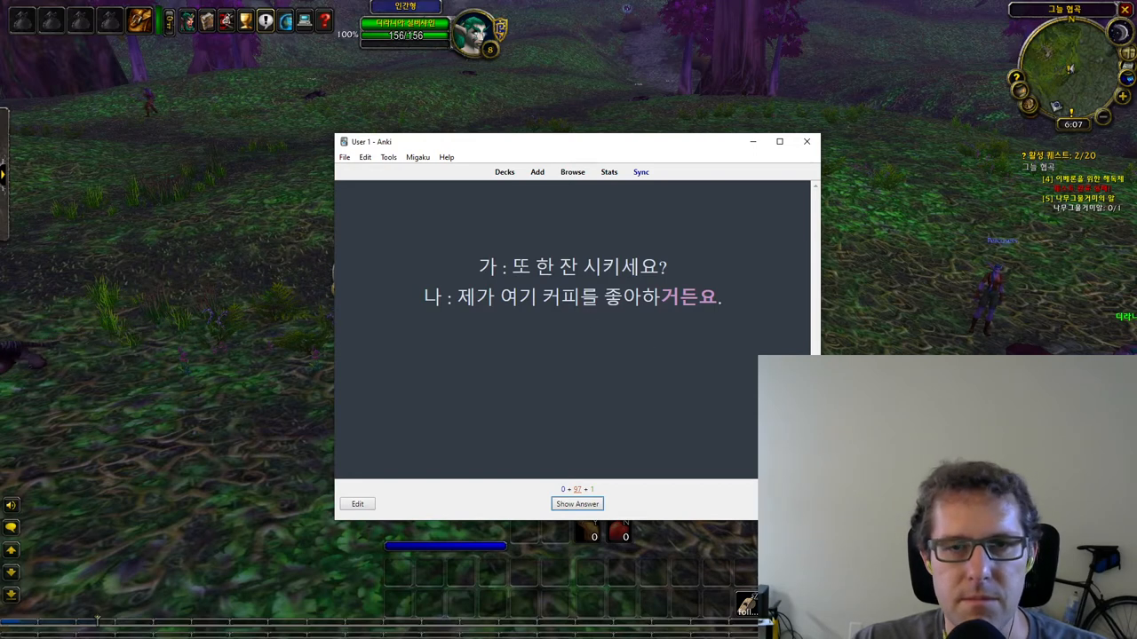
mouse_move(654, 353)
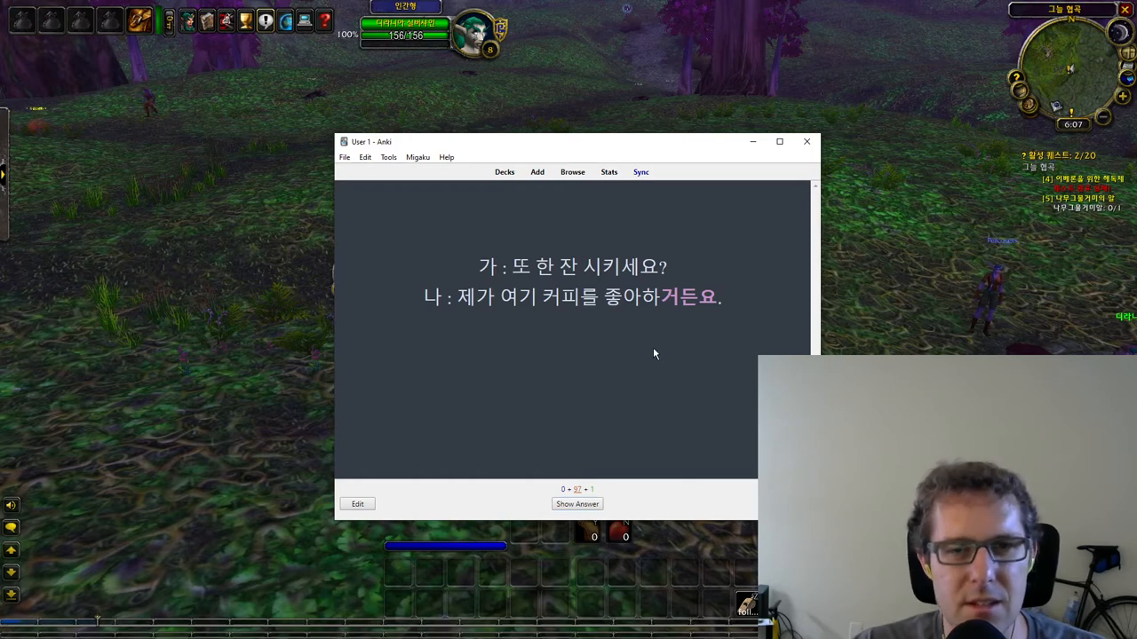
left_click(576, 503)
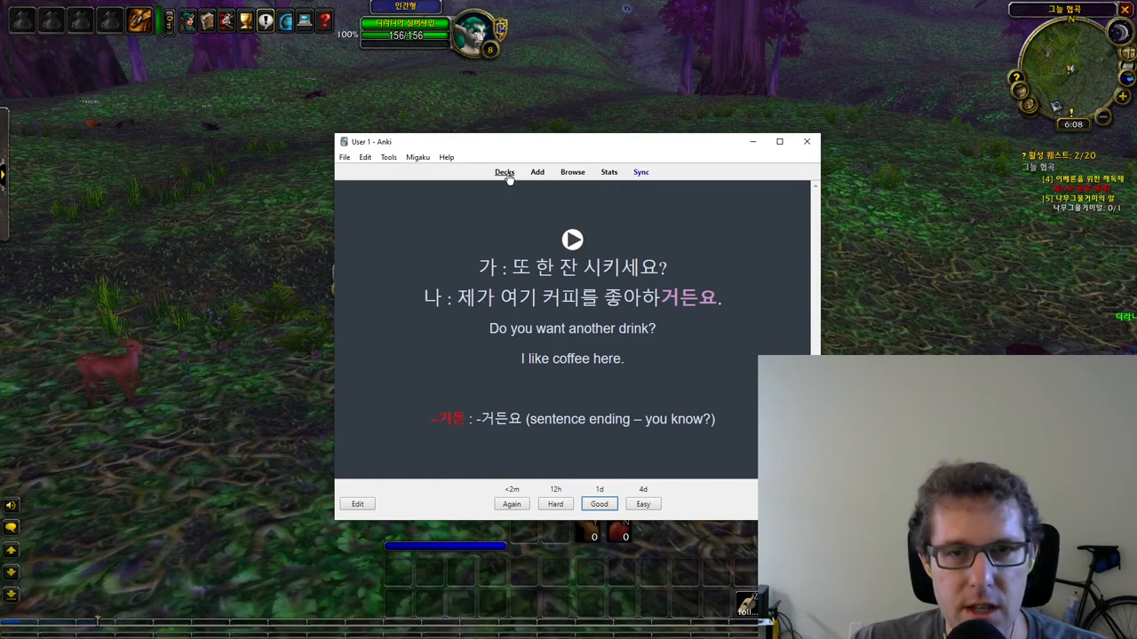
mouse_move(505, 171)
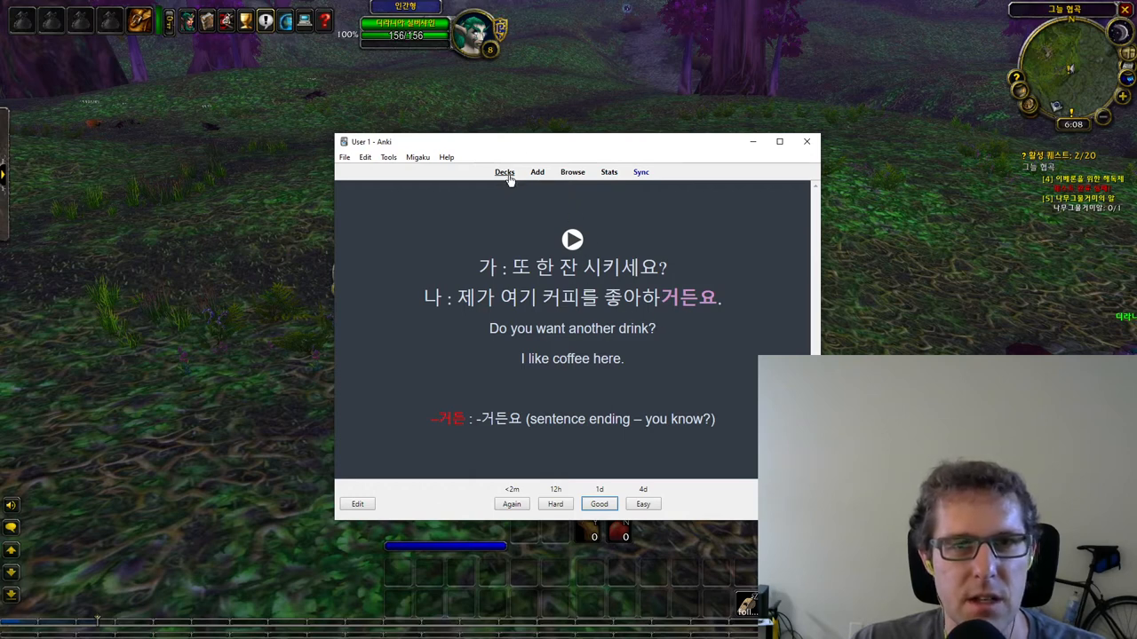
- Return to the deck list, where Korean Grammar Cheat Sheet still shows 98 due
left_click(504, 171)
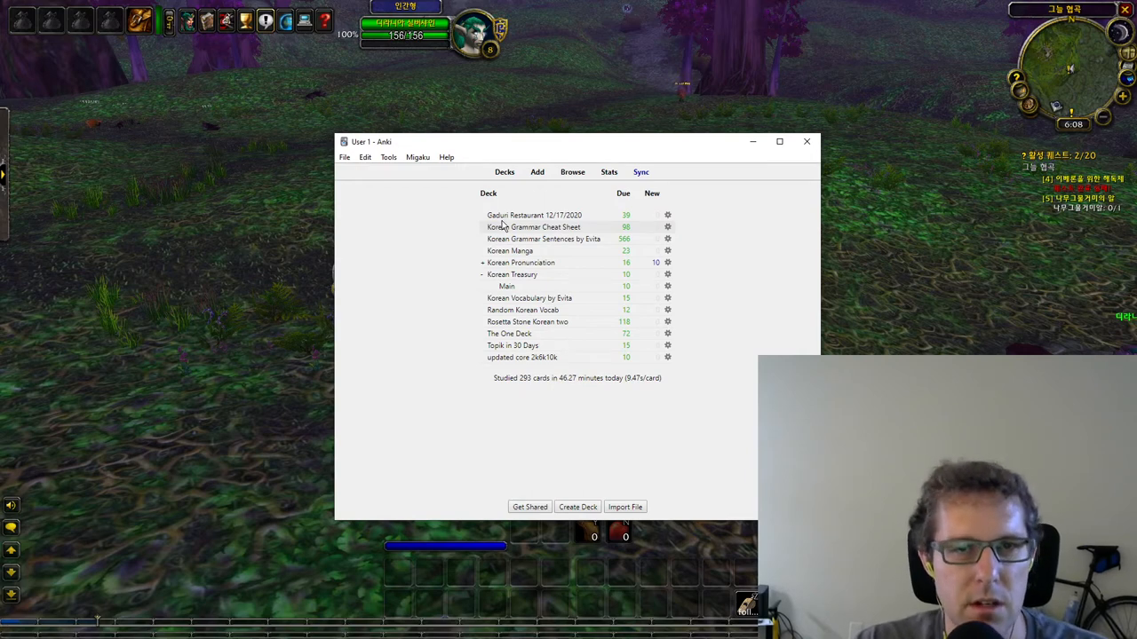
mouse_move(468, 233)
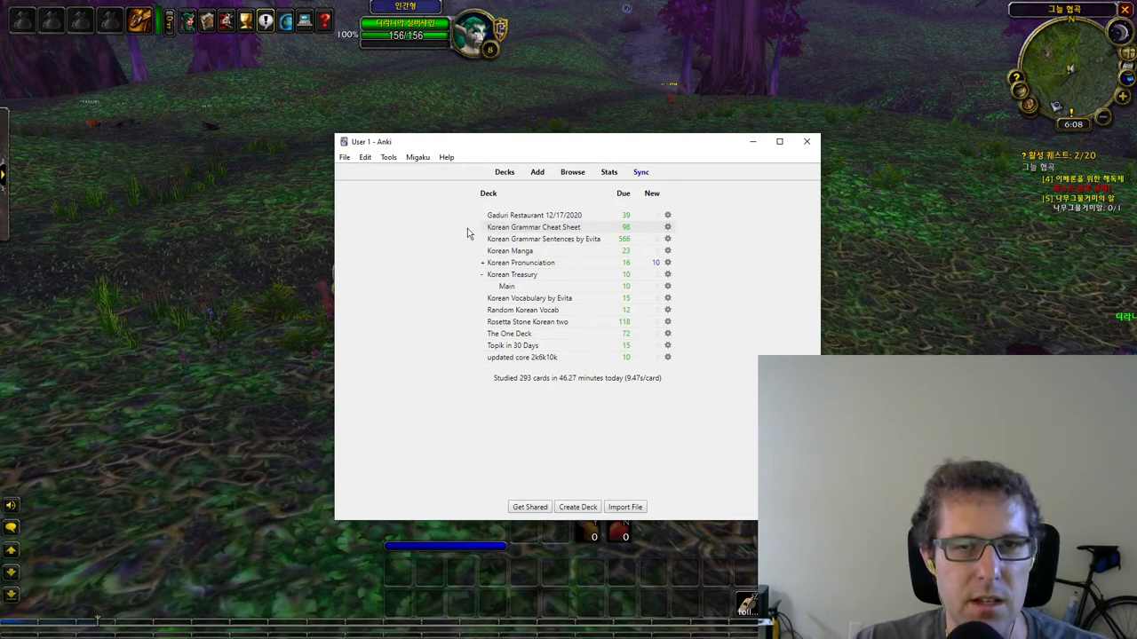
mouse_move(513, 345)
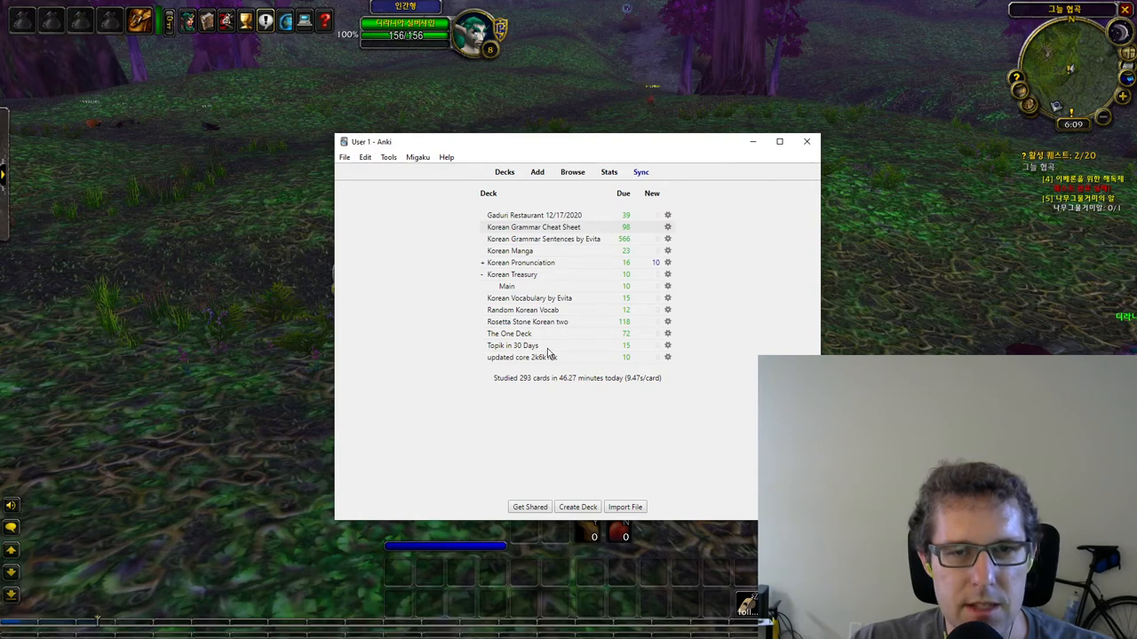
- Study the Topik in 30 Days deck and reveal the 경험 card's answer 'experience'
left_click(512, 346)
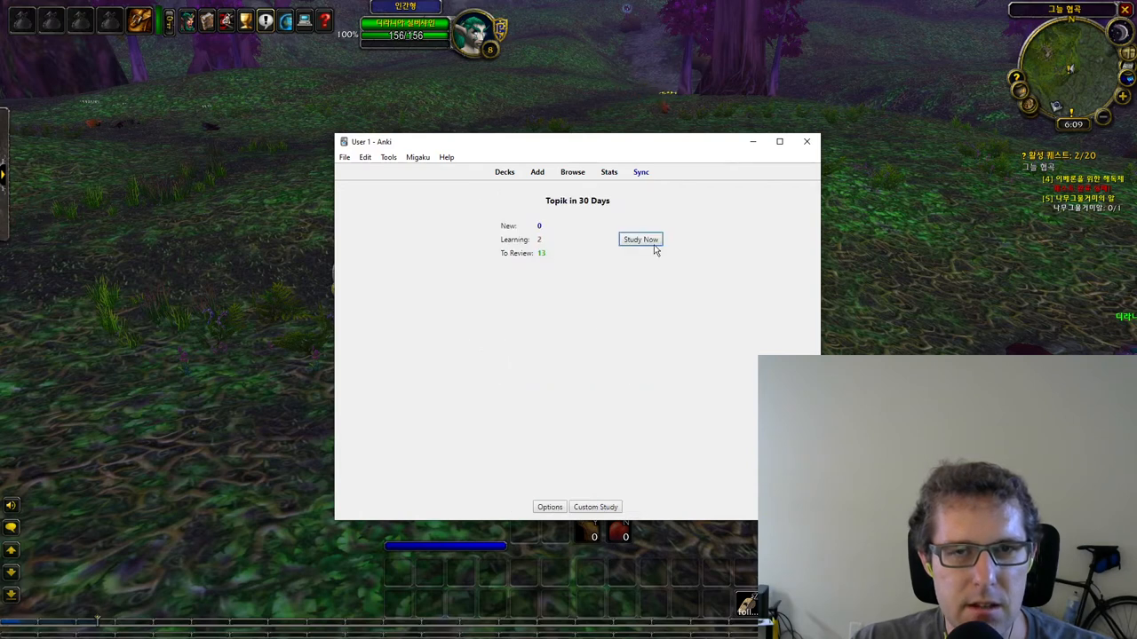
left_click(640, 239)
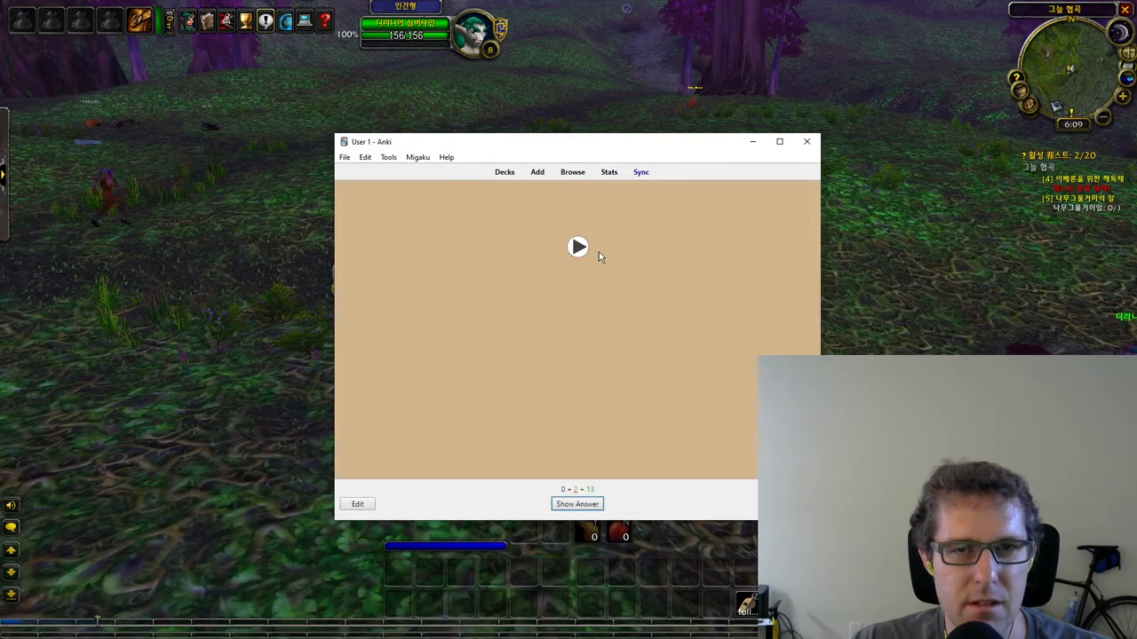
mouse_move(660, 307)
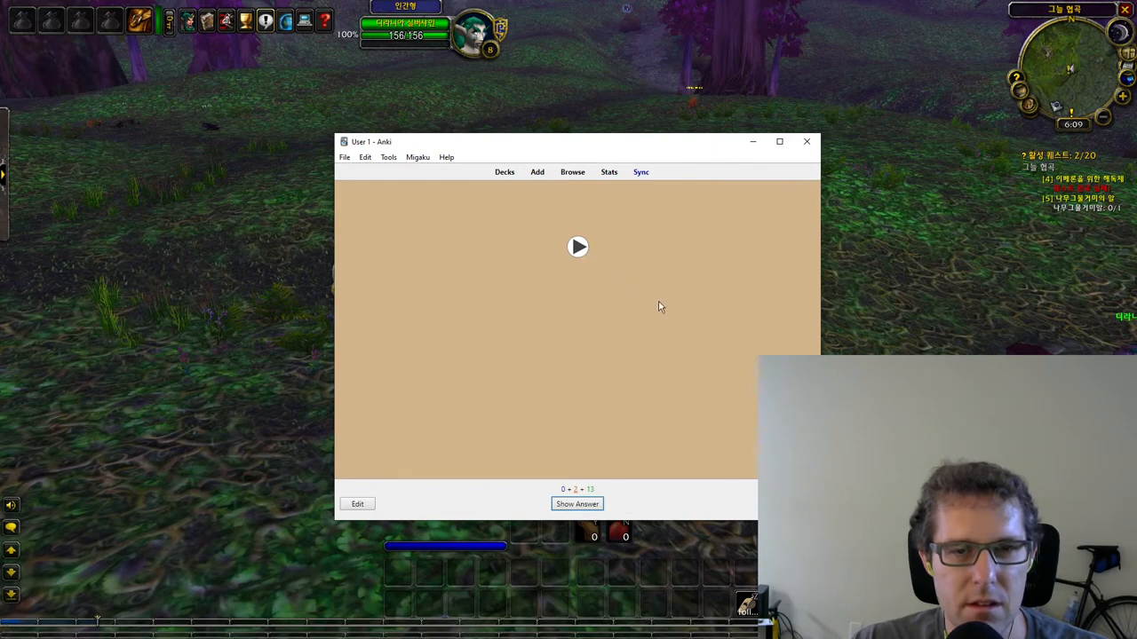
mouse_move(500, 258)
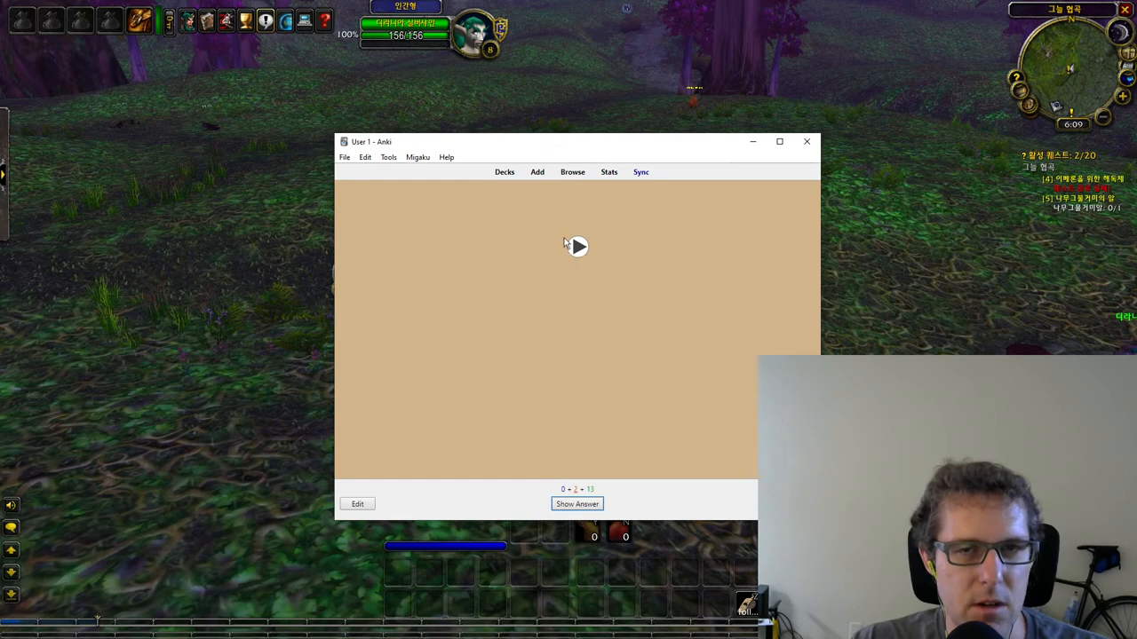
mouse_move(691, 272)
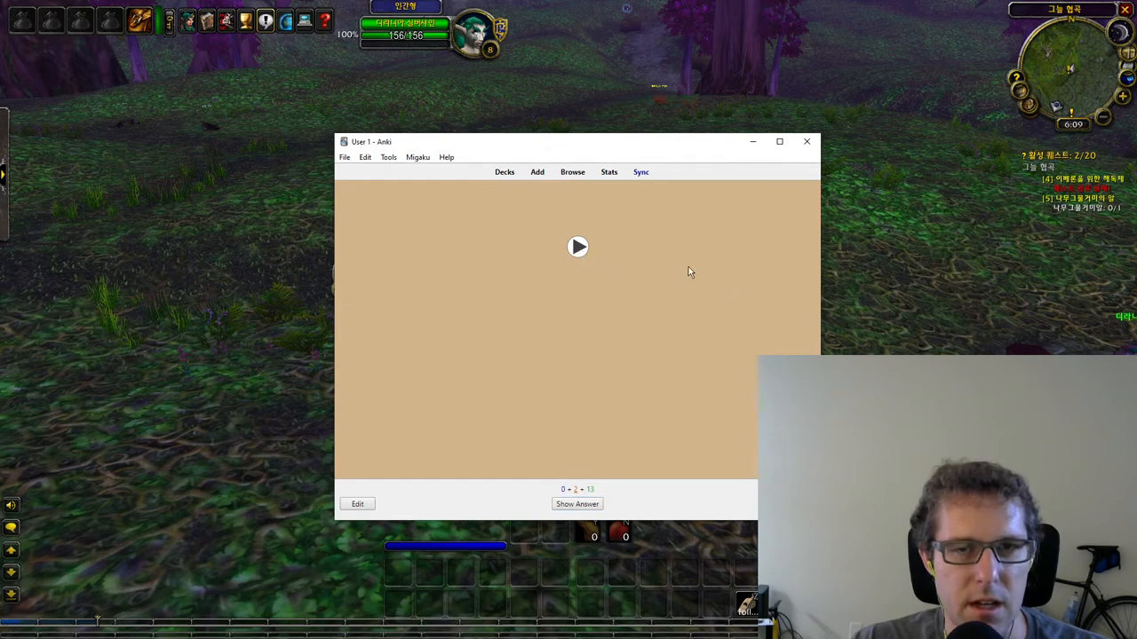
left_click(577, 504)
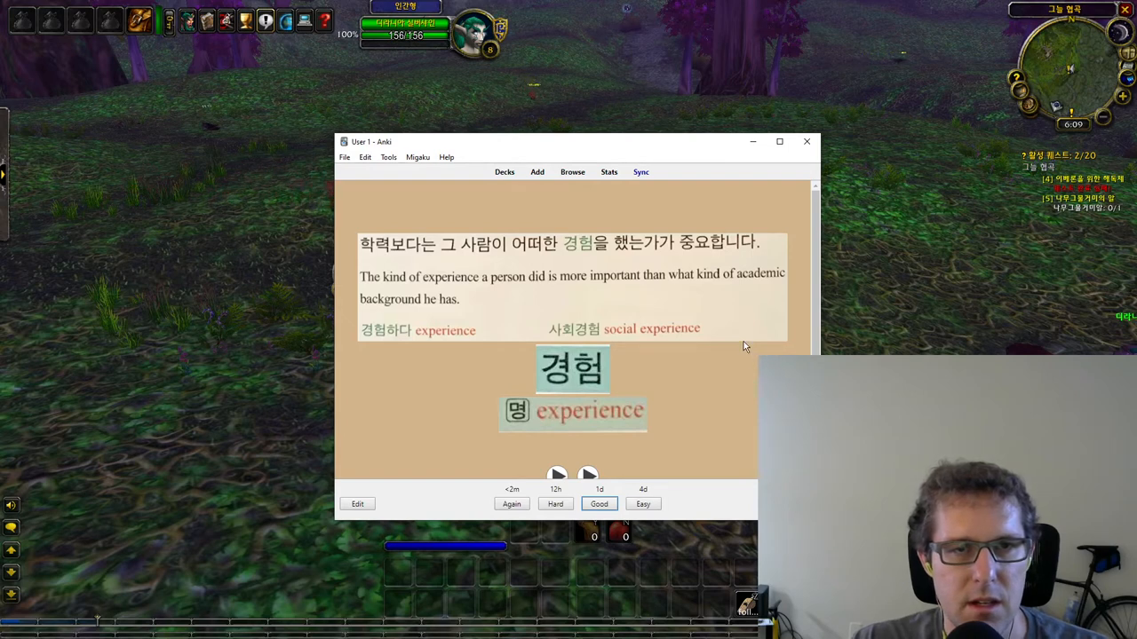
mouse_move(728, 337)
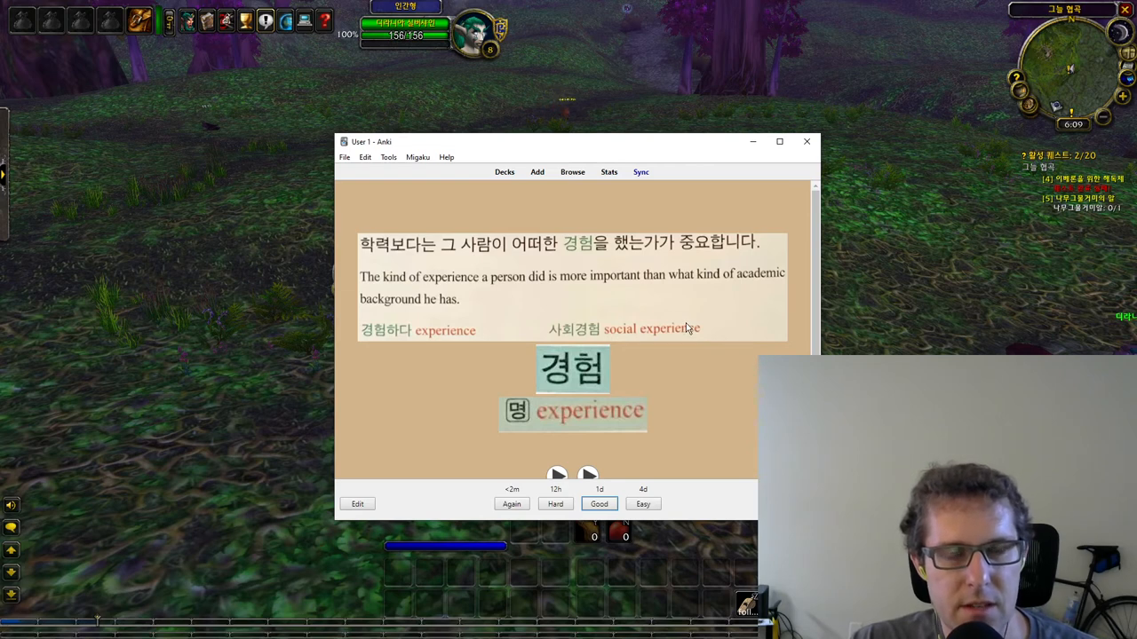
mouse_move(669, 316)
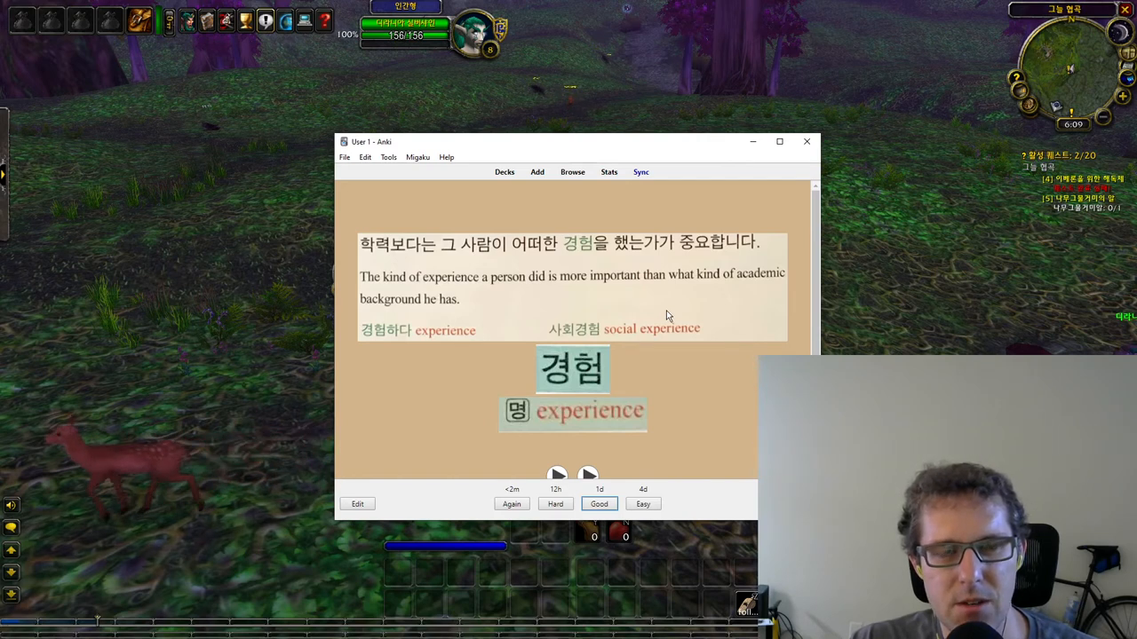
mouse_move(651, 300)
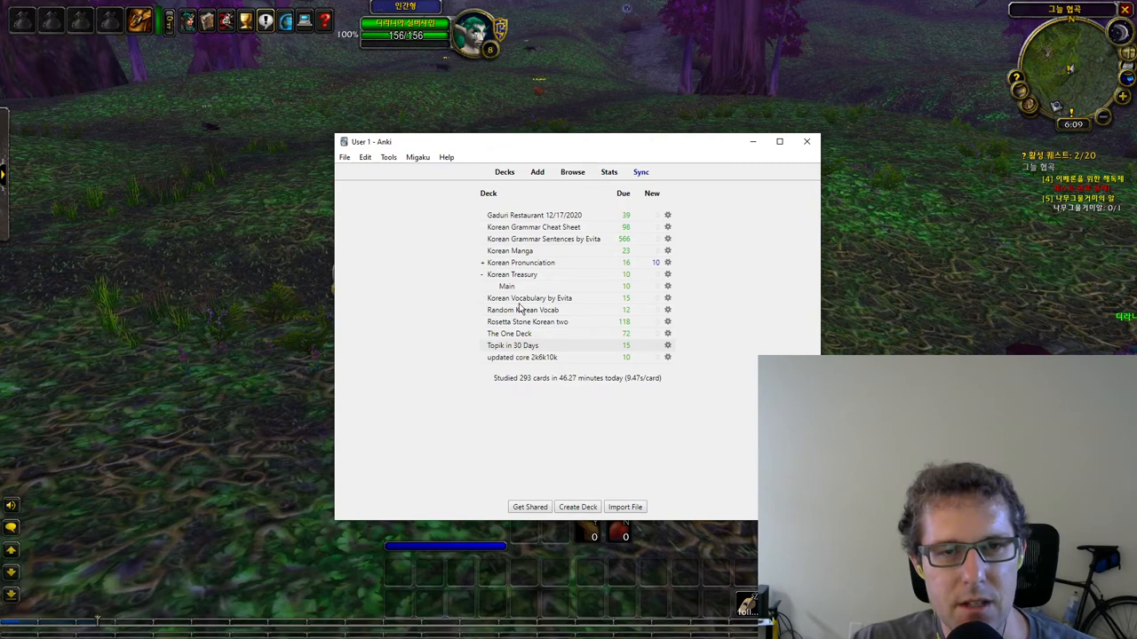
mouse_move(785, 302)
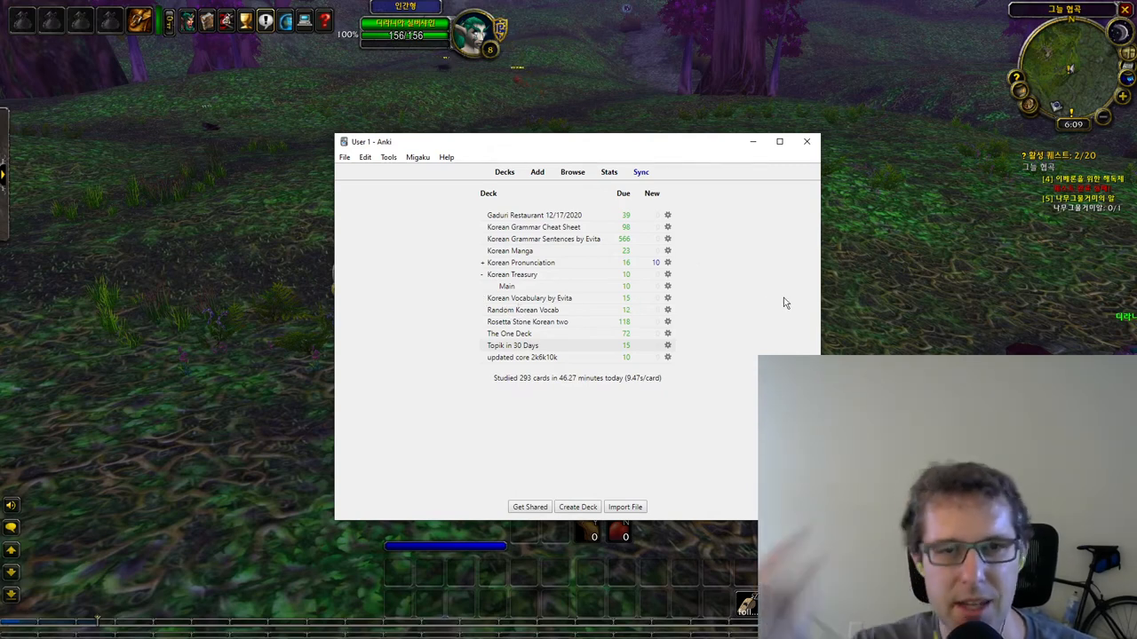
mouse_move(745, 250)
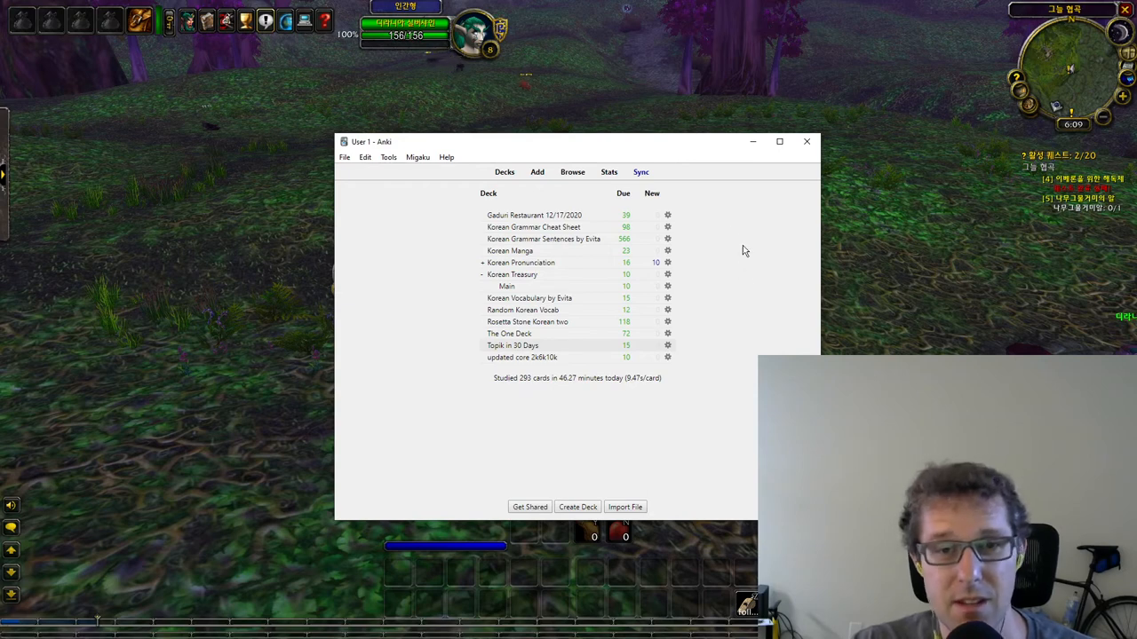
mouse_move(741, 262)
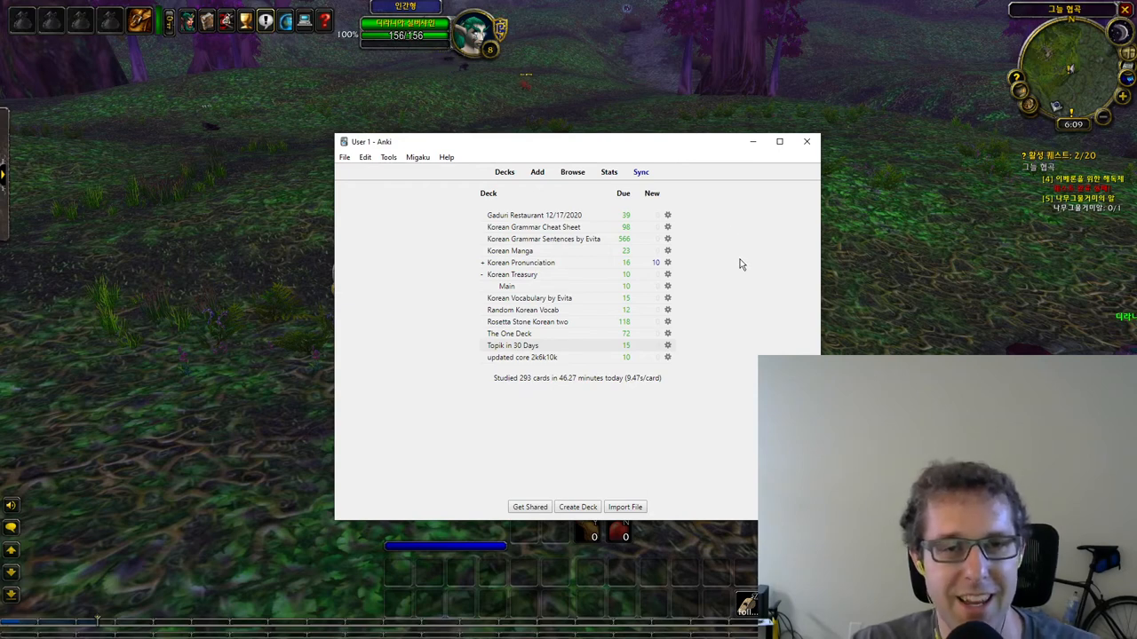
mouse_move(655, 234)
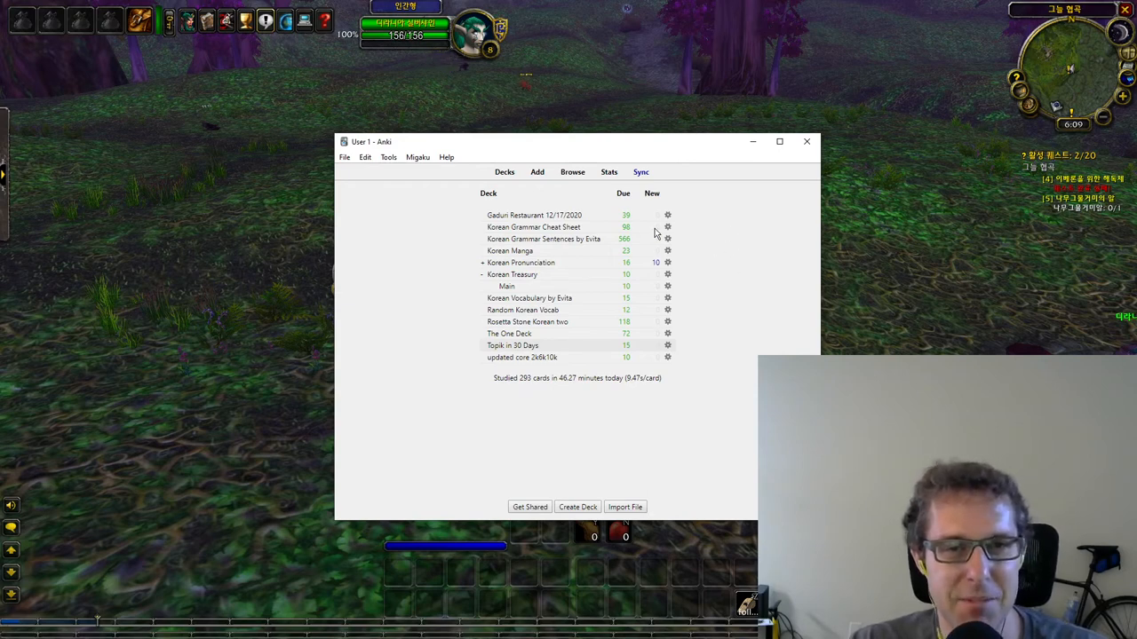
mouse_move(710, 229)
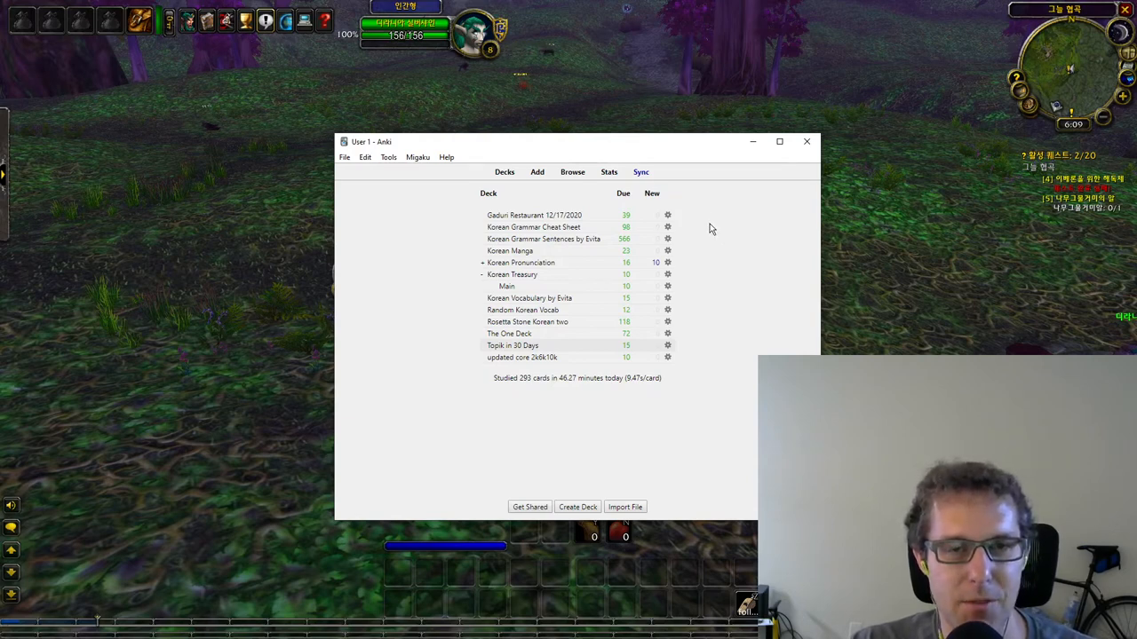
mouse_move(613, 311)
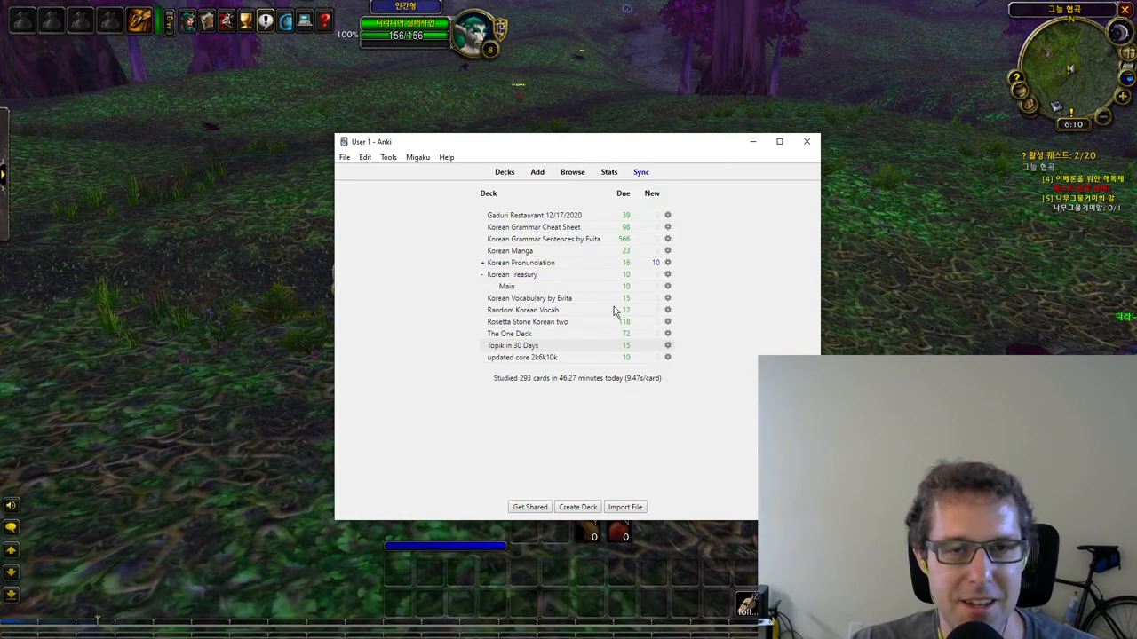
mouse_move(650, 304)
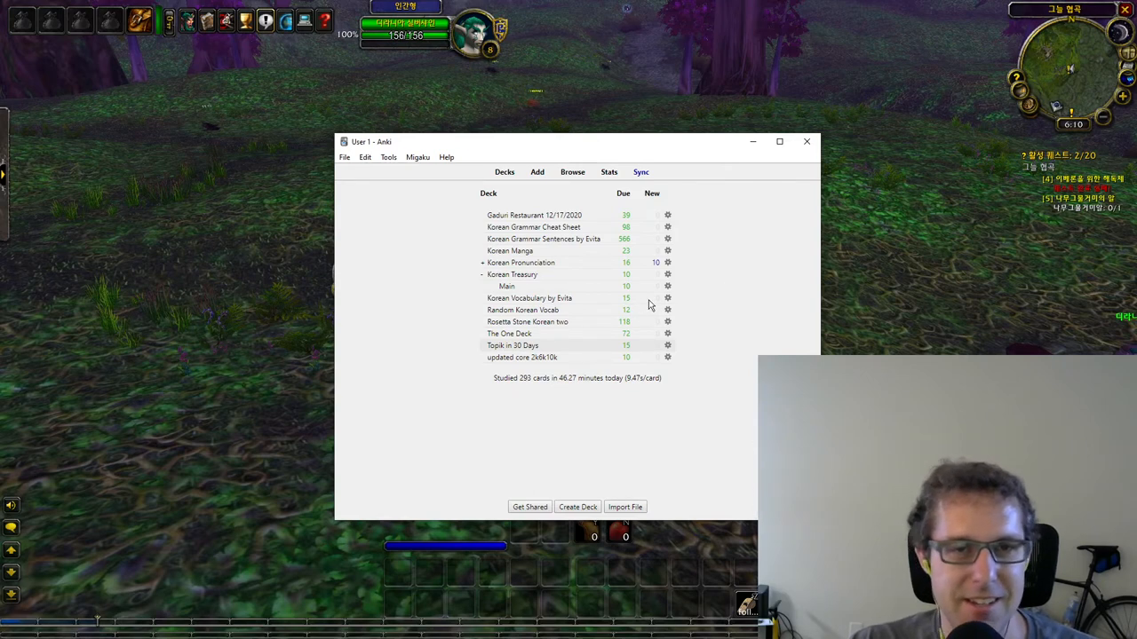
mouse_move(413, 295)
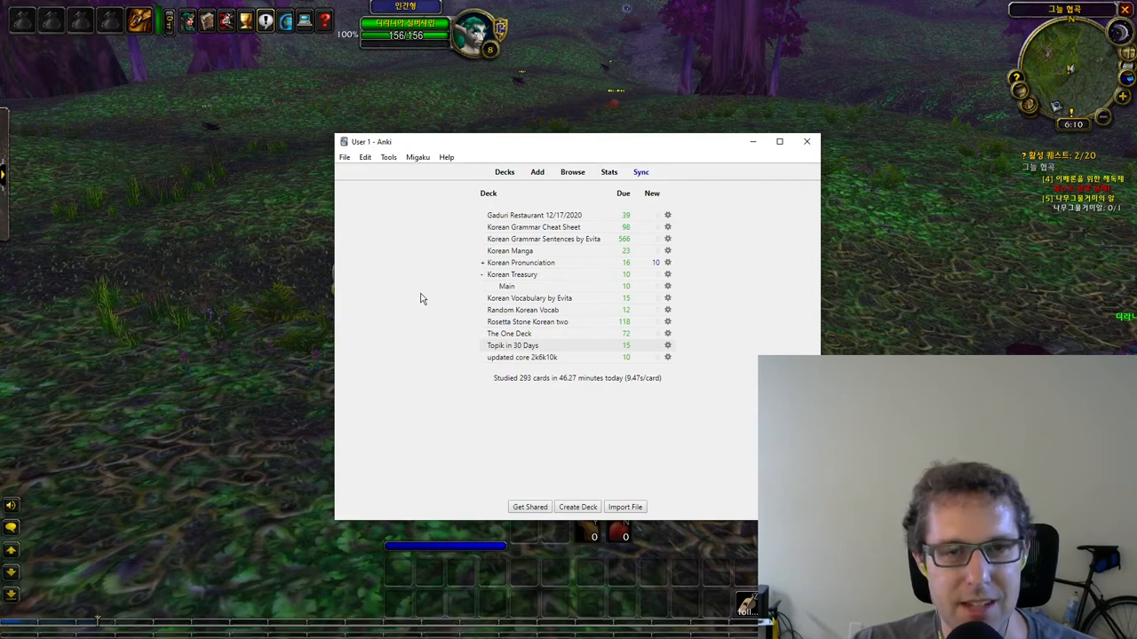
mouse_move(470, 283)
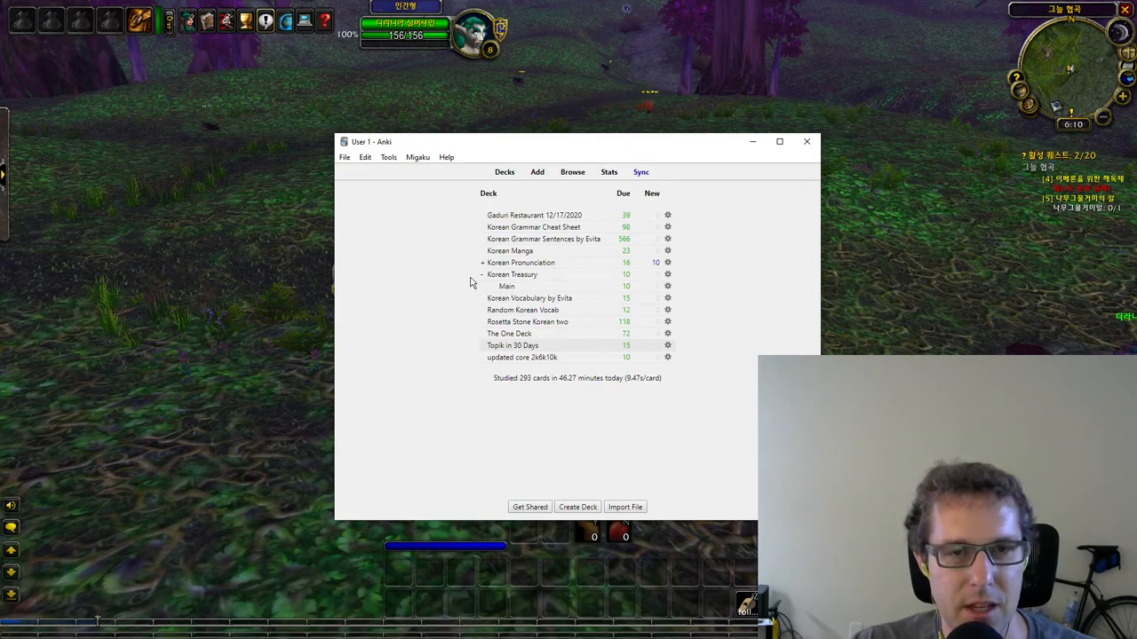
mouse_move(487, 346)
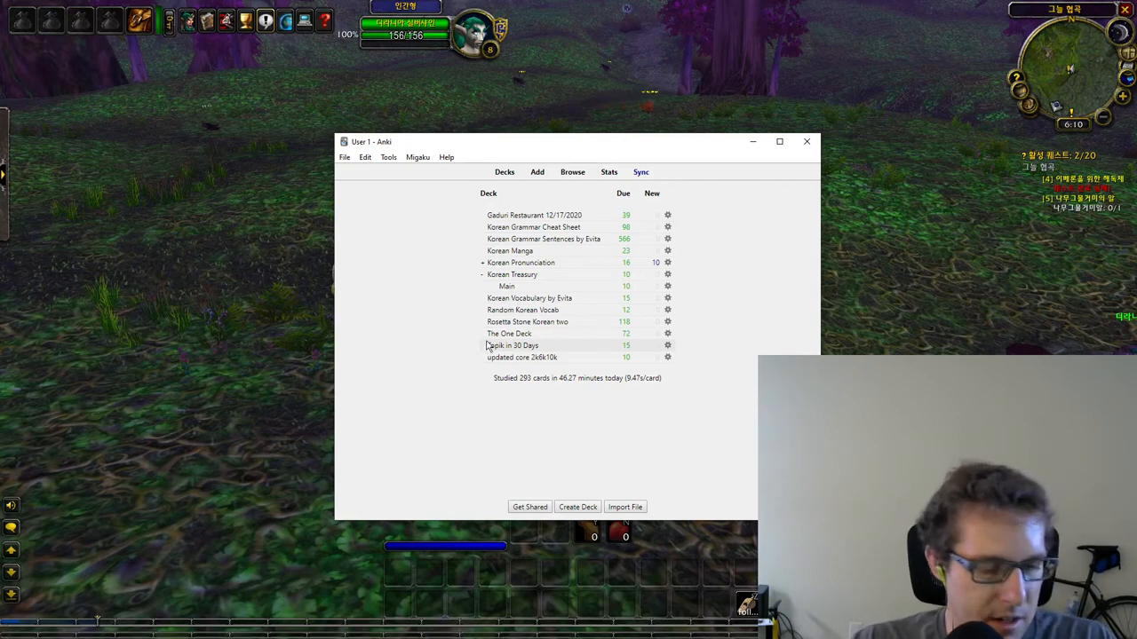
left_click(13, 628)
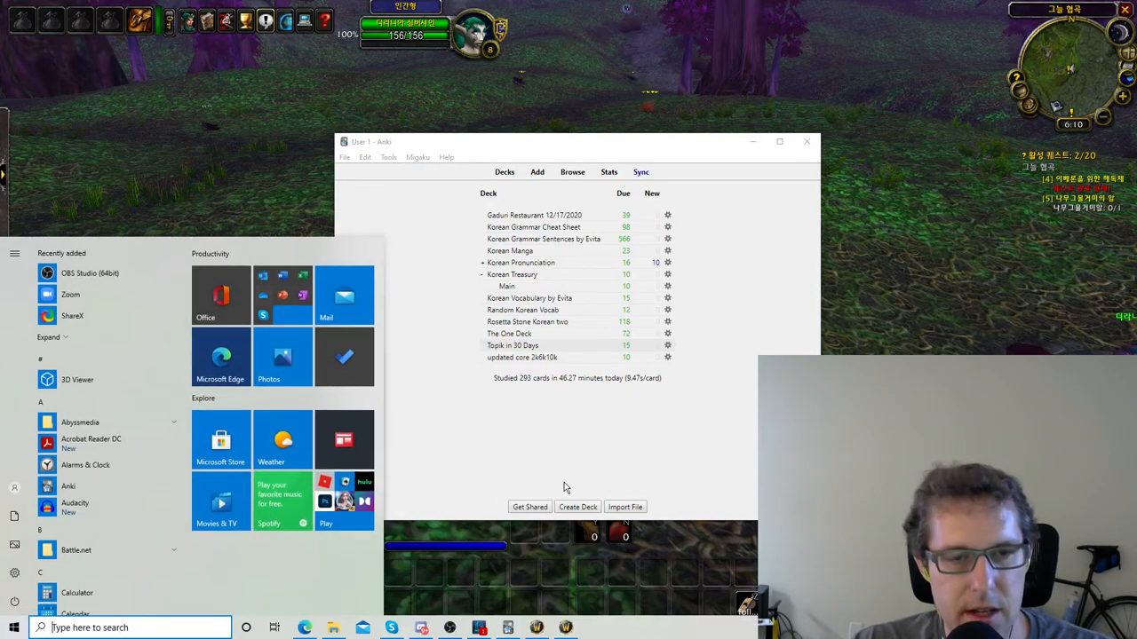
mouse_move(596, 427)
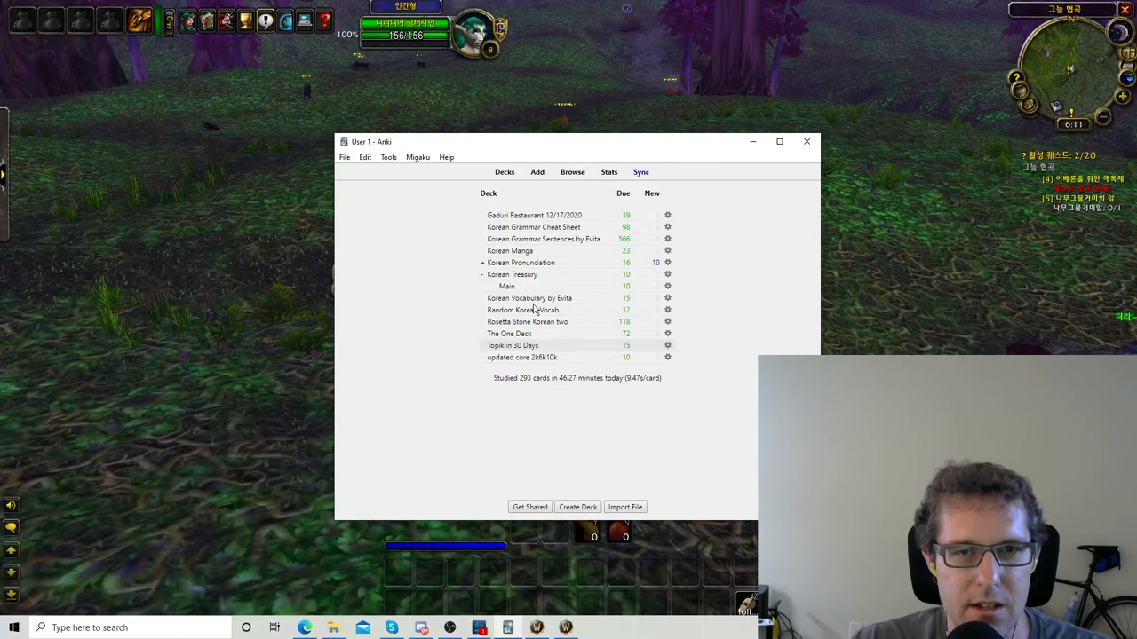
- Show Korean Vocabulary by Evita stats and scroll to card counts: 1560 new, 440 young
left_click(529, 297)
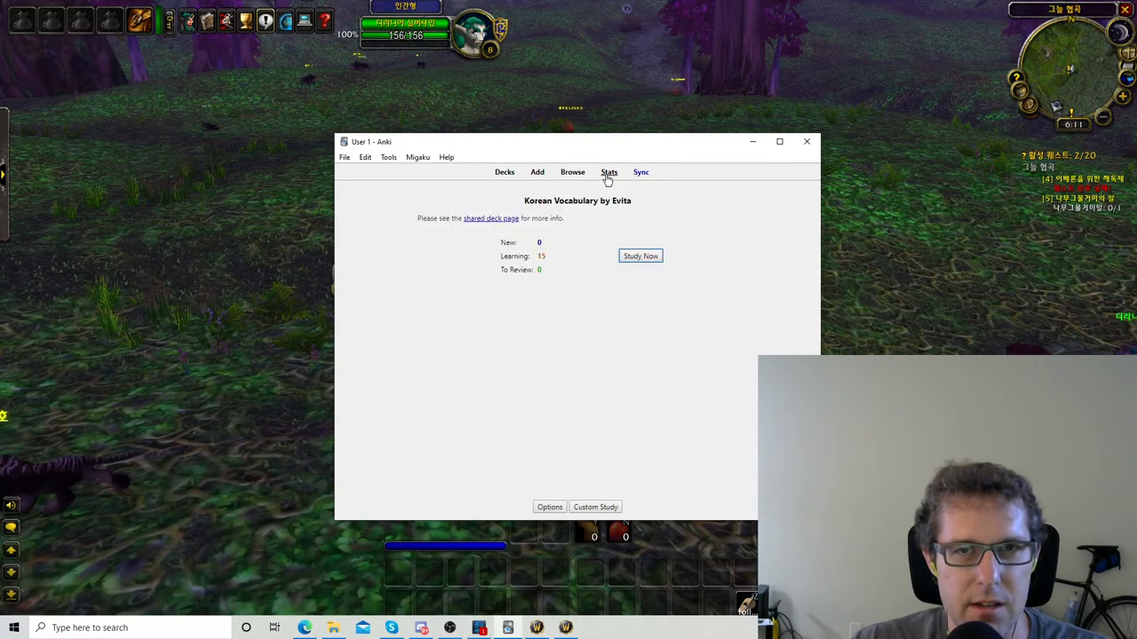
left_click(609, 172)
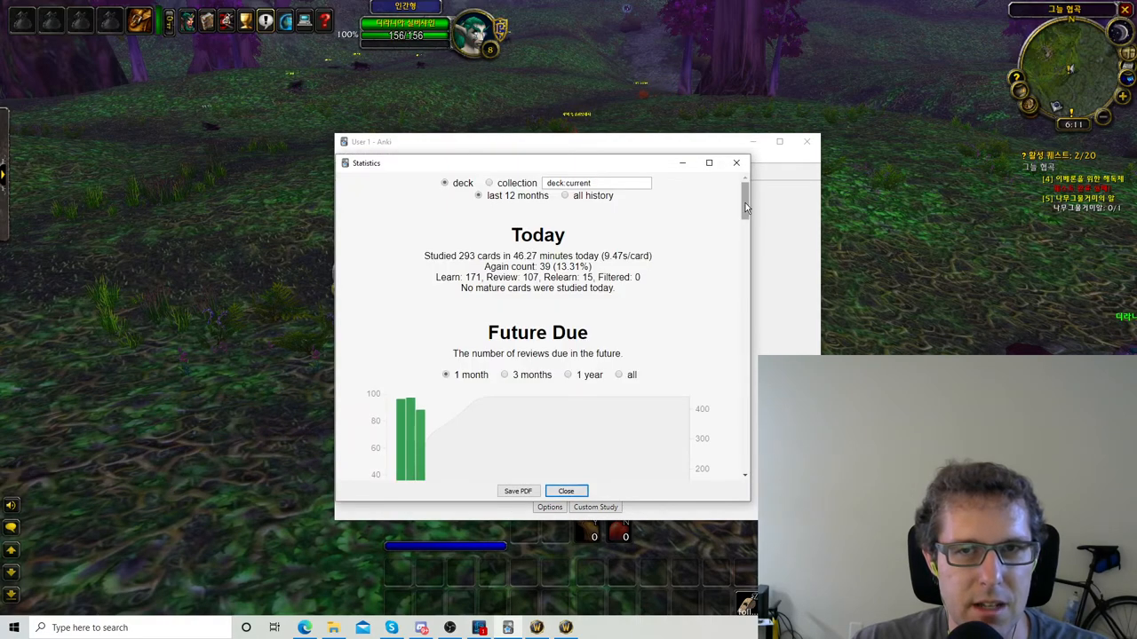
scroll("down", 3)
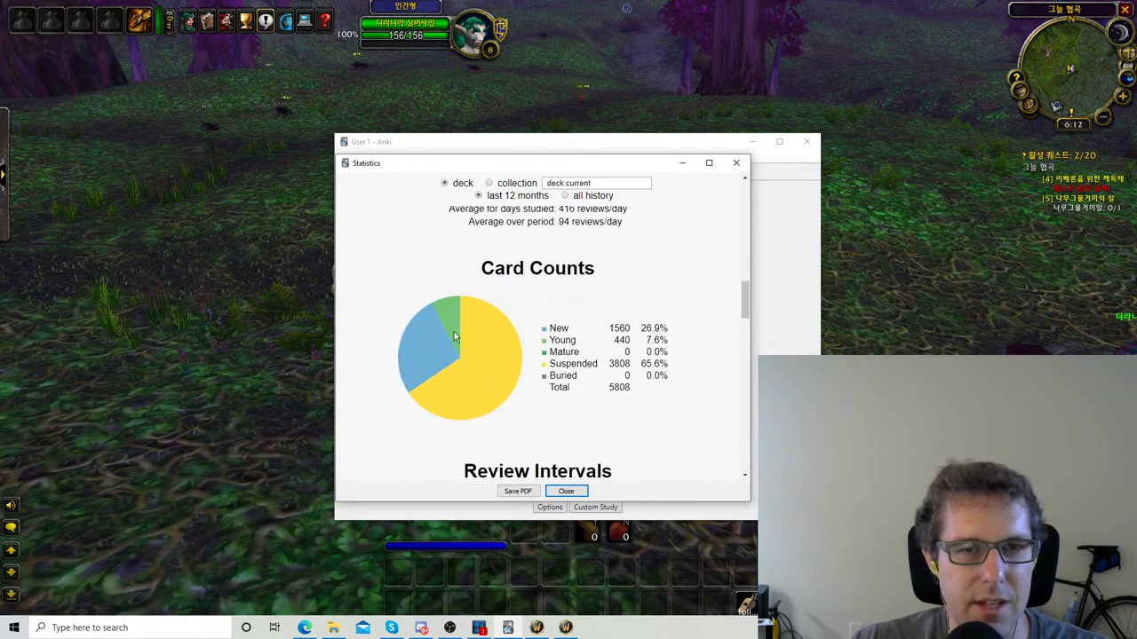
mouse_move(624, 290)
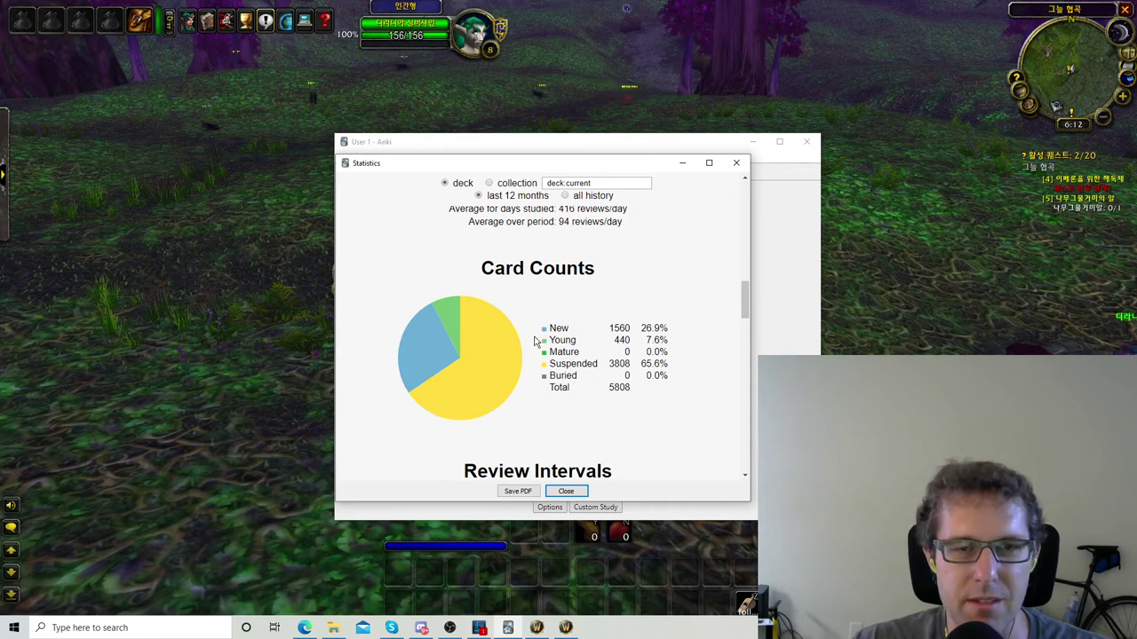
mouse_move(462, 318)
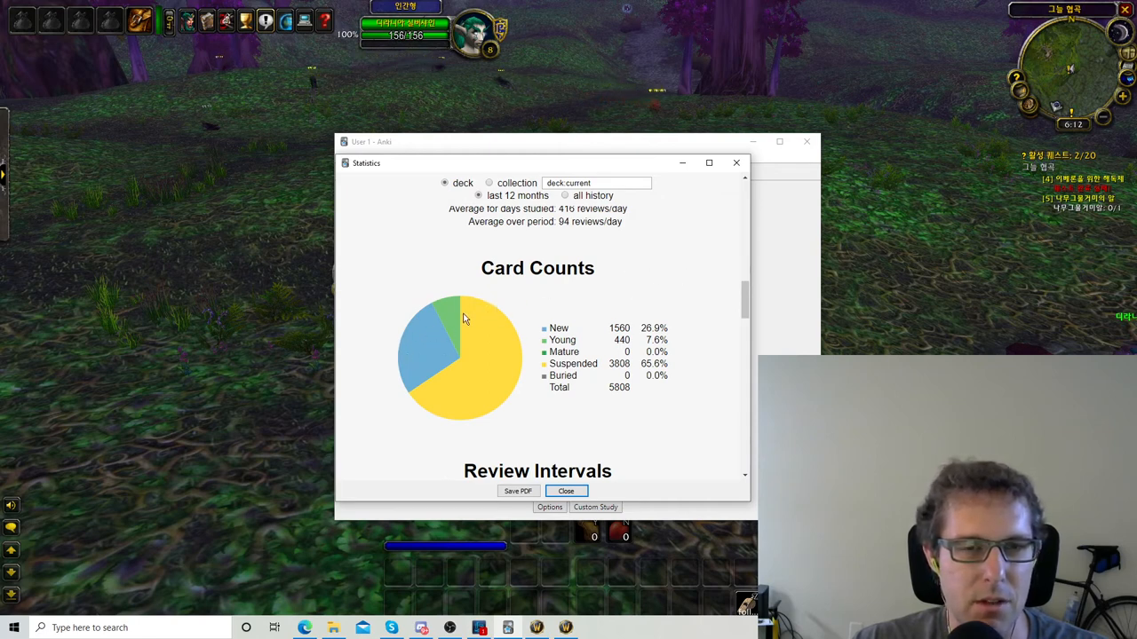
mouse_move(528, 221)
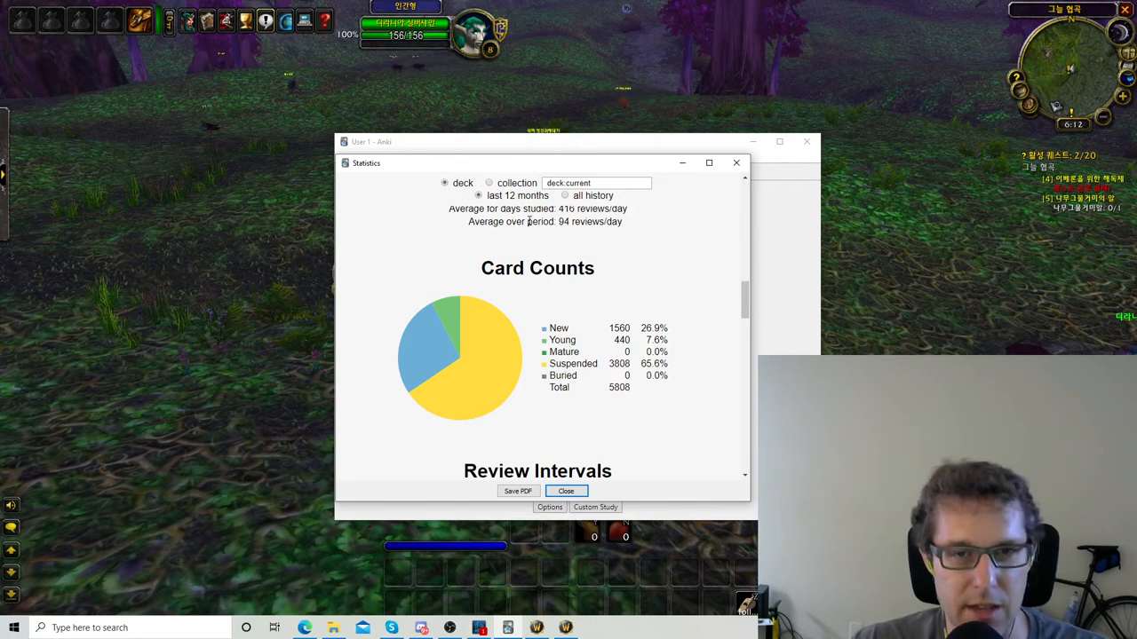
mouse_move(537, 385)
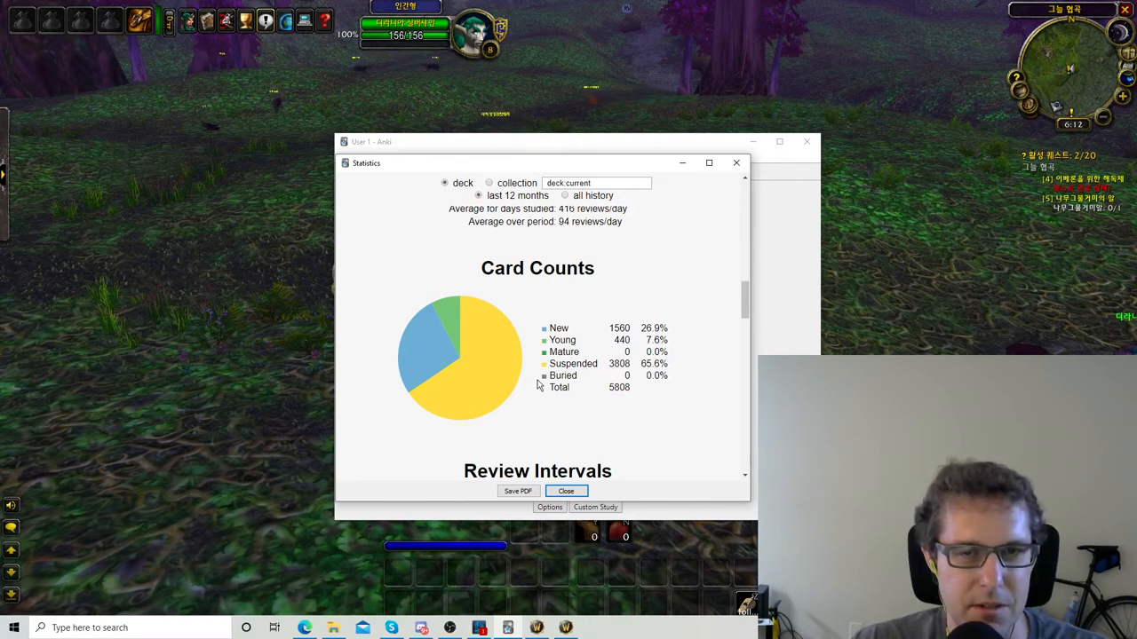
mouse_move(593, 347)
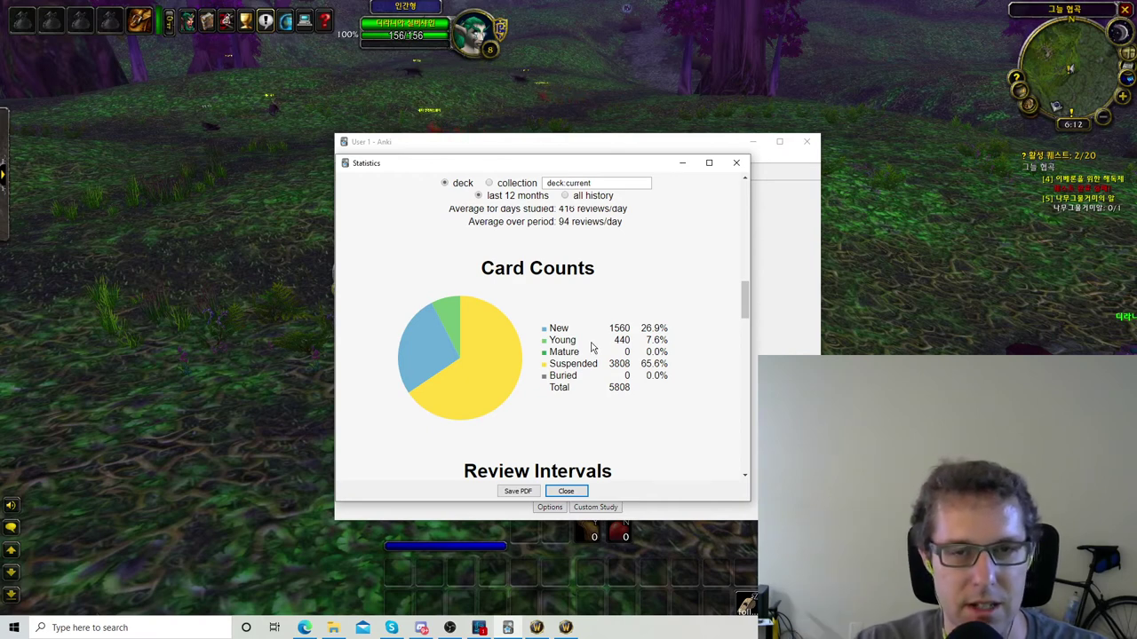
mouse_move(435, 335)
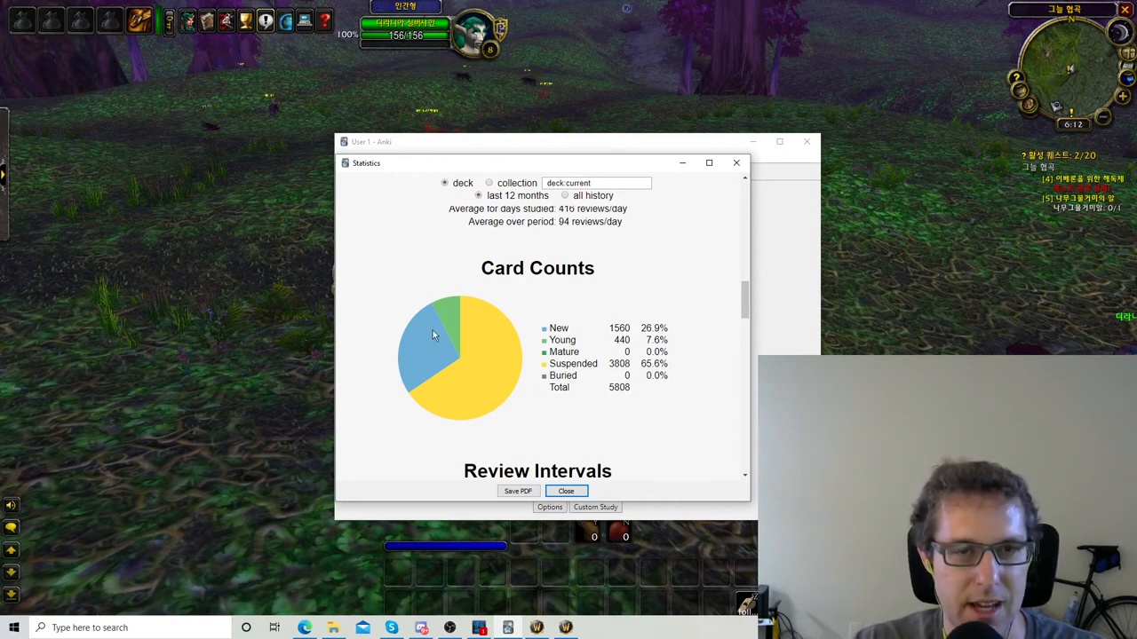
mouse_move(629, 307)
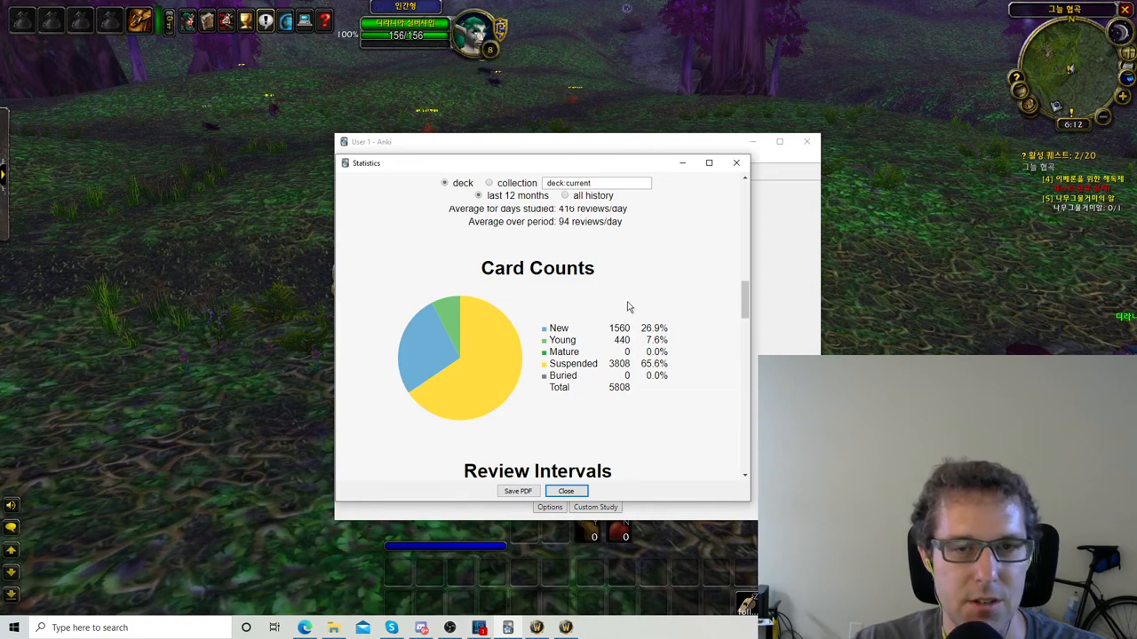
mouse_move(670, 284)
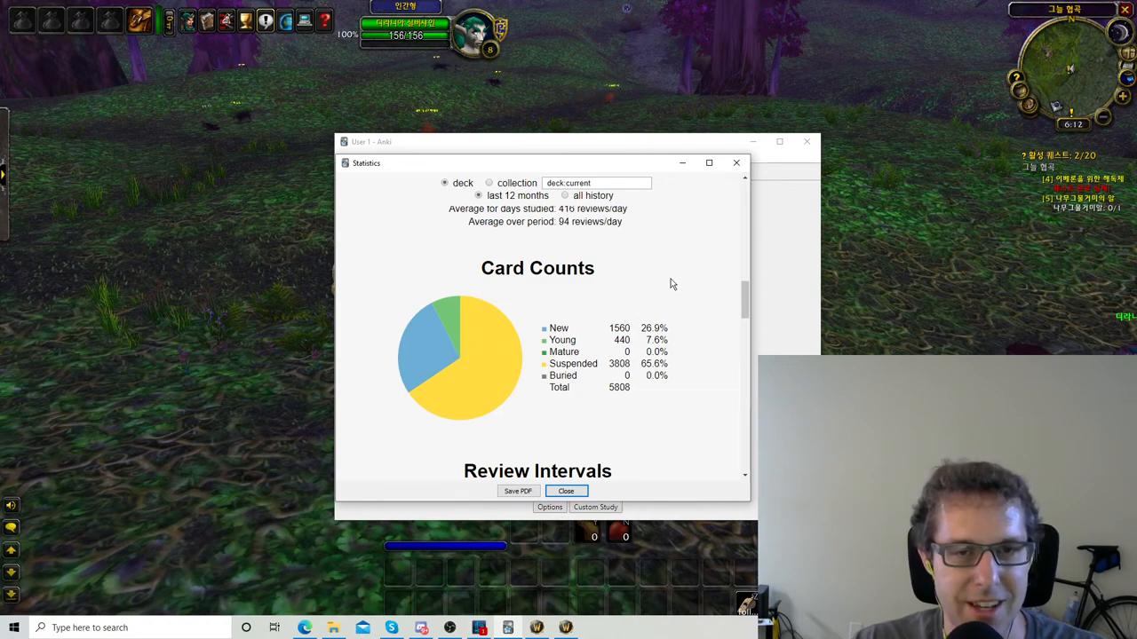
mouse_move(657, 280)
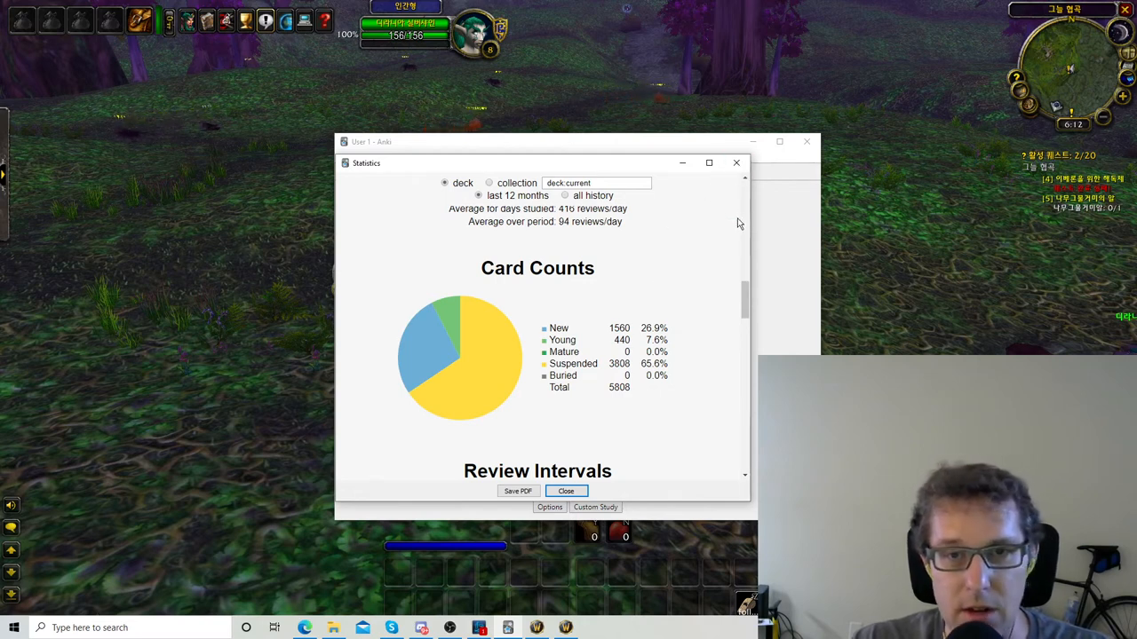
mouse_move(736, 163)
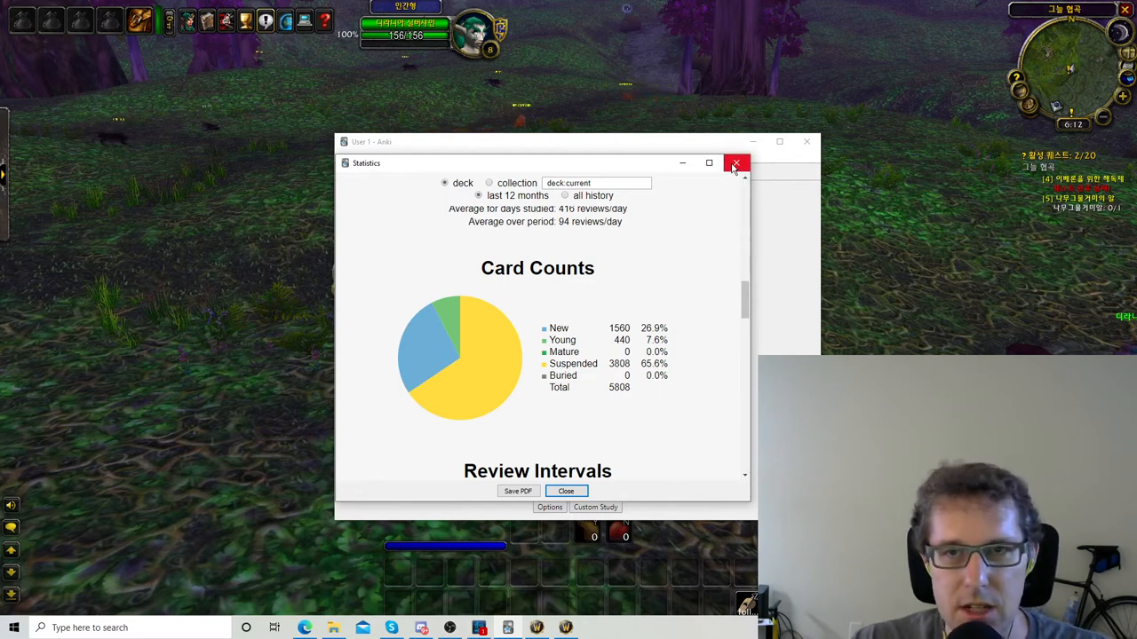
mouse_move(735, 165)
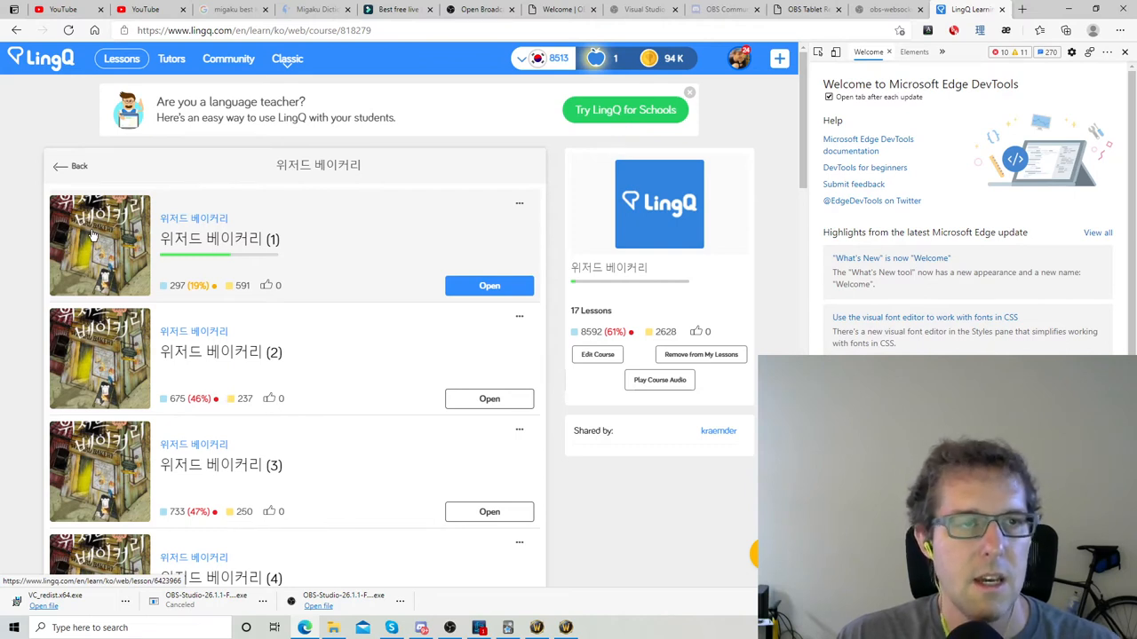
mouse_move(362, 232)
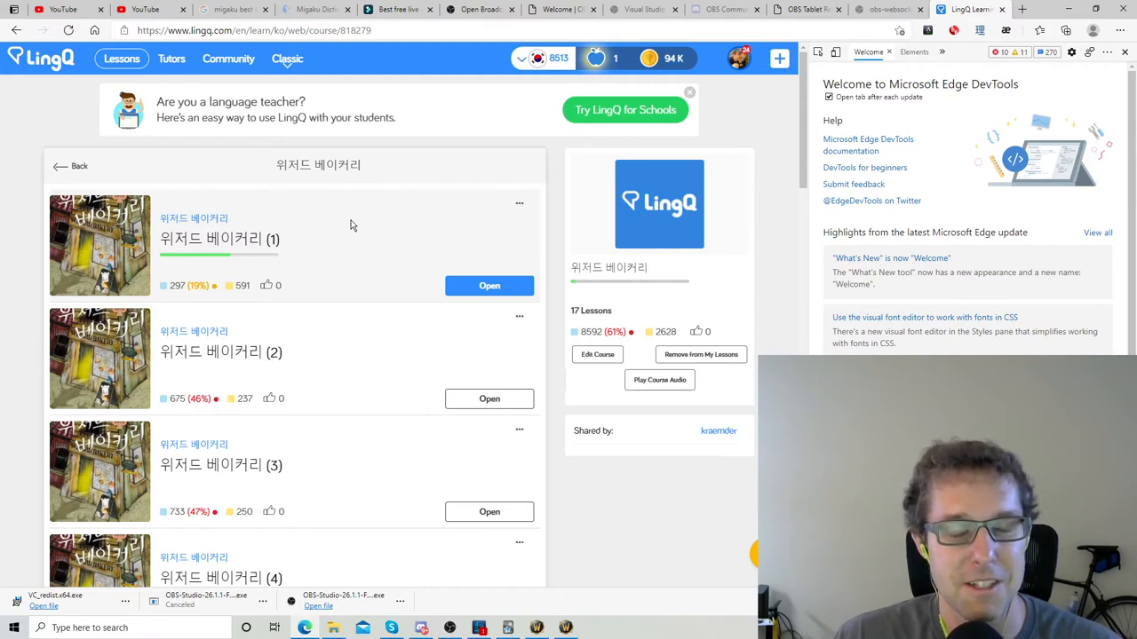
mouse_move(355, 220)
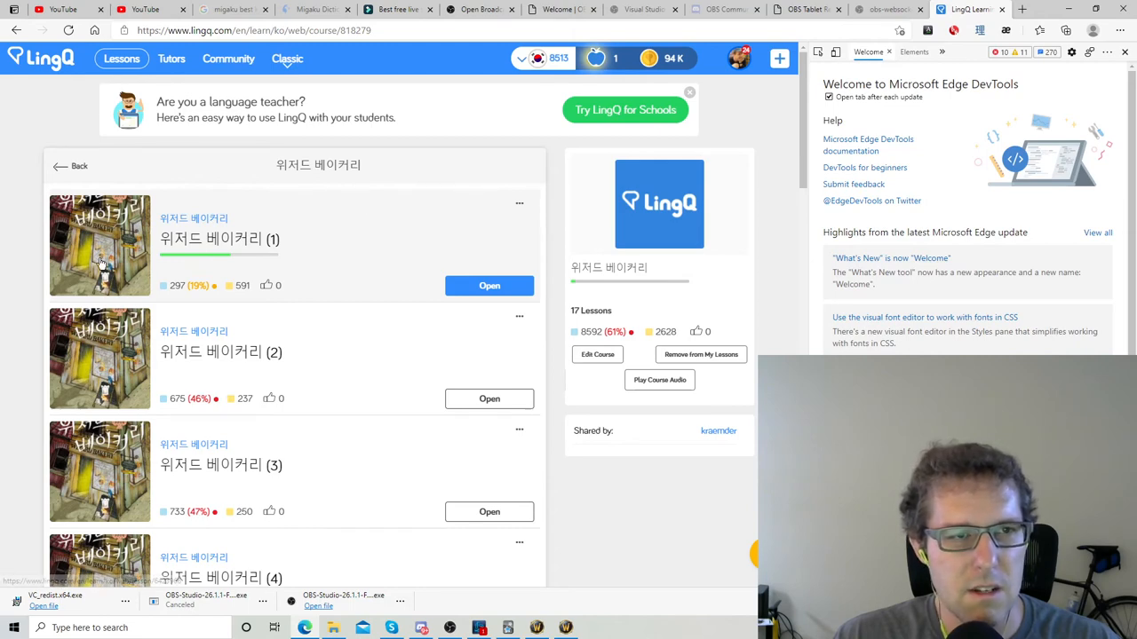
- Open the first 위저드 베이커리 lesson, look up 정신적으로, and scroll through the text
left_click(490, 285)
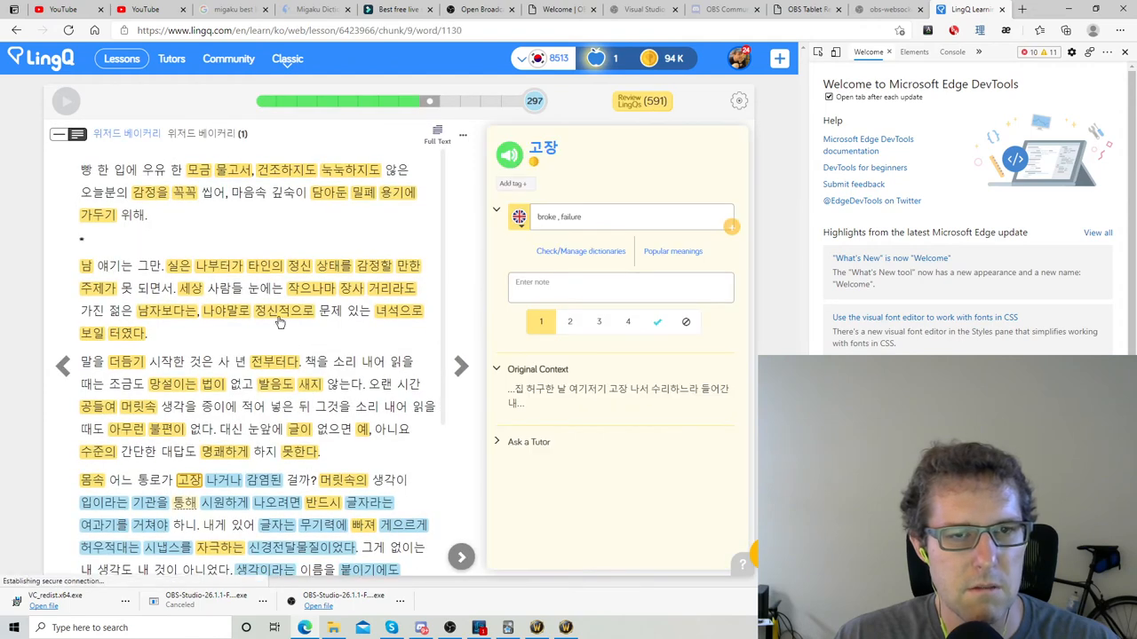
left_click(283, 310)
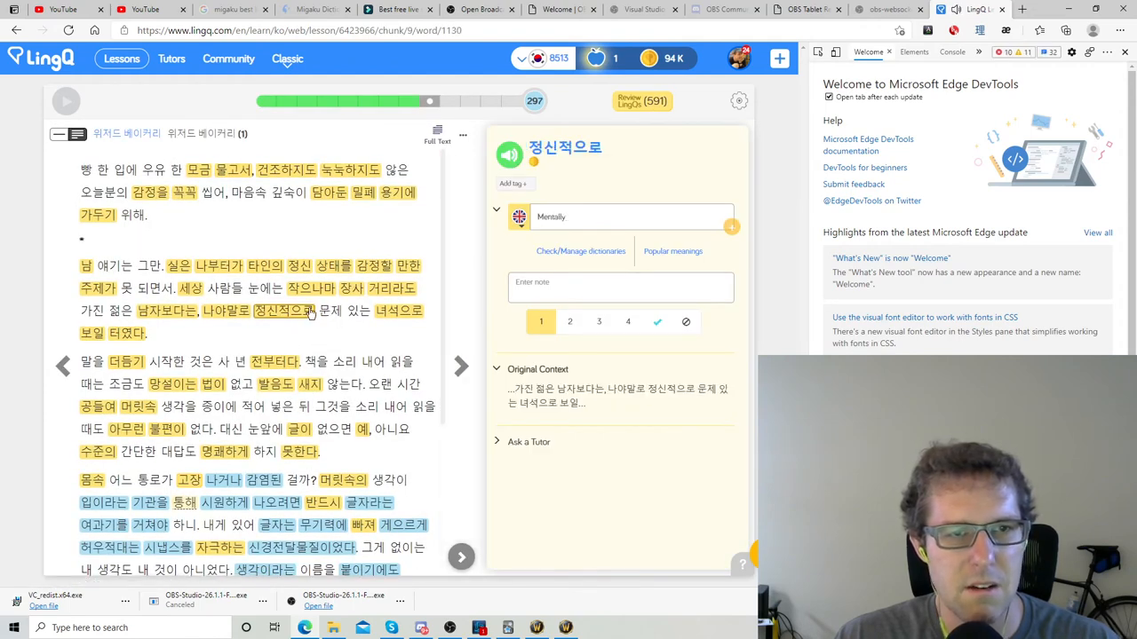
mouse_move(322, 346)
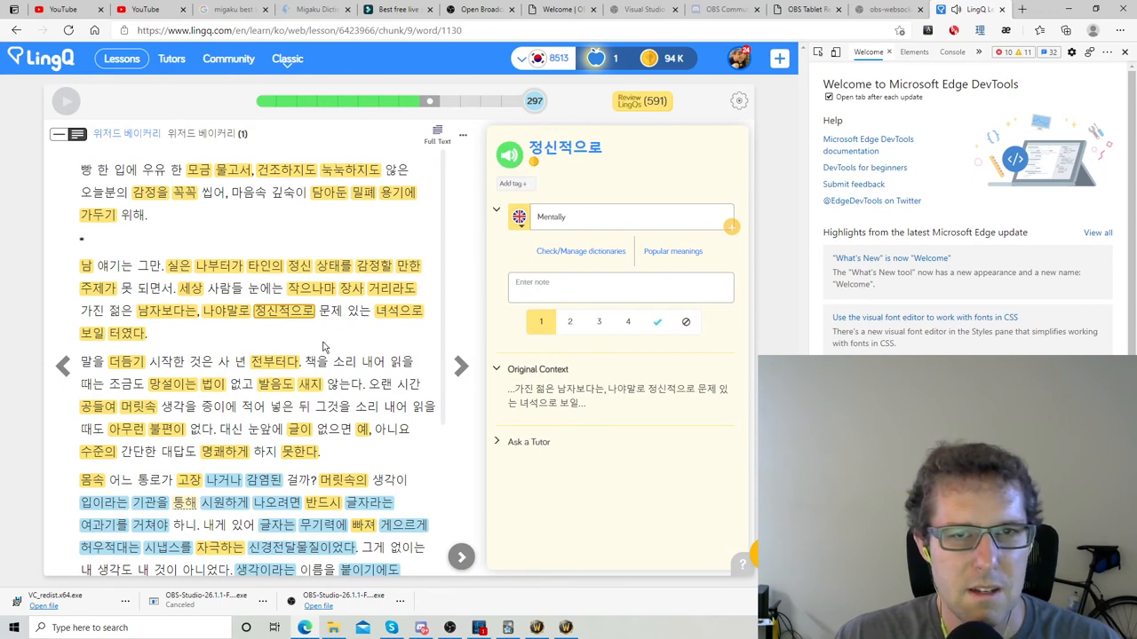
mouse_move(257, 338)
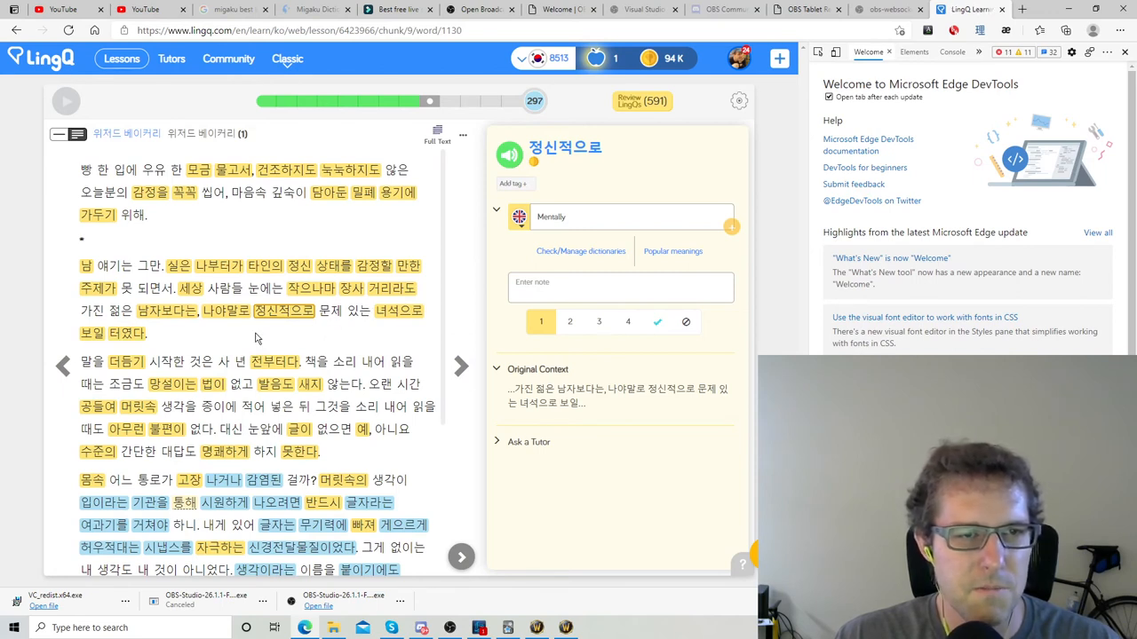
mouse_move(180, 291)
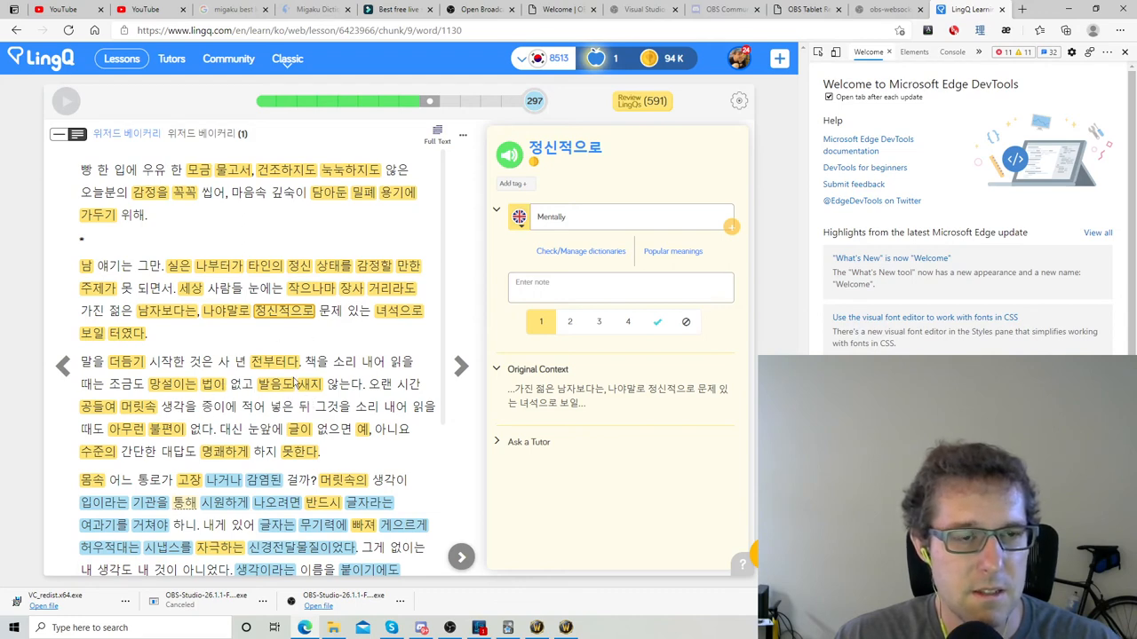
mouse_move(400, 451)
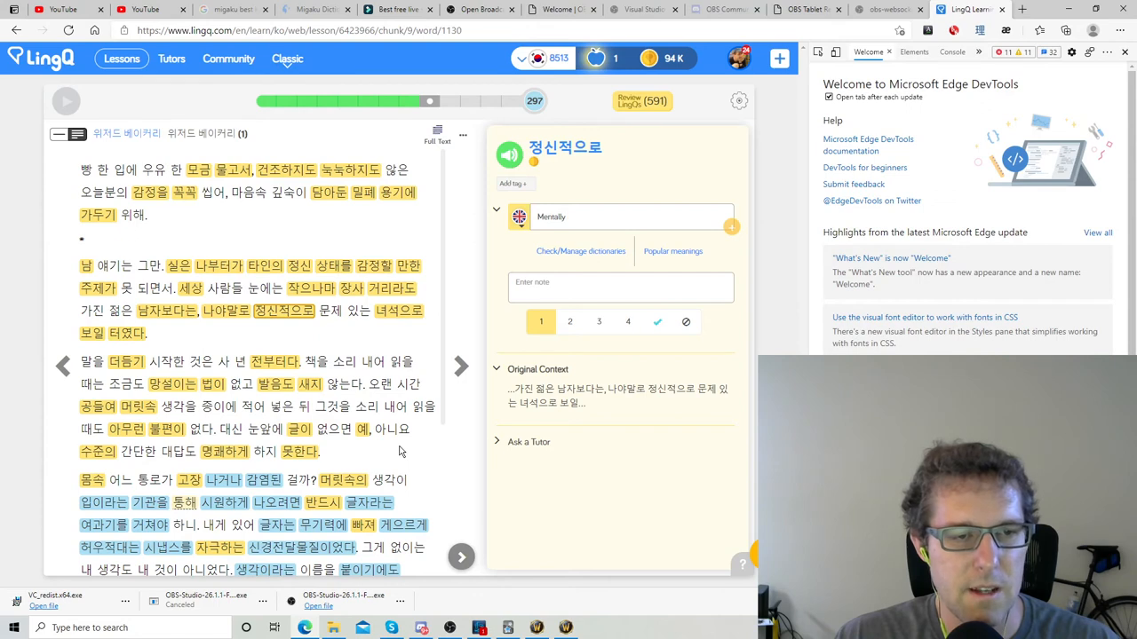
scroll("down", 3)
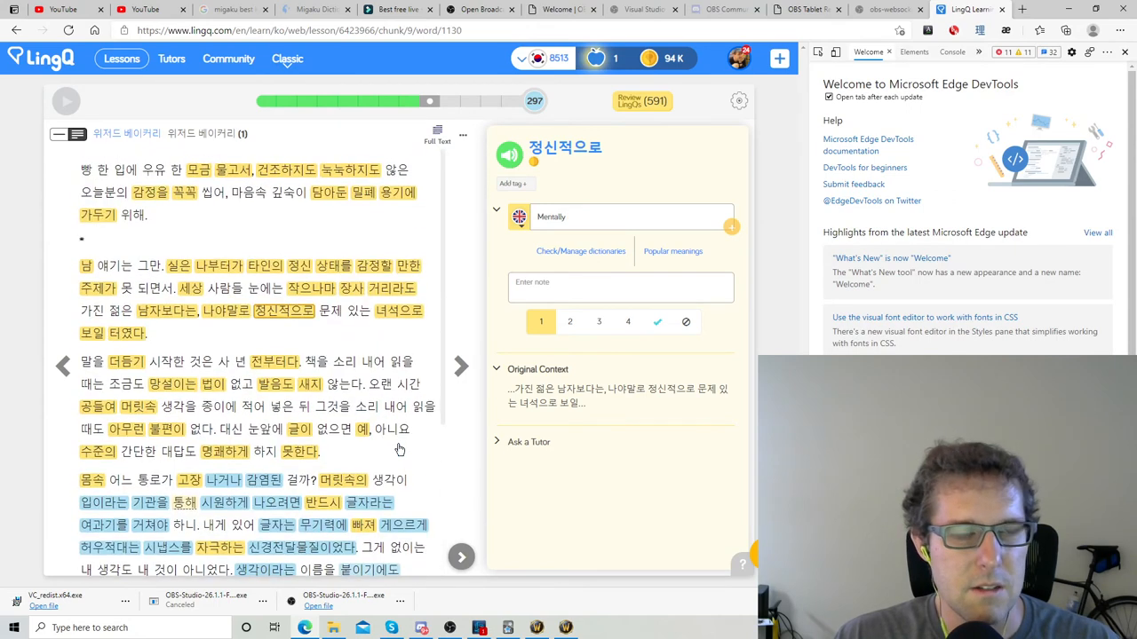
mouse_move(306, 344)
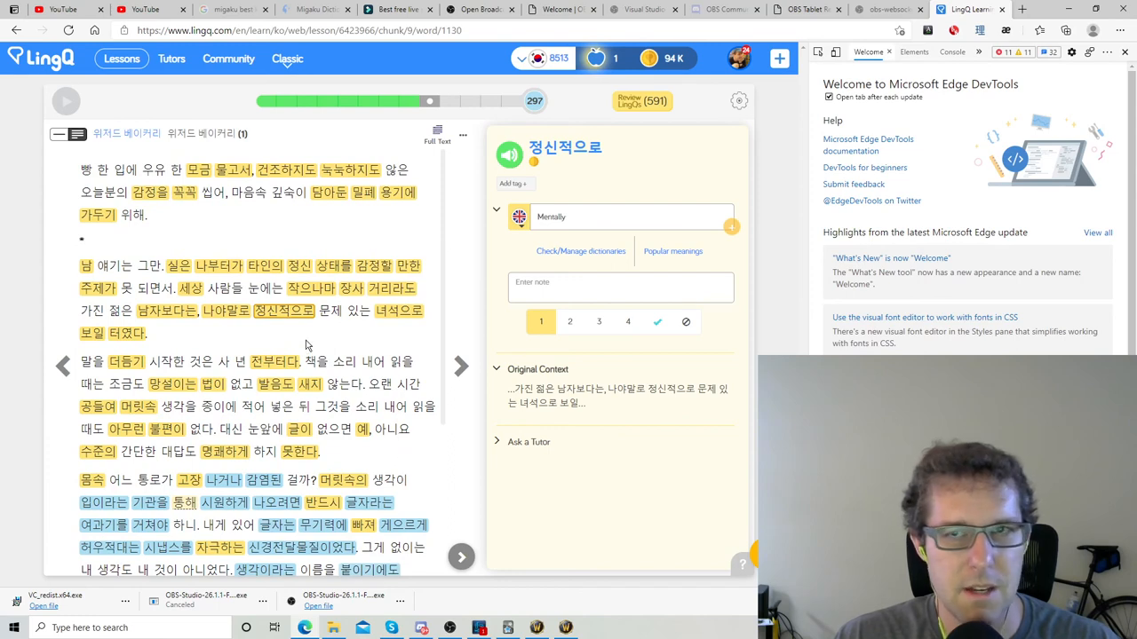
scroll("down", 3)
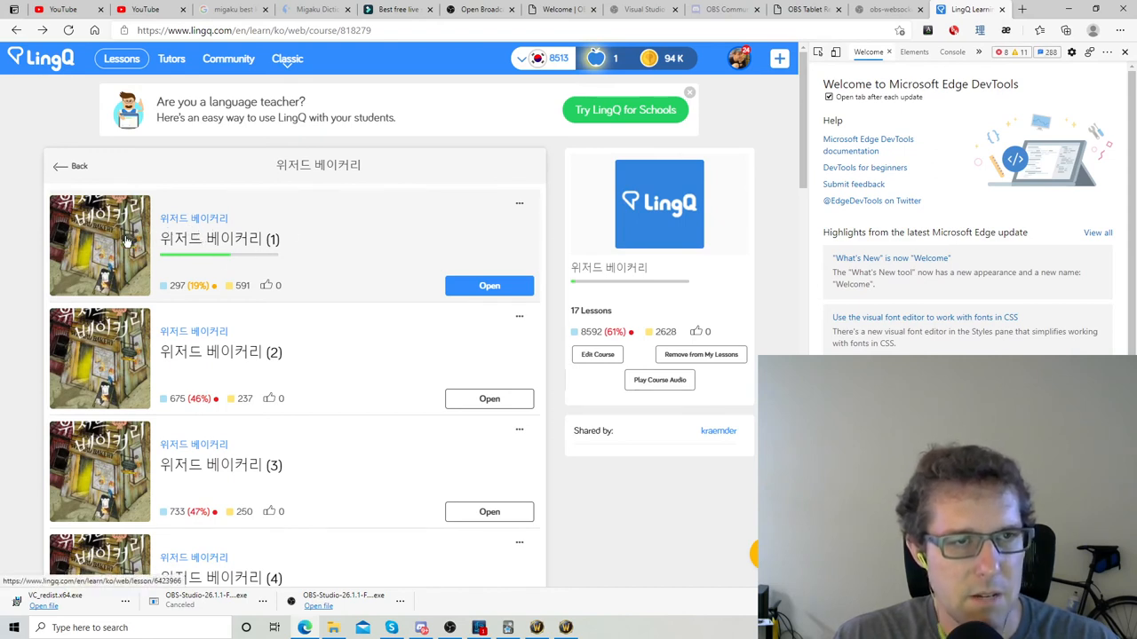
scroll("down", 3)
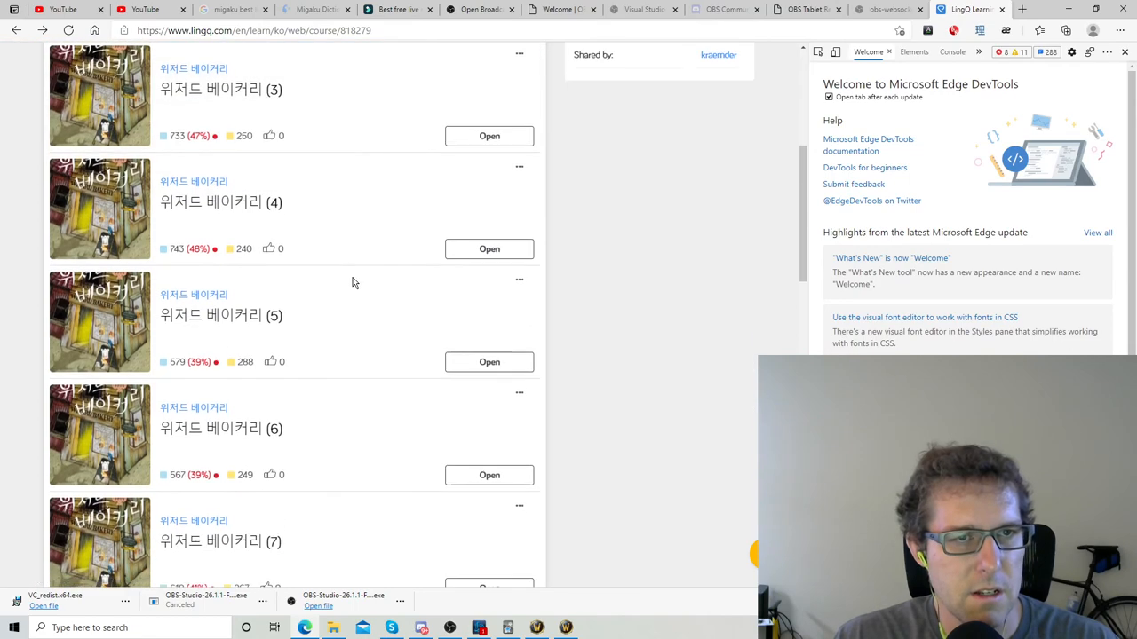
scroll("down", 3)
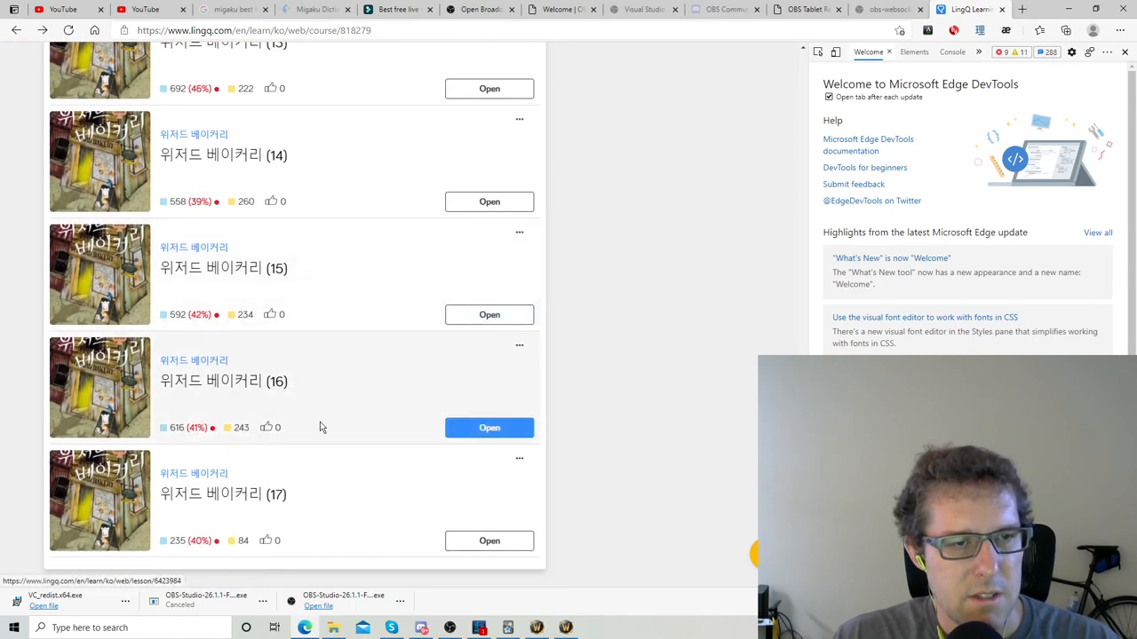
scroll("up", 3)
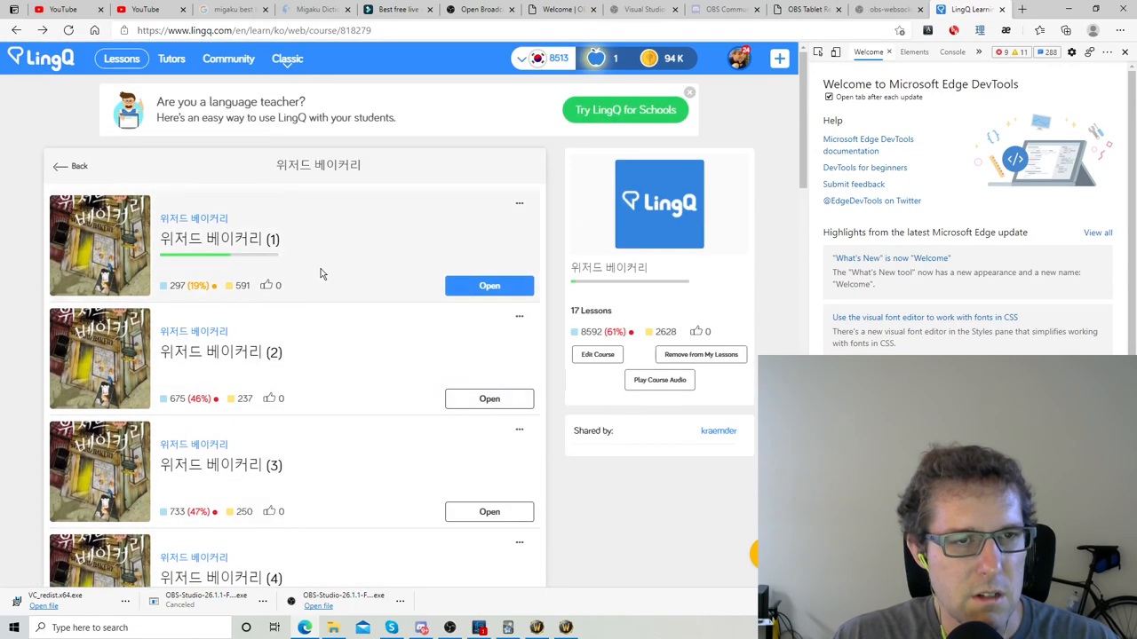
scroll("down", 3)
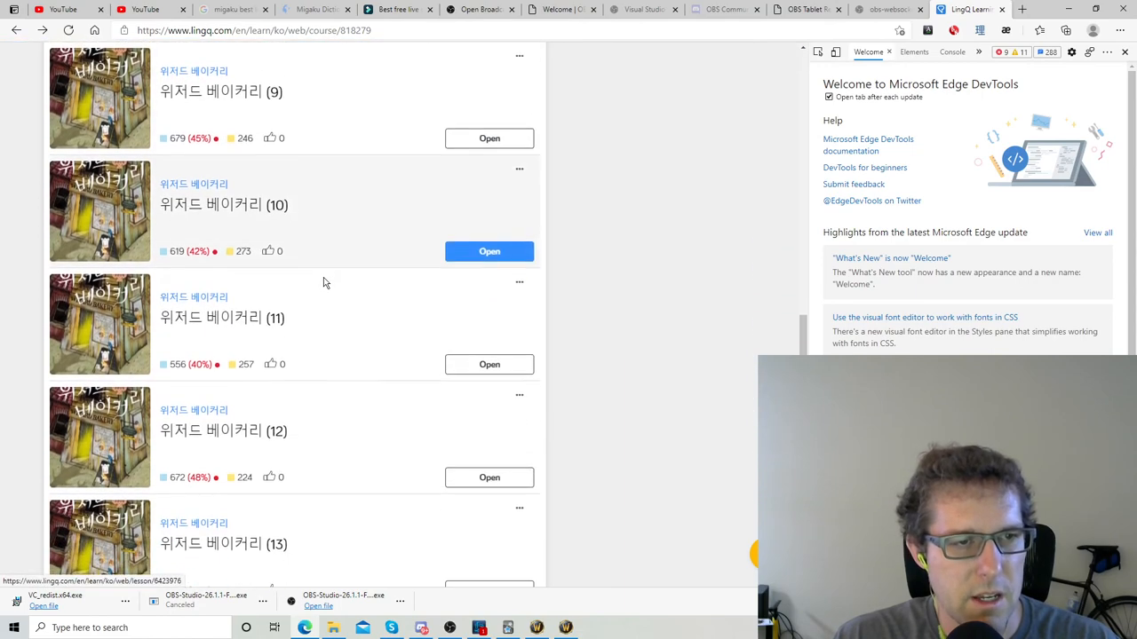
scroll("up", 3)
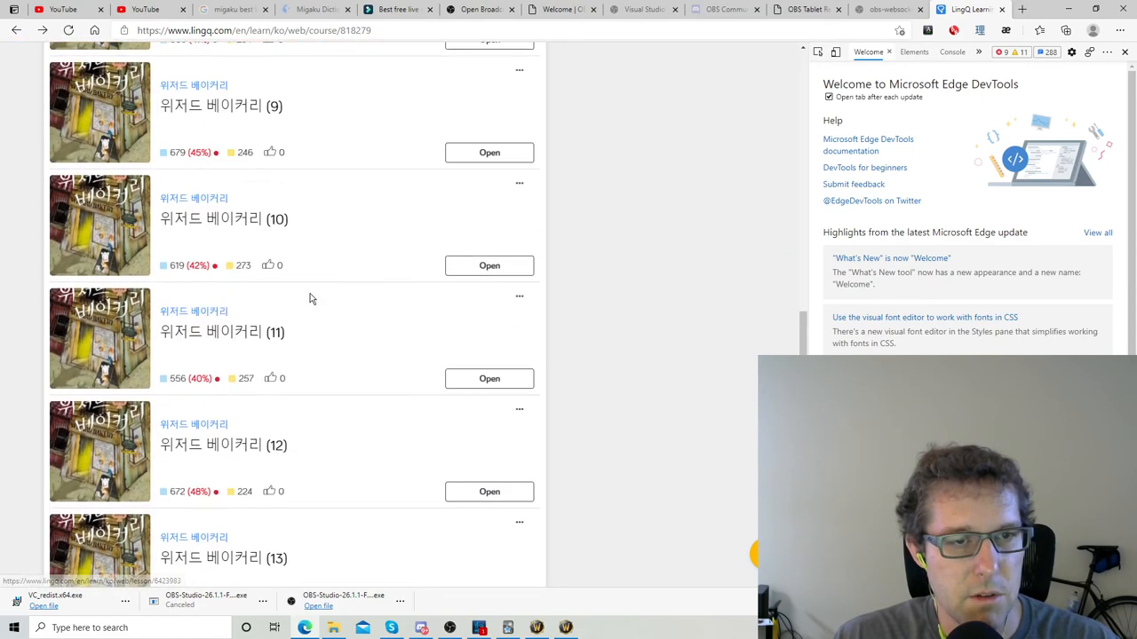
scroll("up", 3)
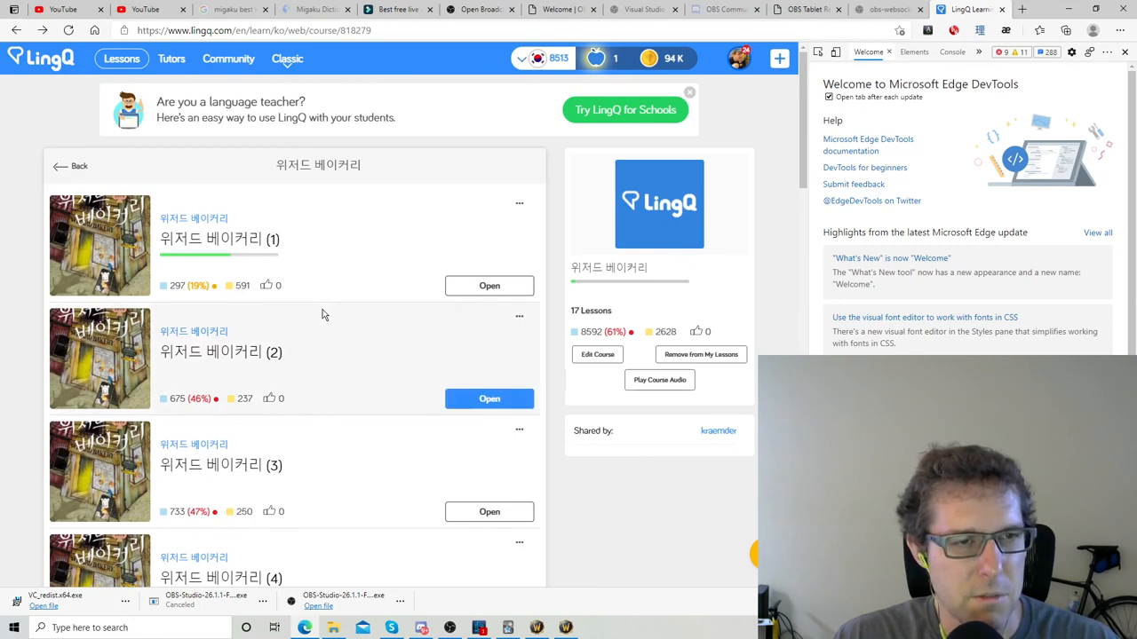
scroll("down", 3)
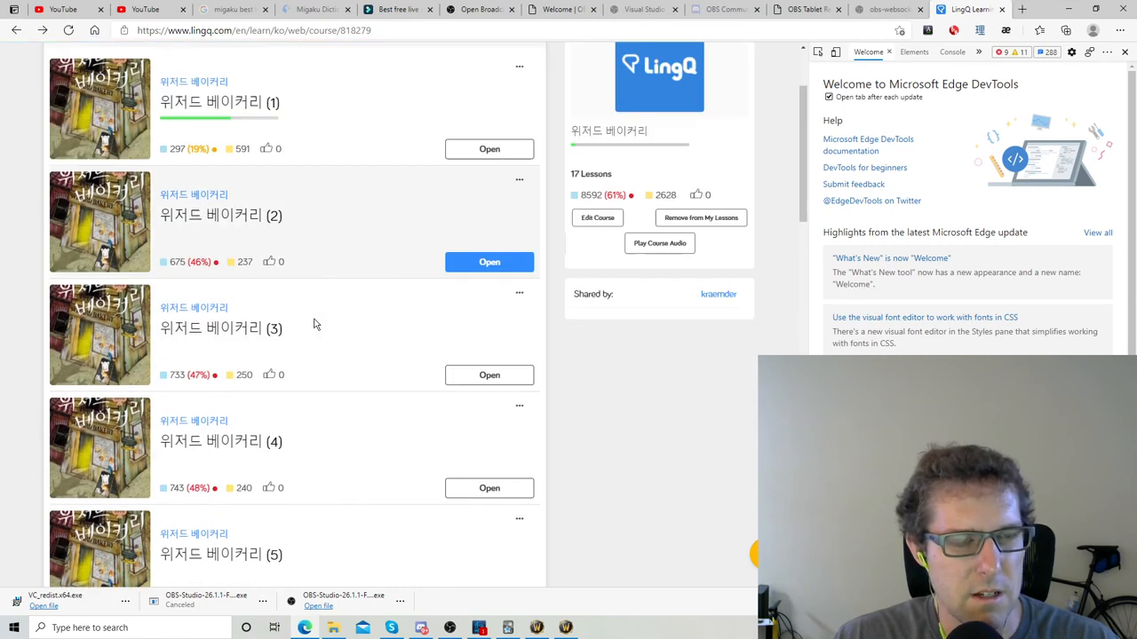
scroll("down", 3)
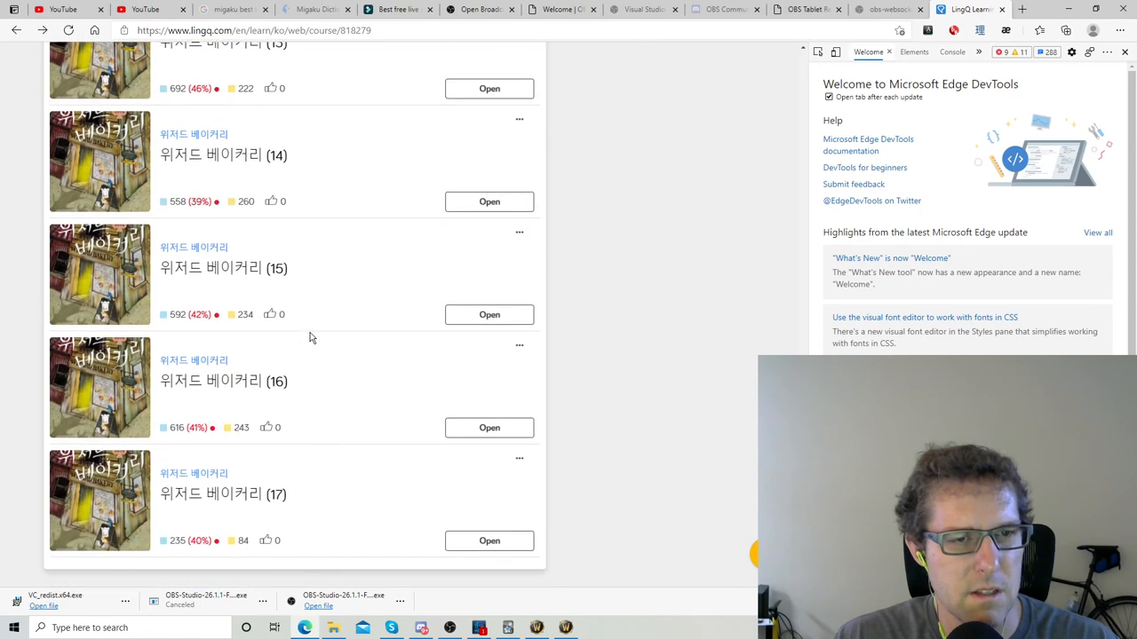
scroll("up", 3)
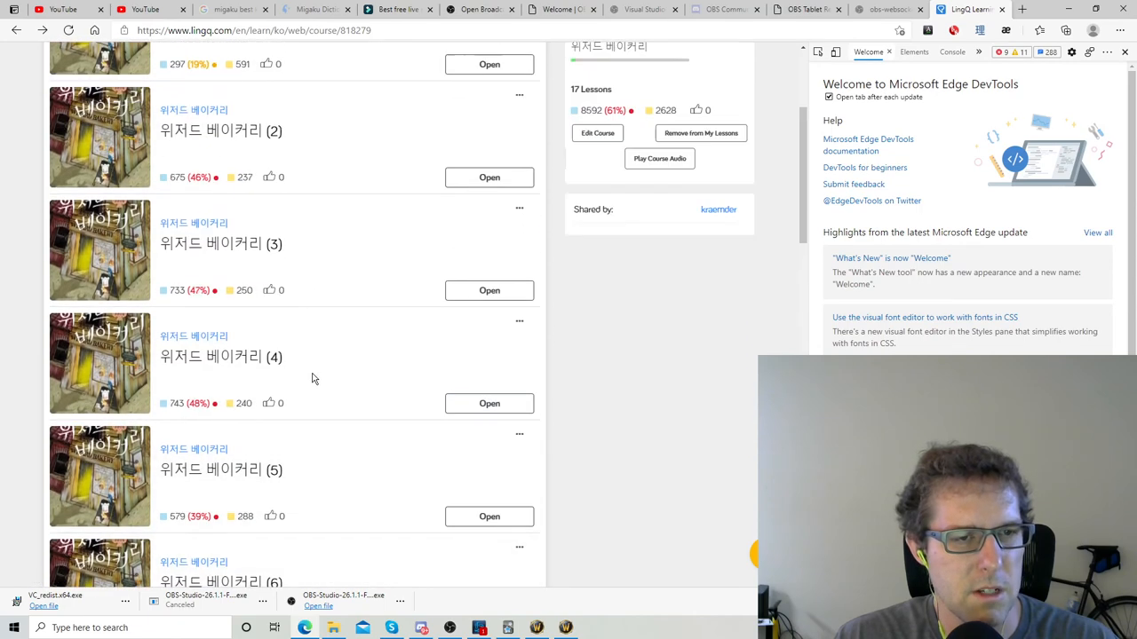
scroll("up", 3)
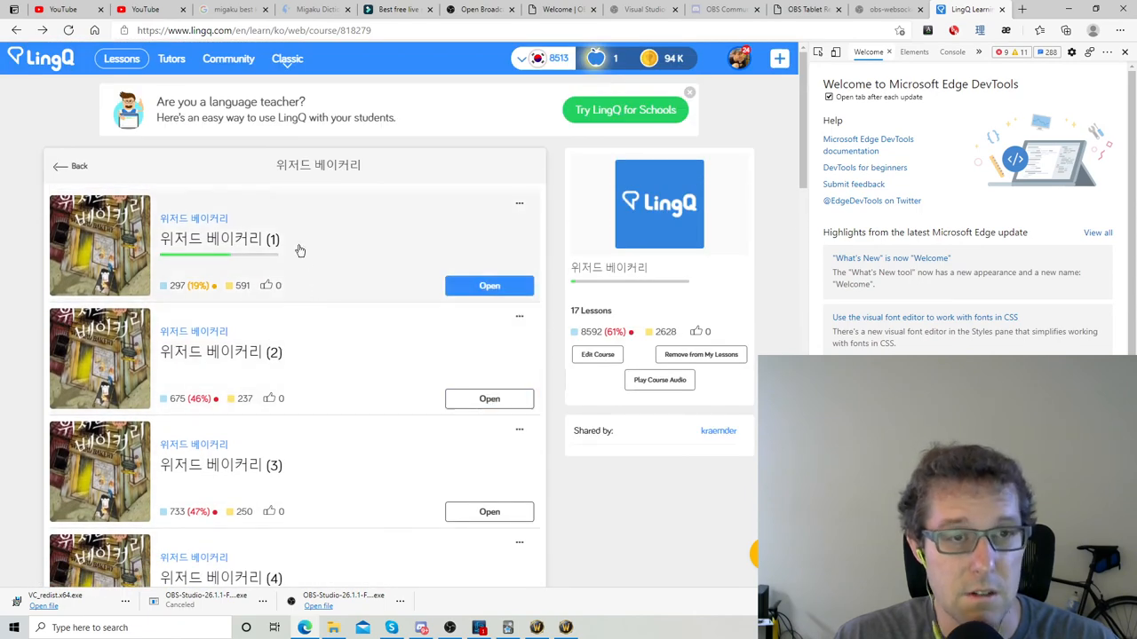
mouse_move(342, 229)
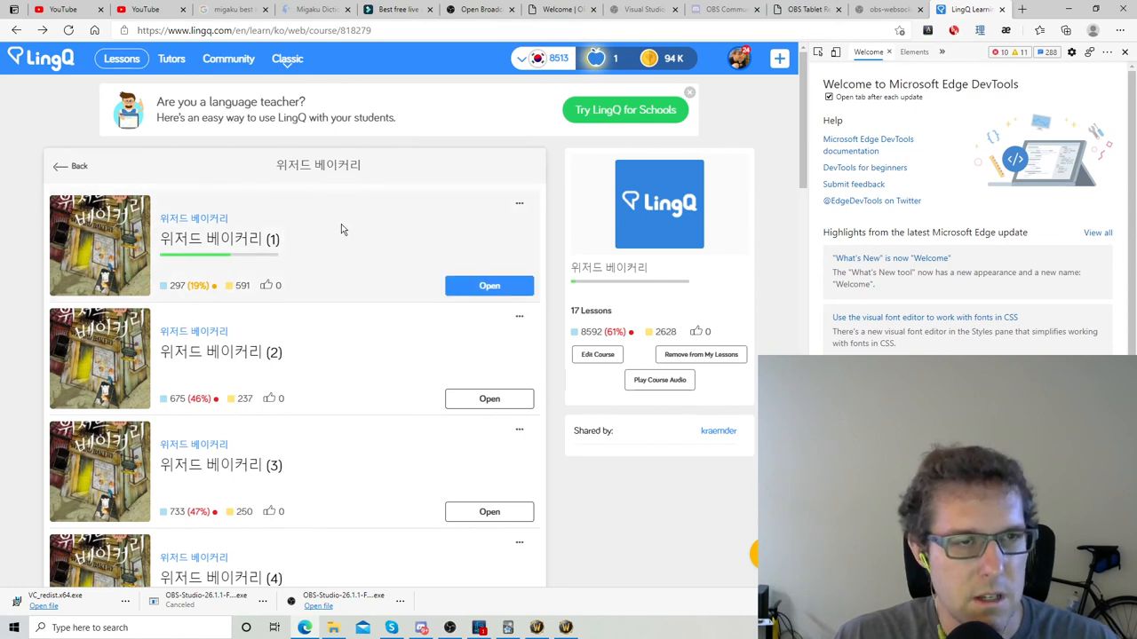
mouse_move(362, 215)
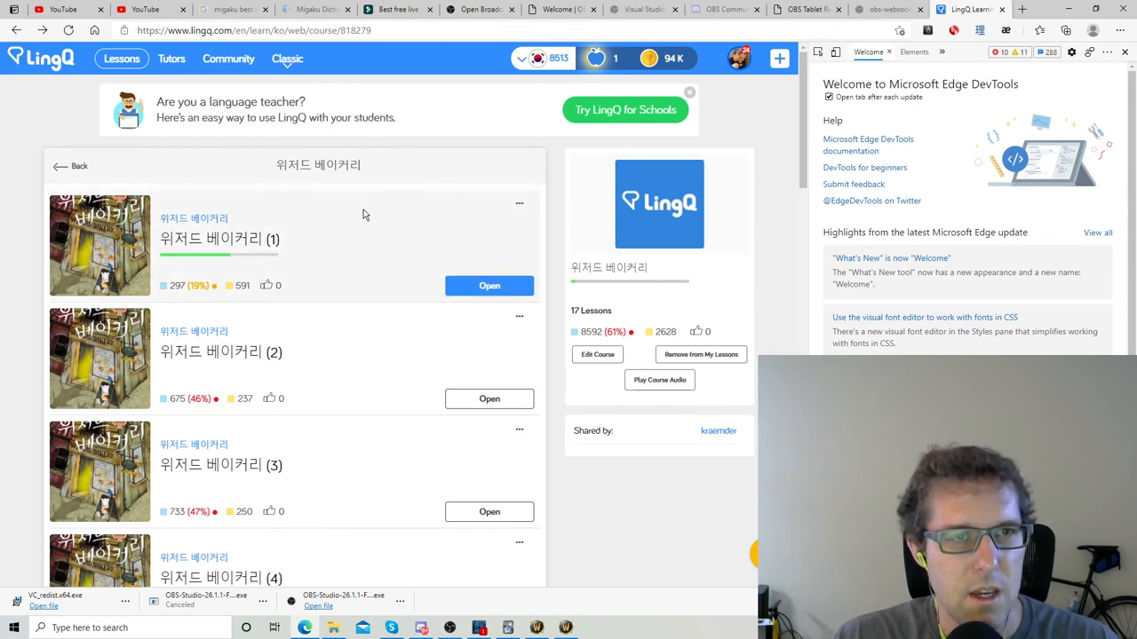
mouse_move(493, 227)
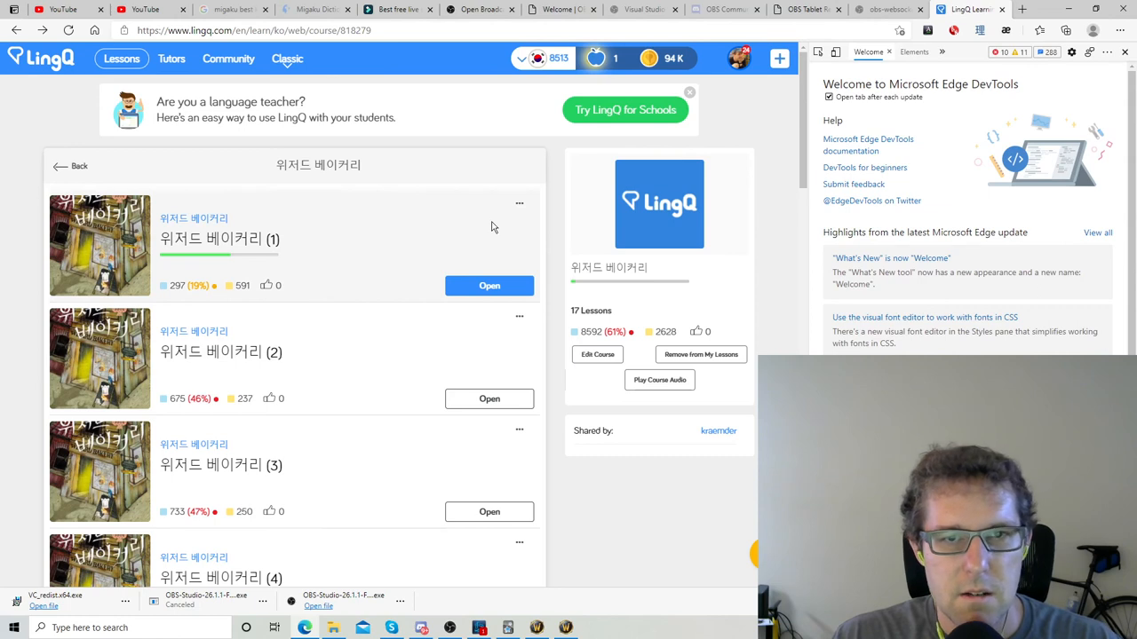
mouse_move(423, 229)
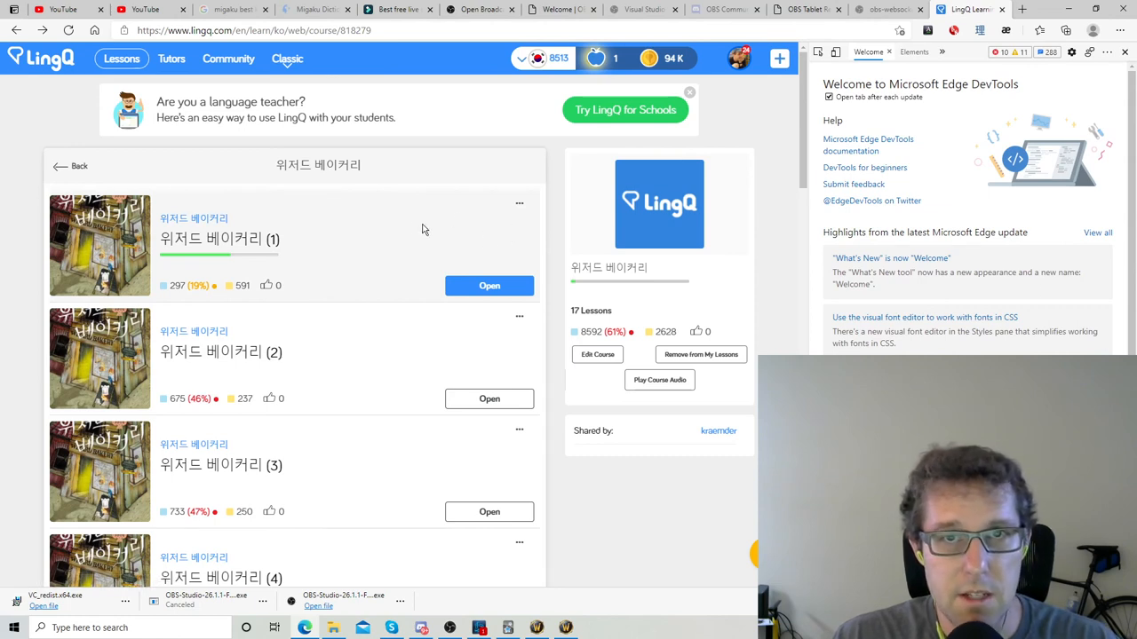
mouse_move(366, 248)
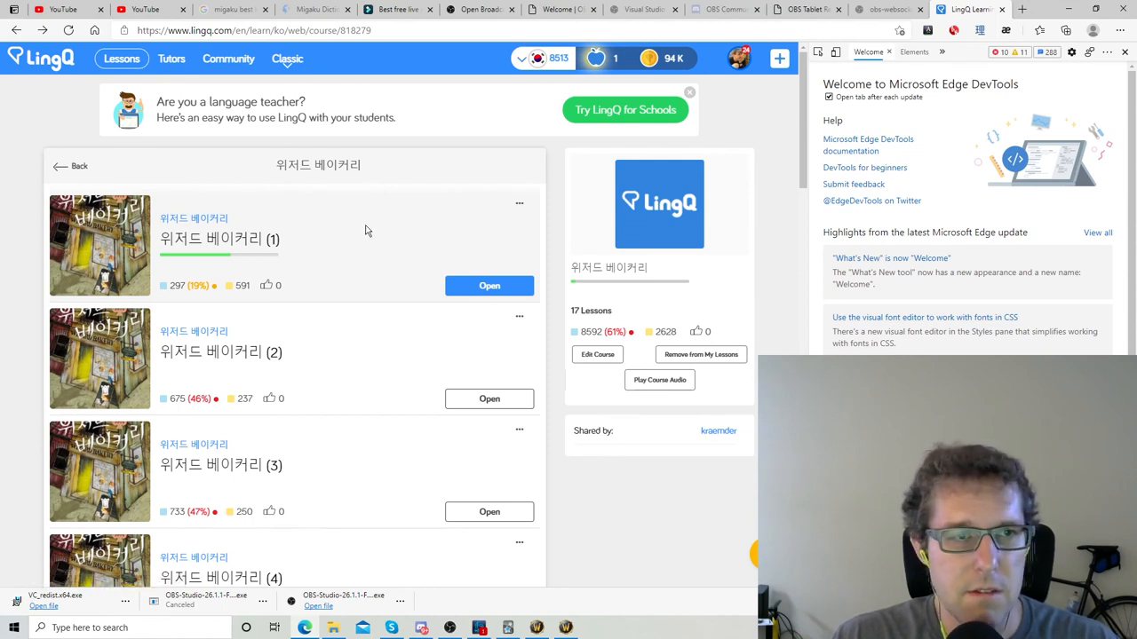
mouse_move(362, 236)
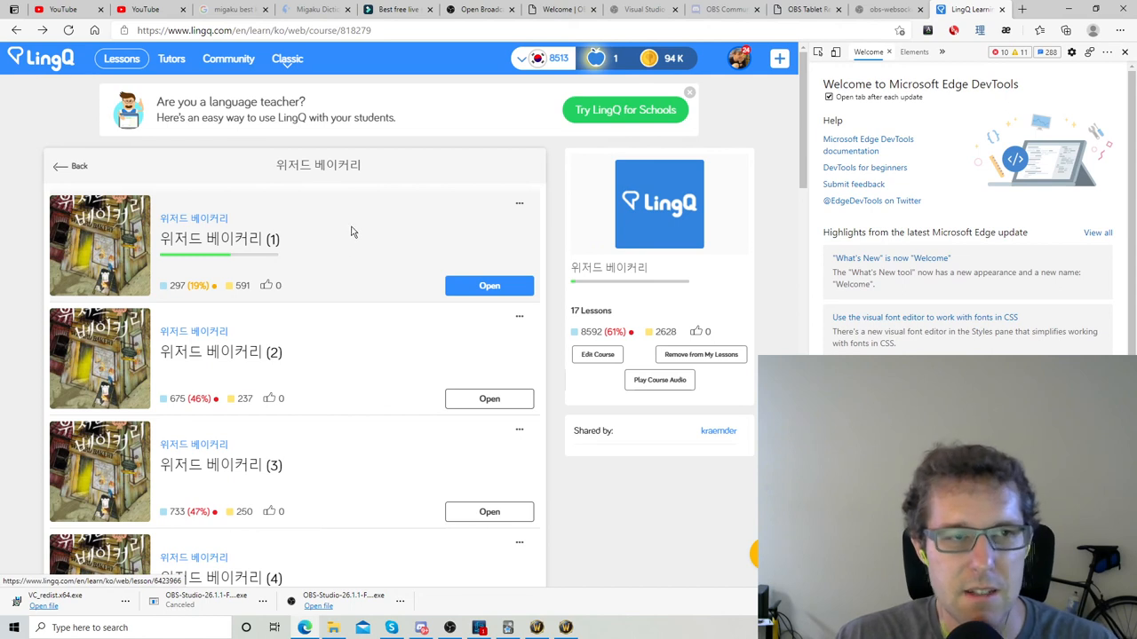
mouse_move(344, 237)
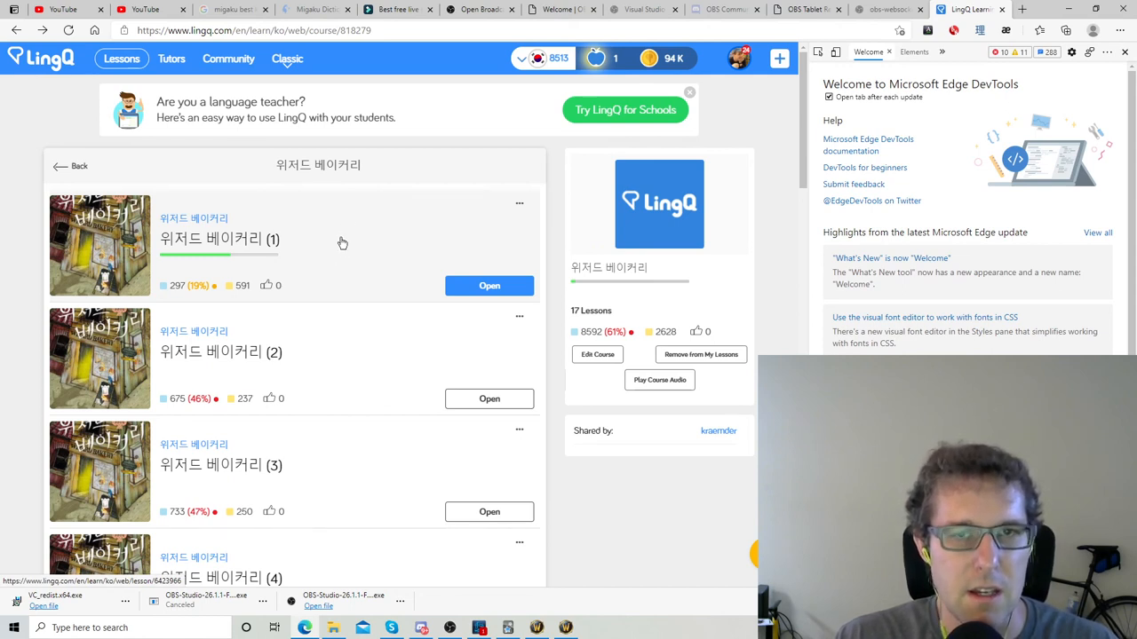
mouse_move(327, 246)
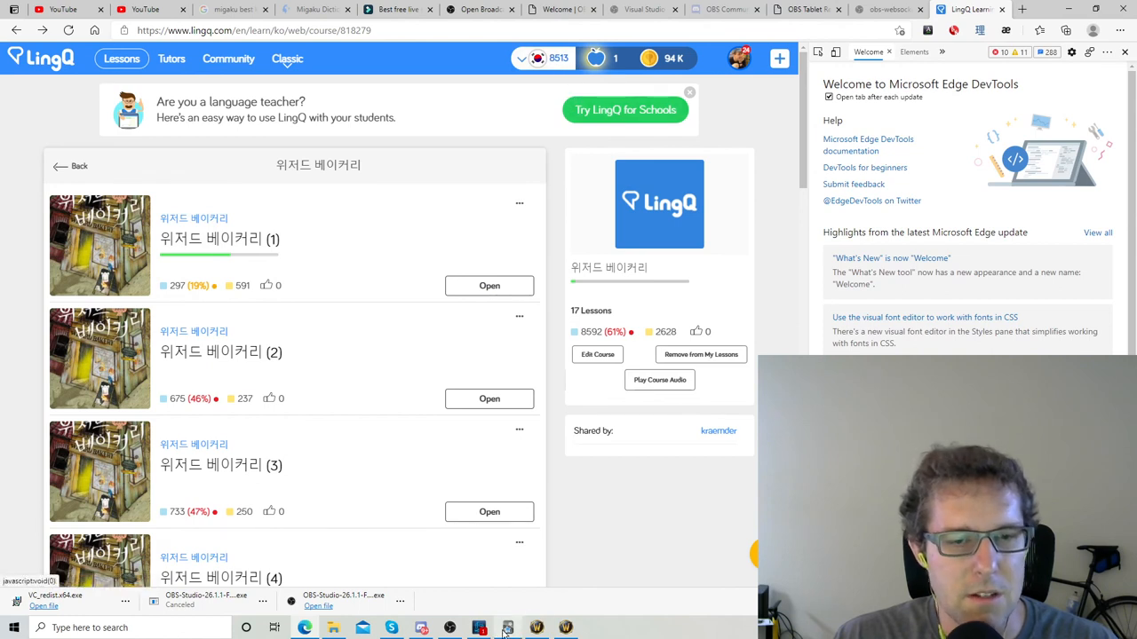
mouse_move(534, 539)
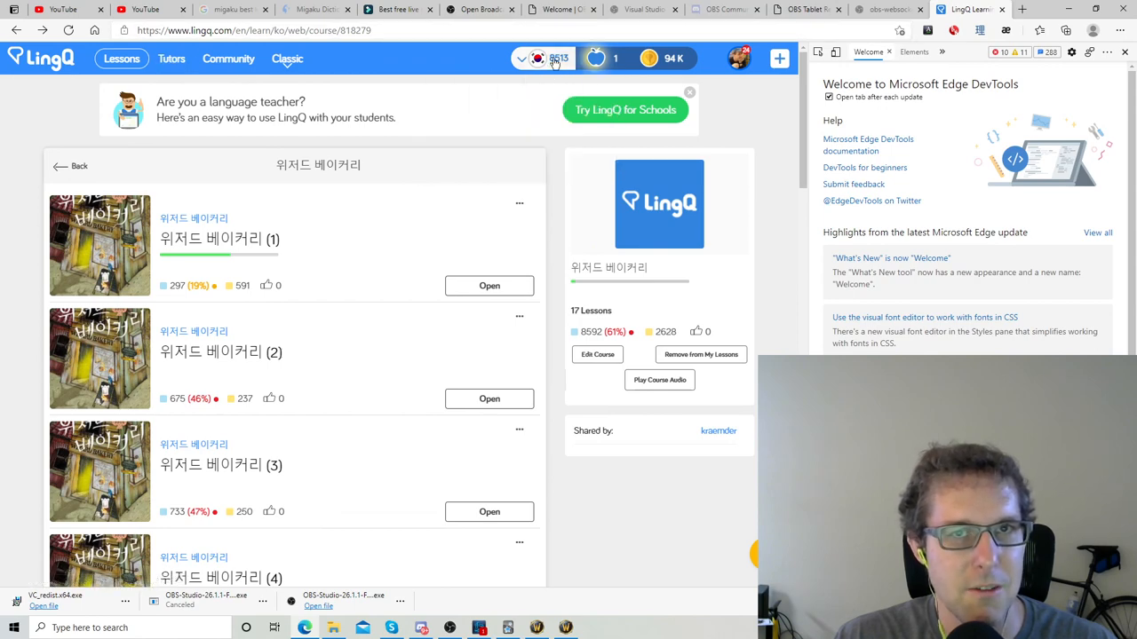
mouse_move(558, 59)
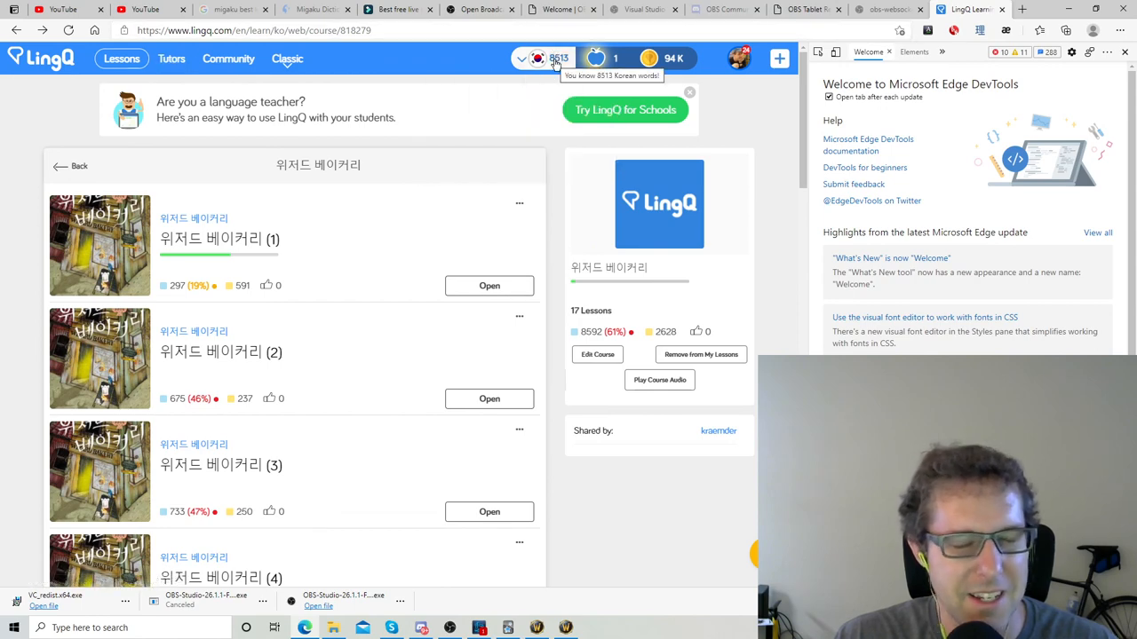
mouse_move(585, 88)
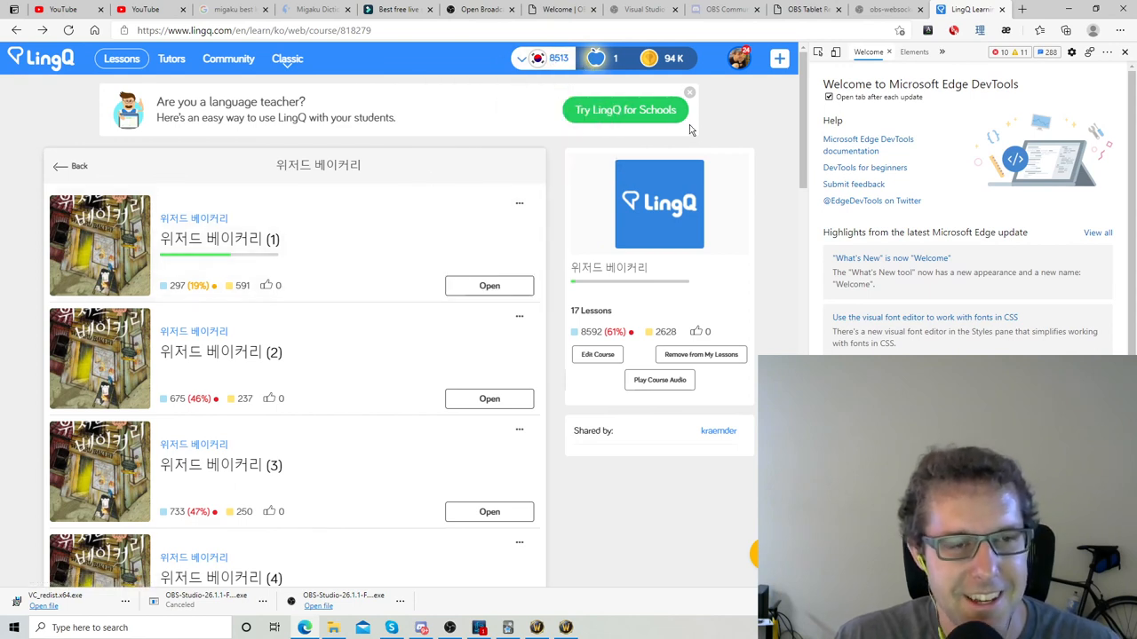
mouse_move(599, 245)
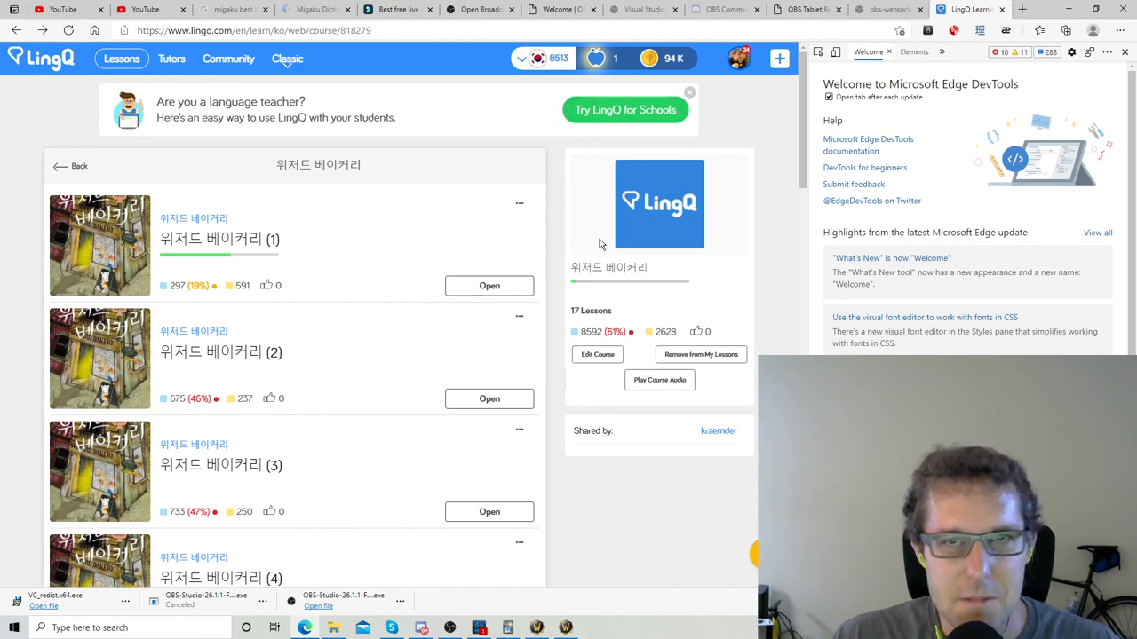
mouse_move(627, 247)
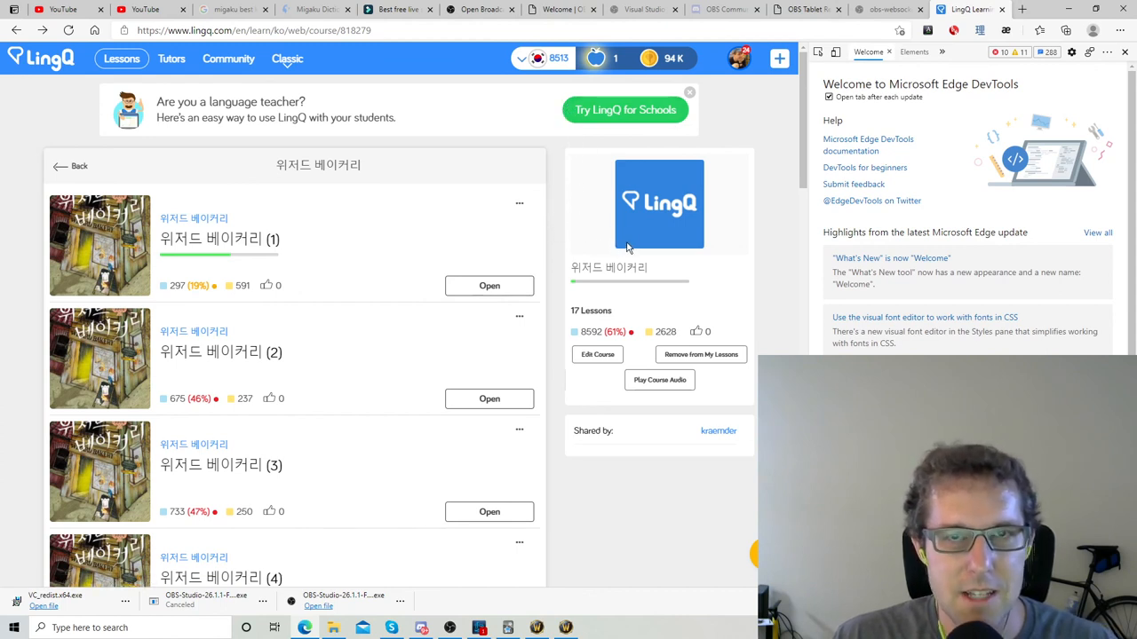